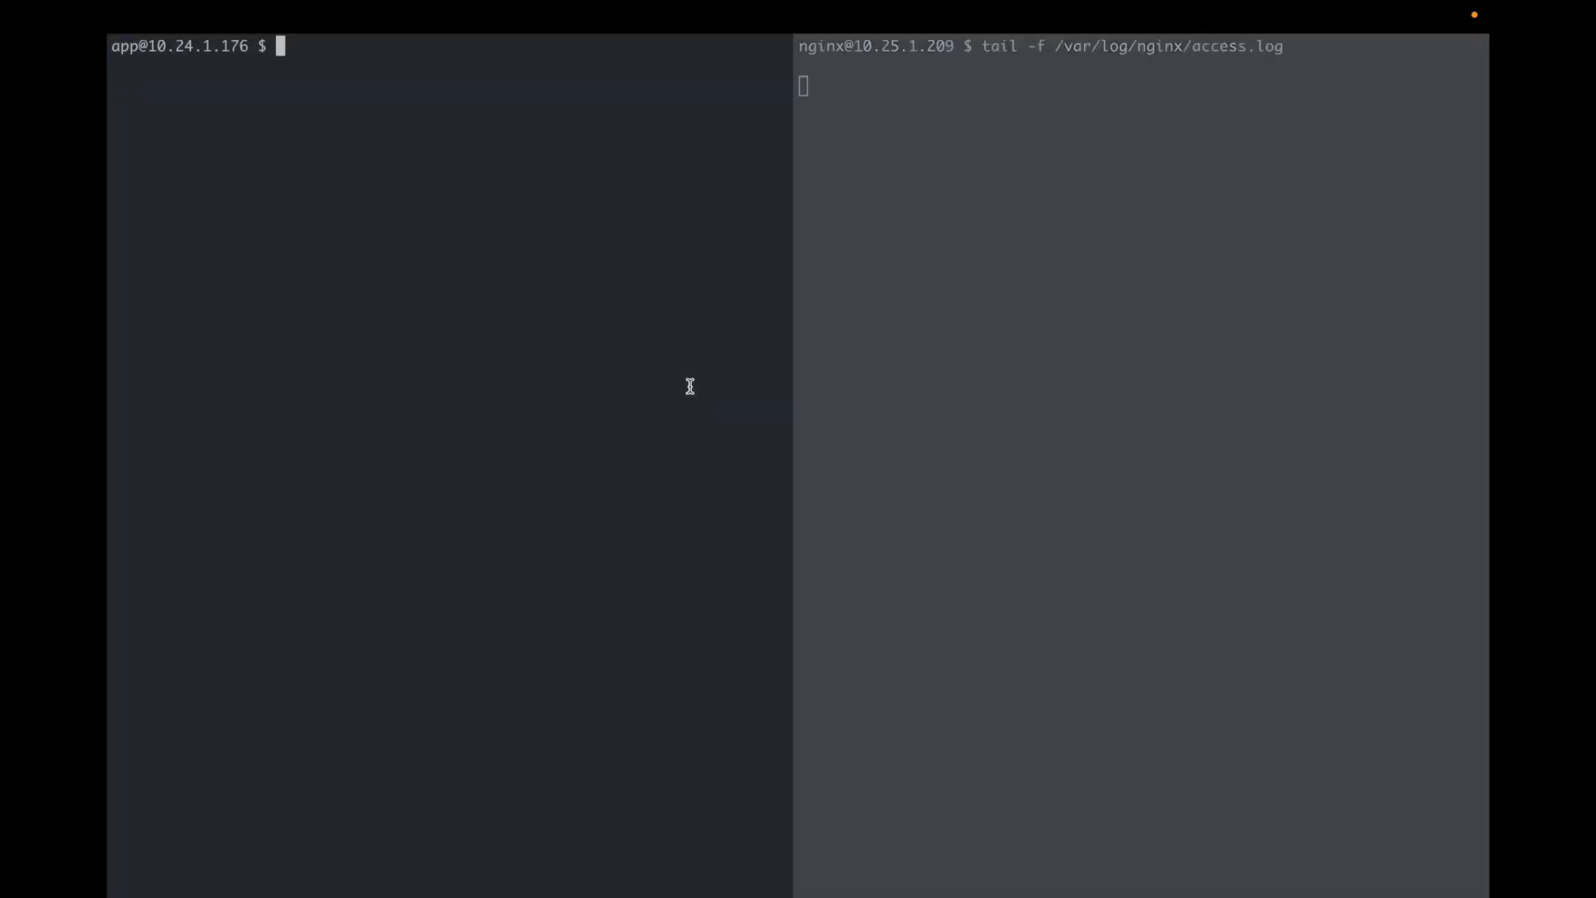
# Run curl -vvv 10.25.1.209: from the app host while the nginx access log is tailed.
pyautogui.write('curl -vvv 10.25.1.209:')
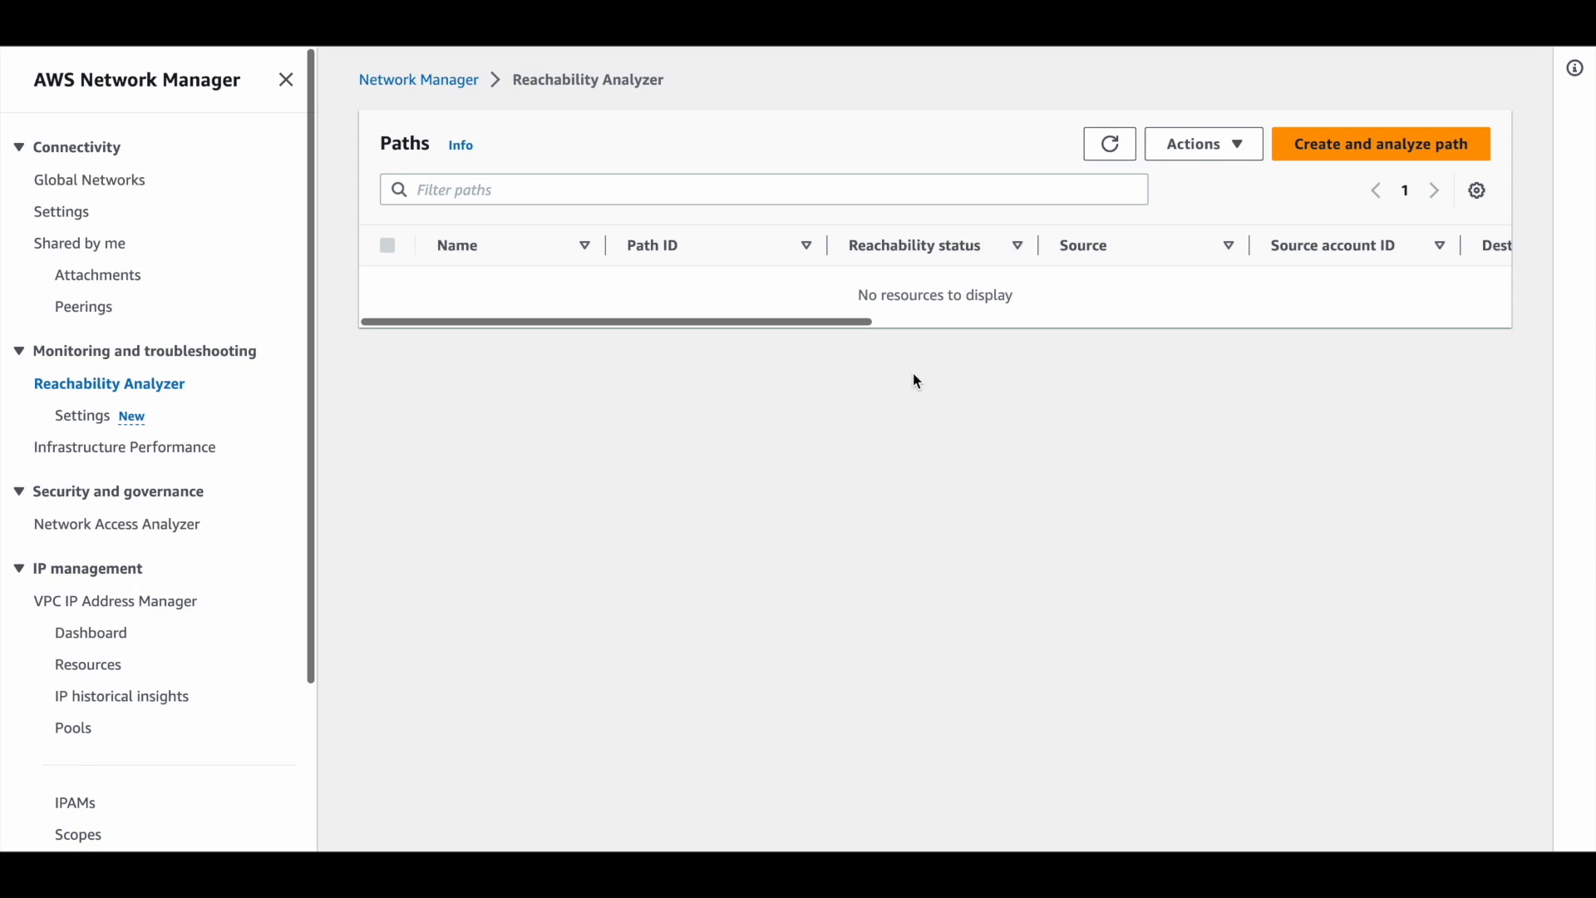
pyautogui.moveTo(1180, 219)
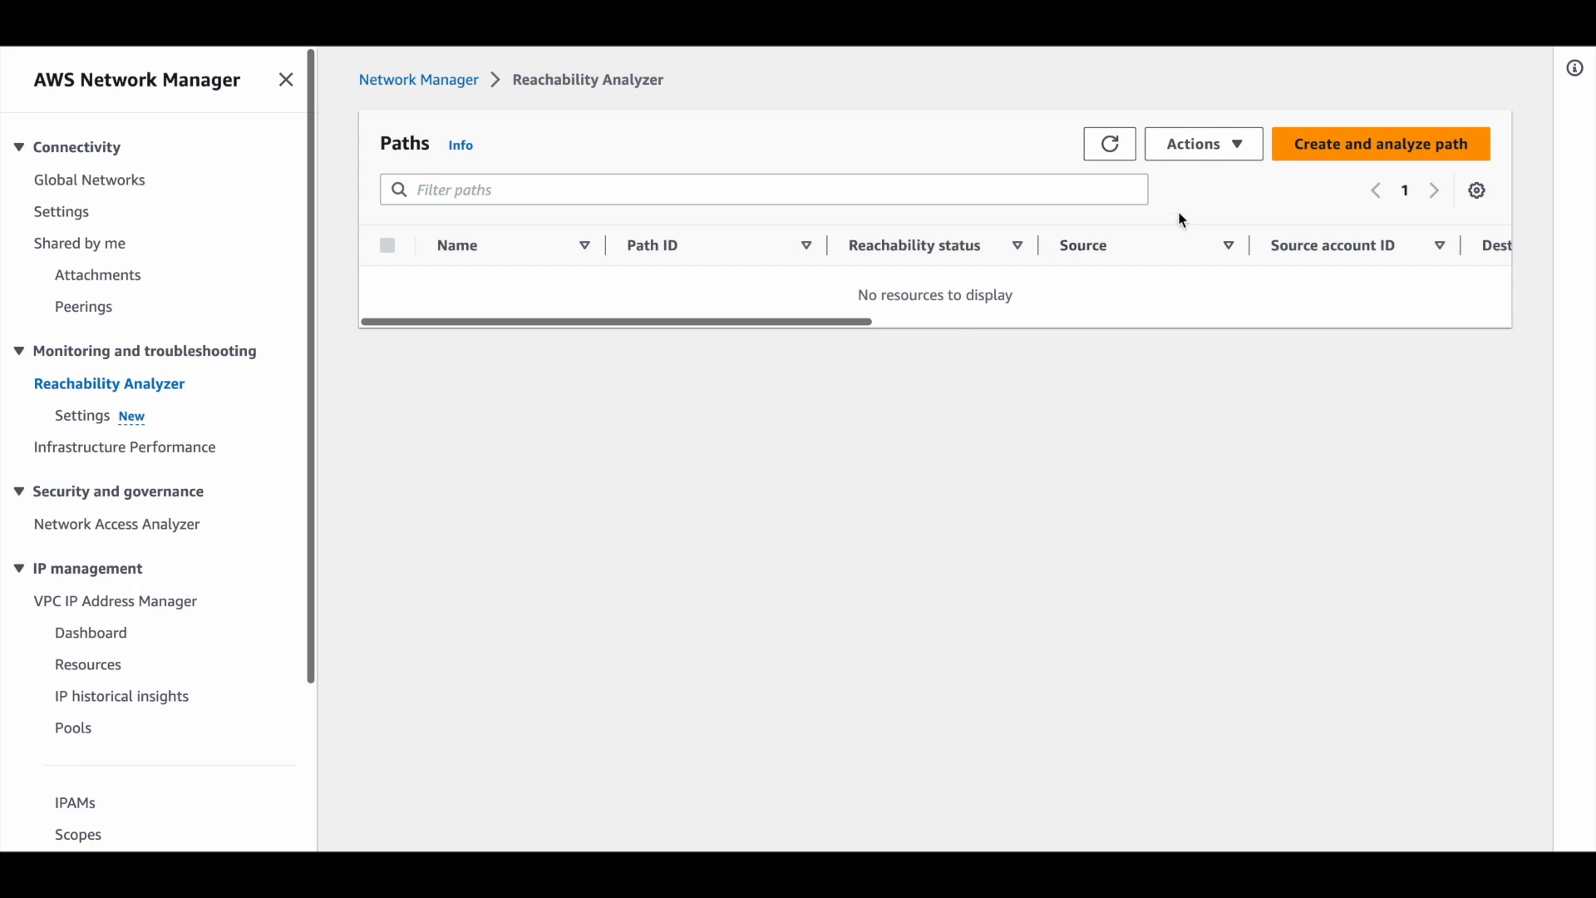
# Create and analyze an instance-to-instance path from the app to nginx on TCP port 8080.
pyautogui.click(1380, 143)
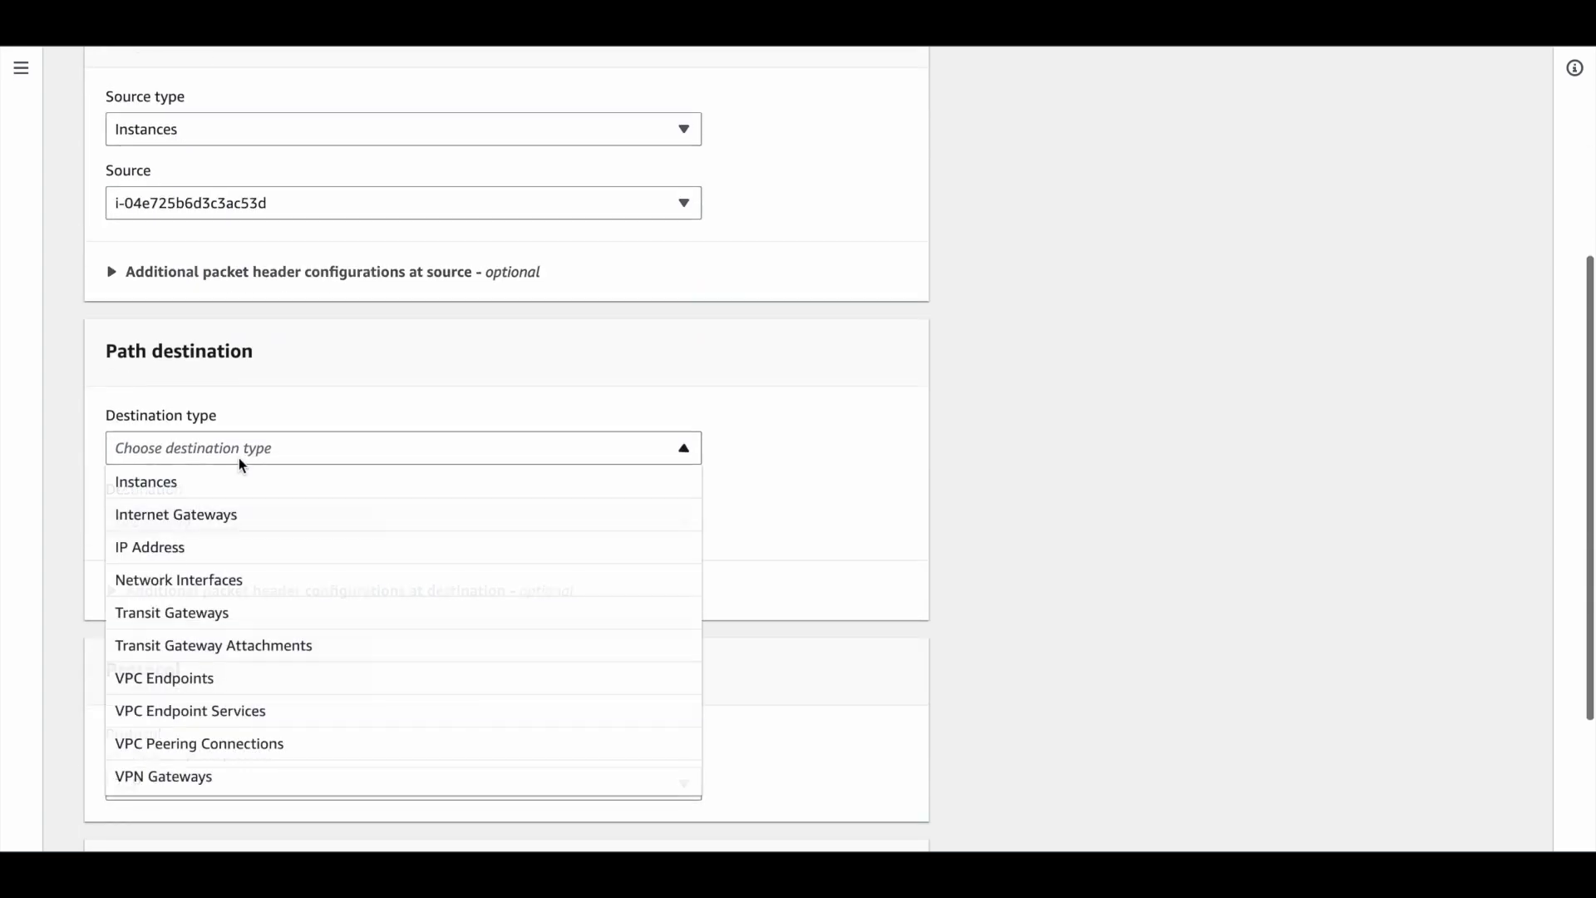
pyautogui.click(146, 482)
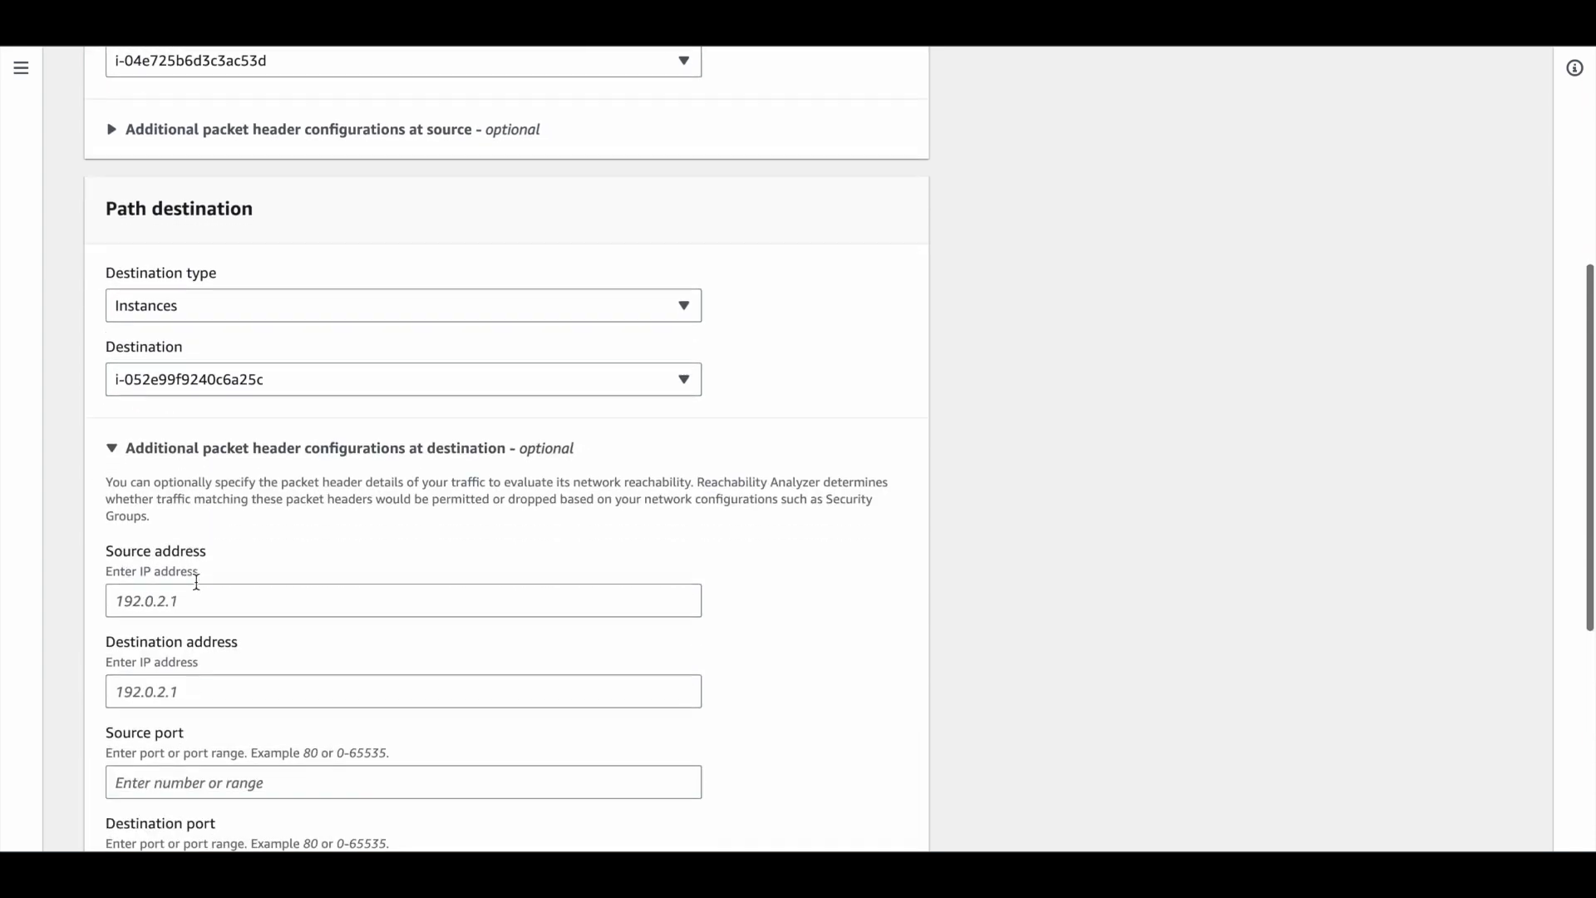
pyautogui.write('8080')
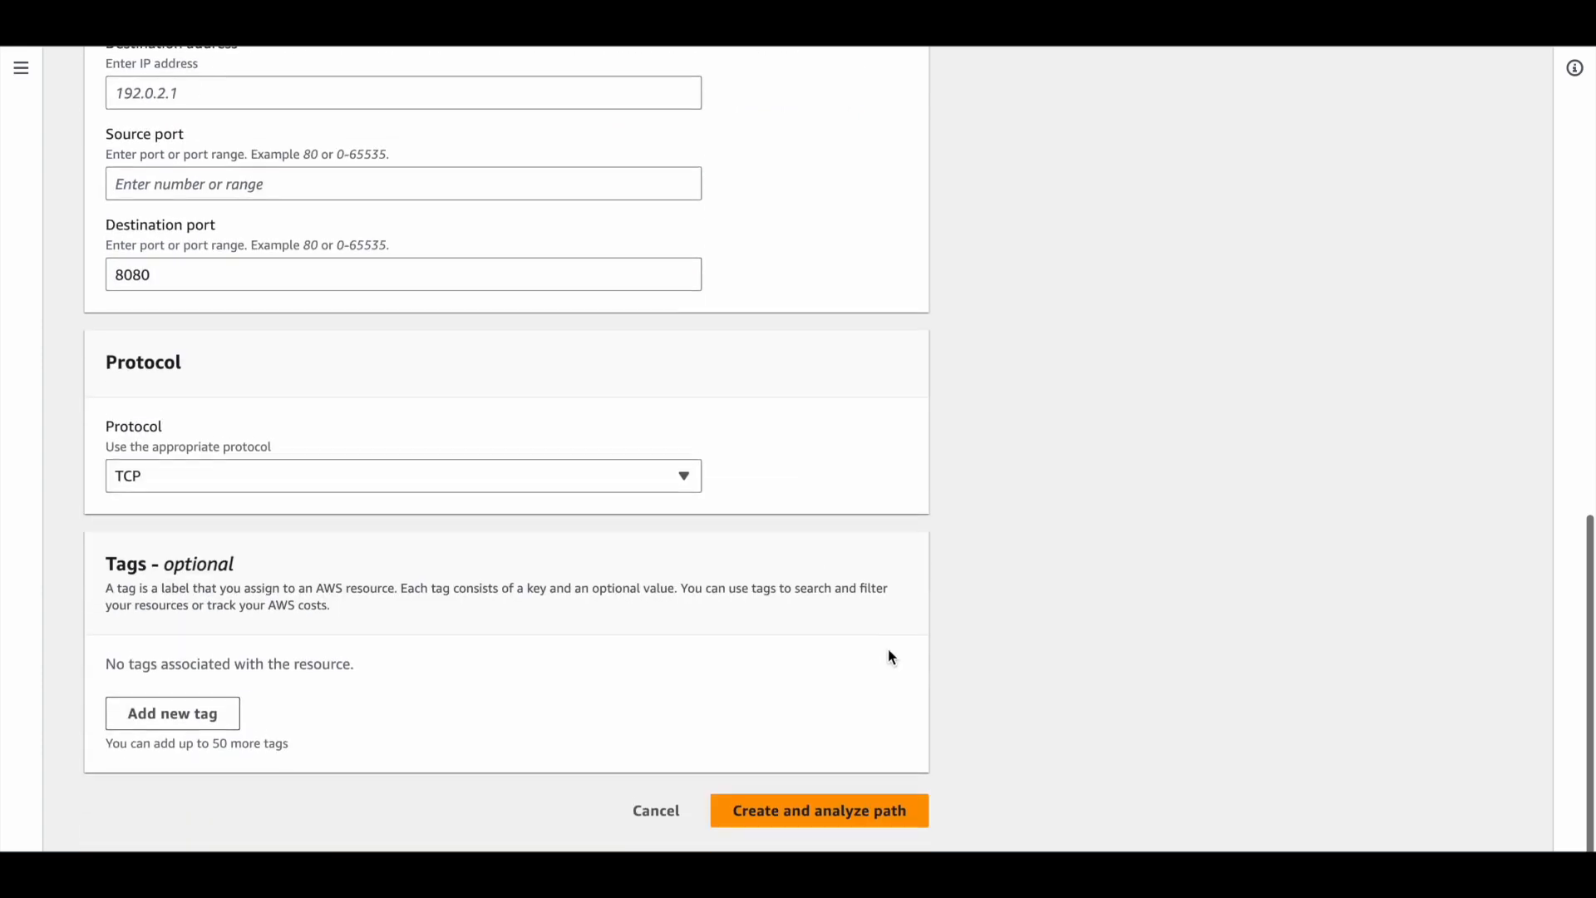
pyautogui.click(818, 809)
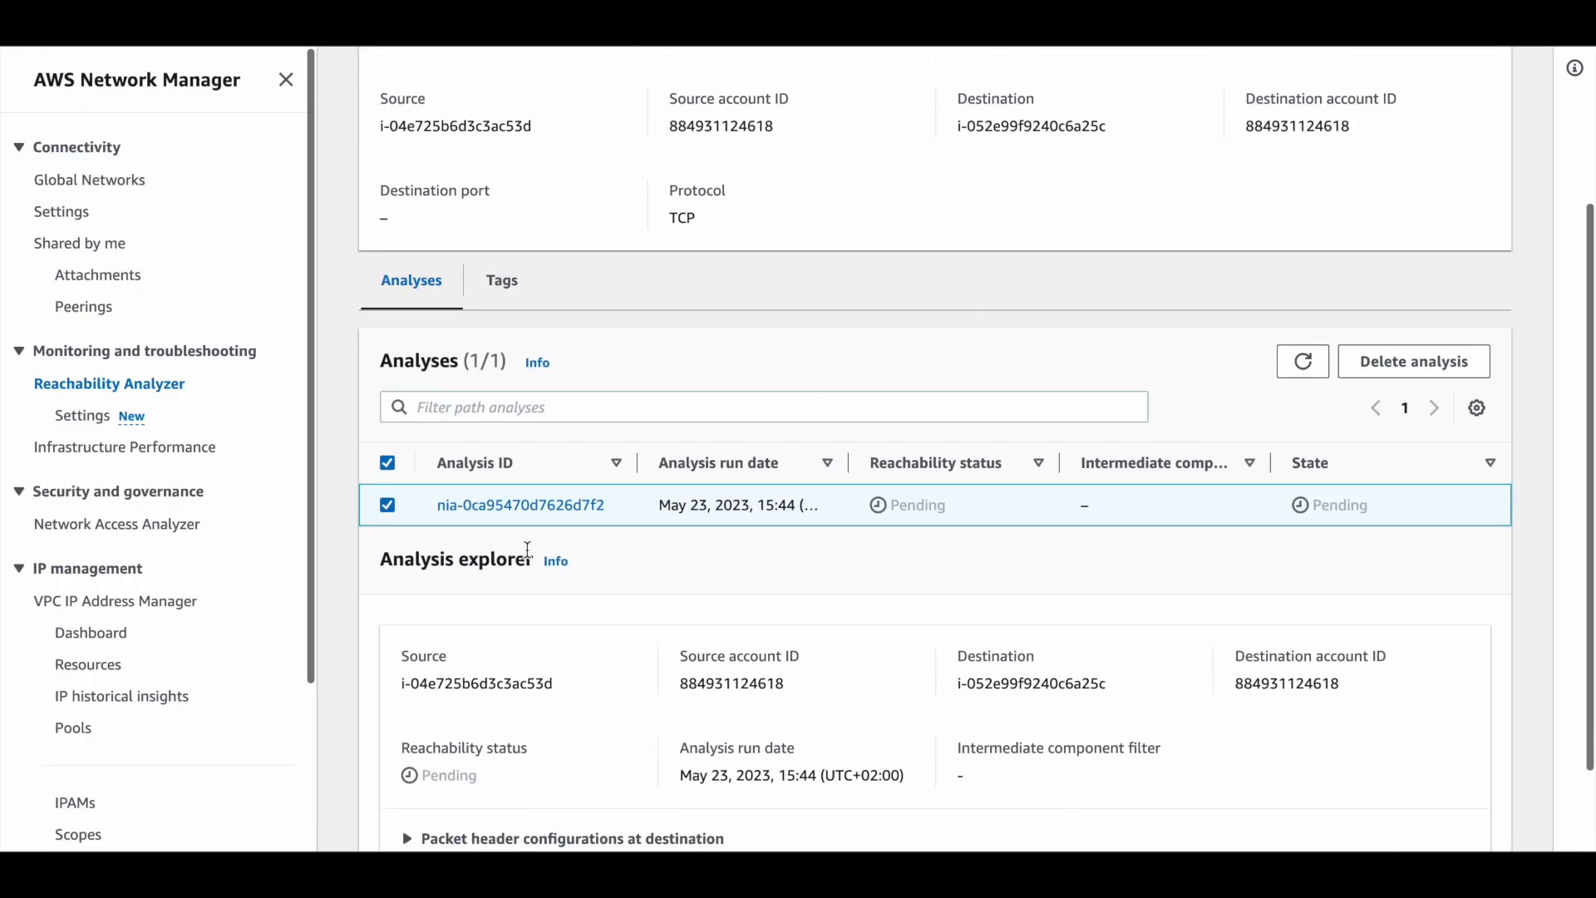
pyautogui.moveTo(672, 539)
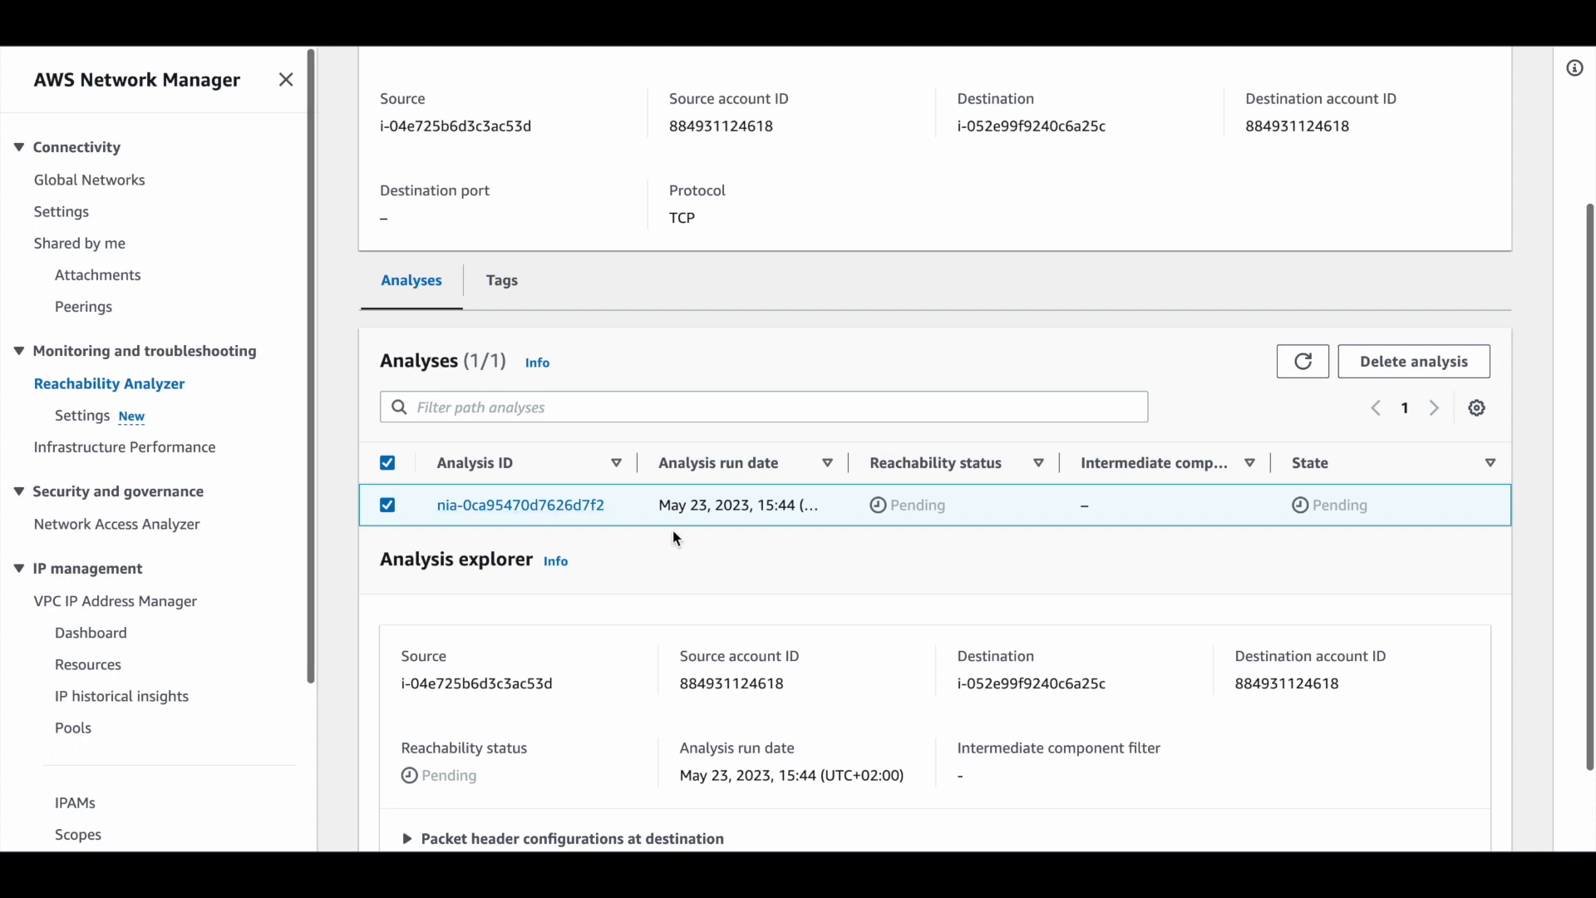
pyautogui.moveTo(720, 537)
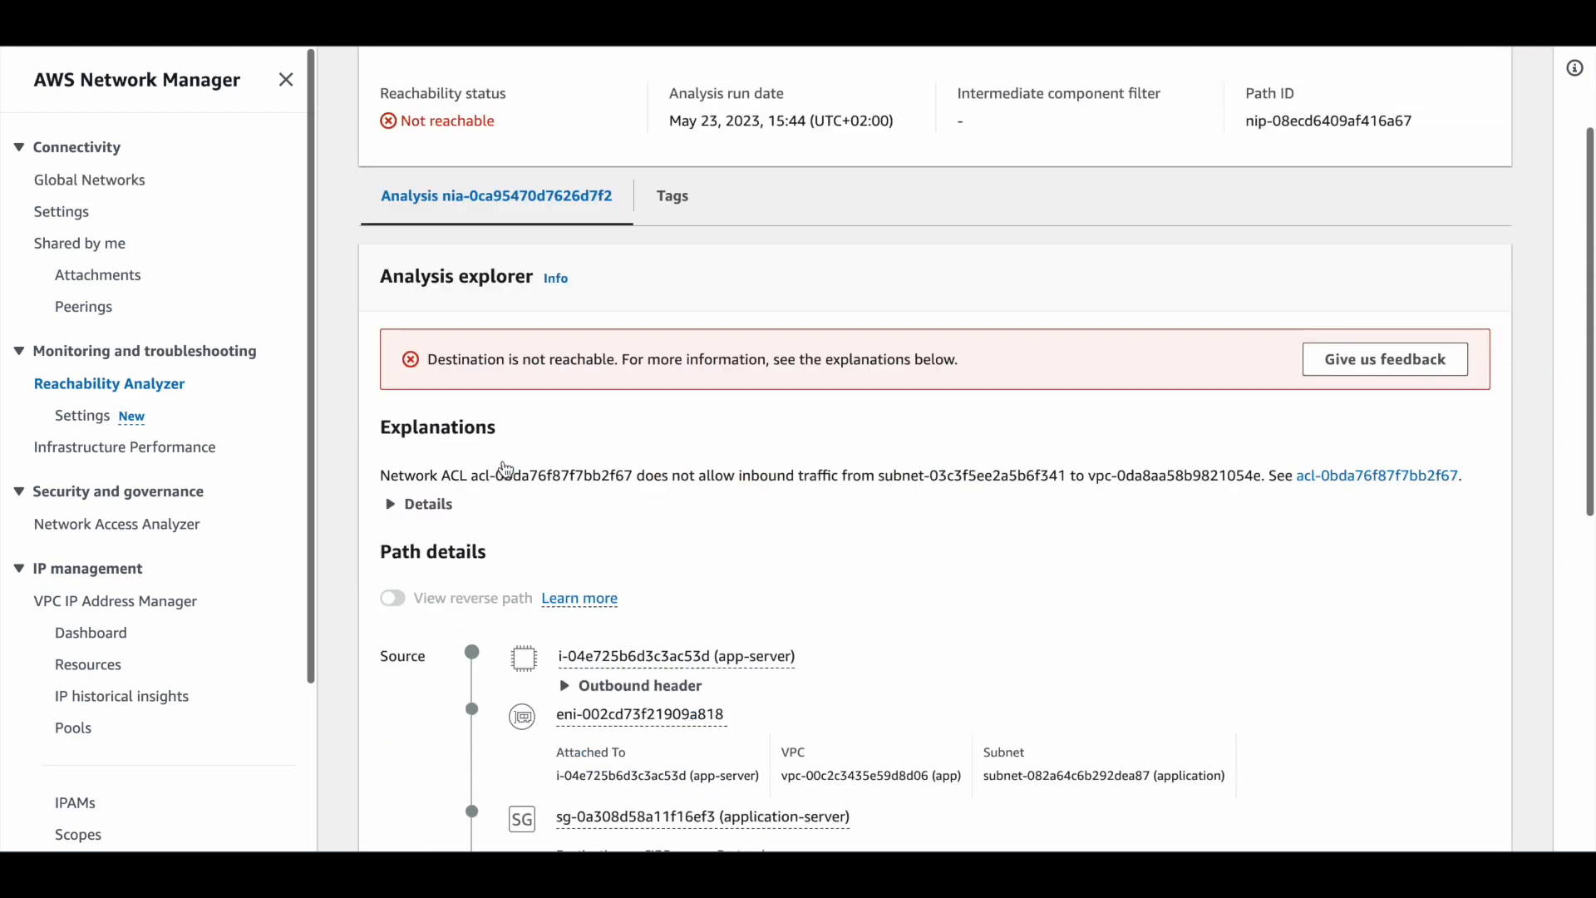
# Expand the explanation details and copy code SUBNET_ACL_RESTRICTION and blocked subnet subnet-03c3f5ee2a5b6f341.
pyautogui.click(417, 502)
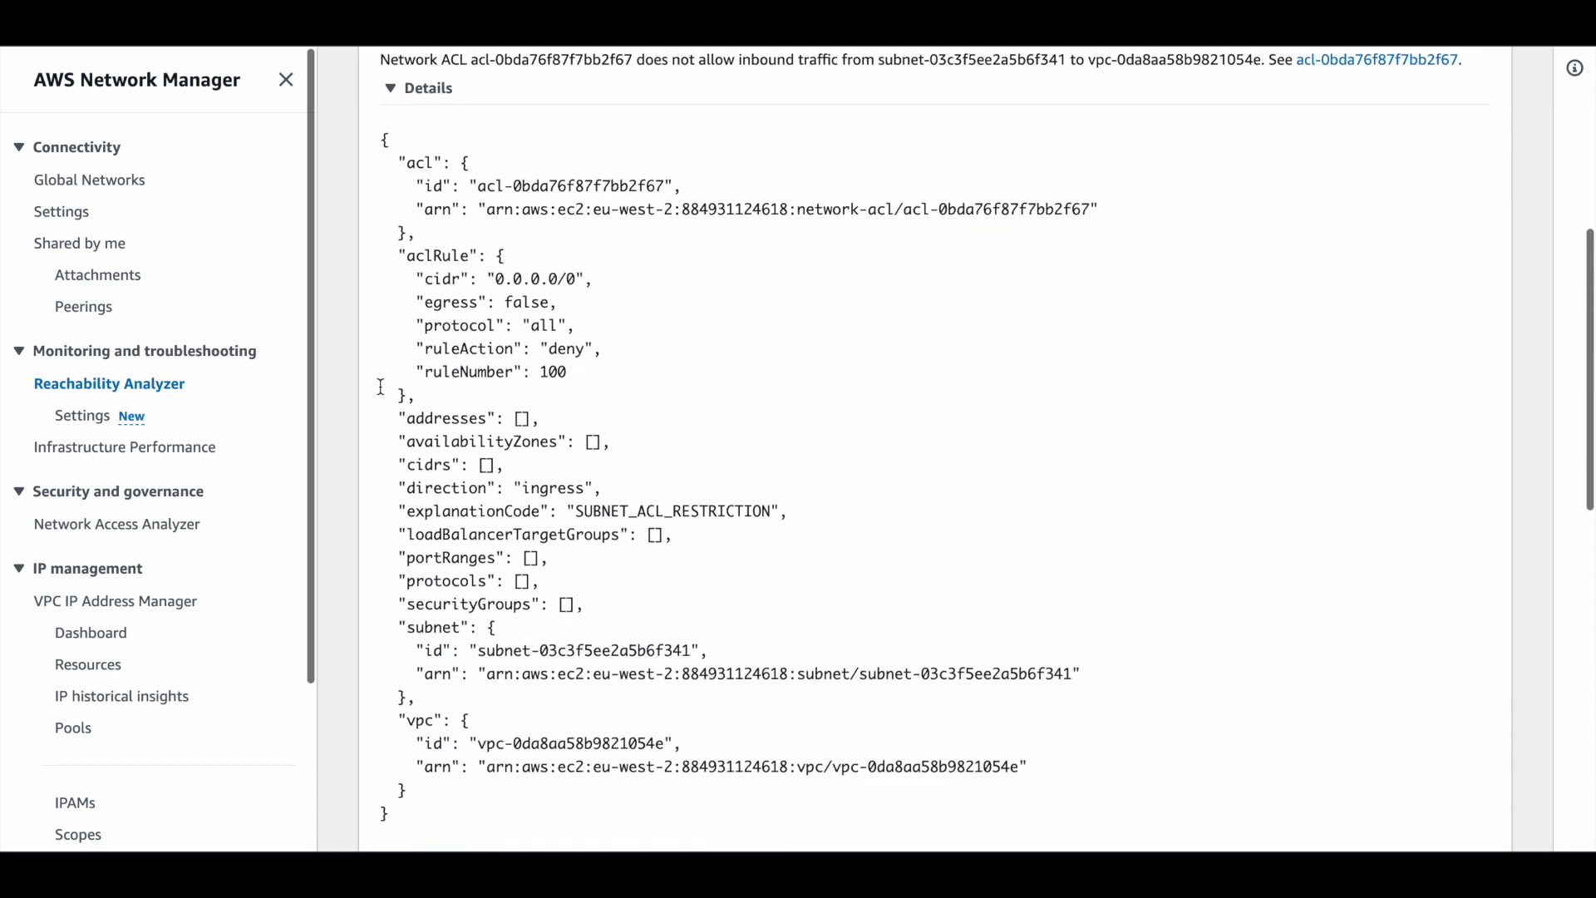
pyautogui.scroll(-3)
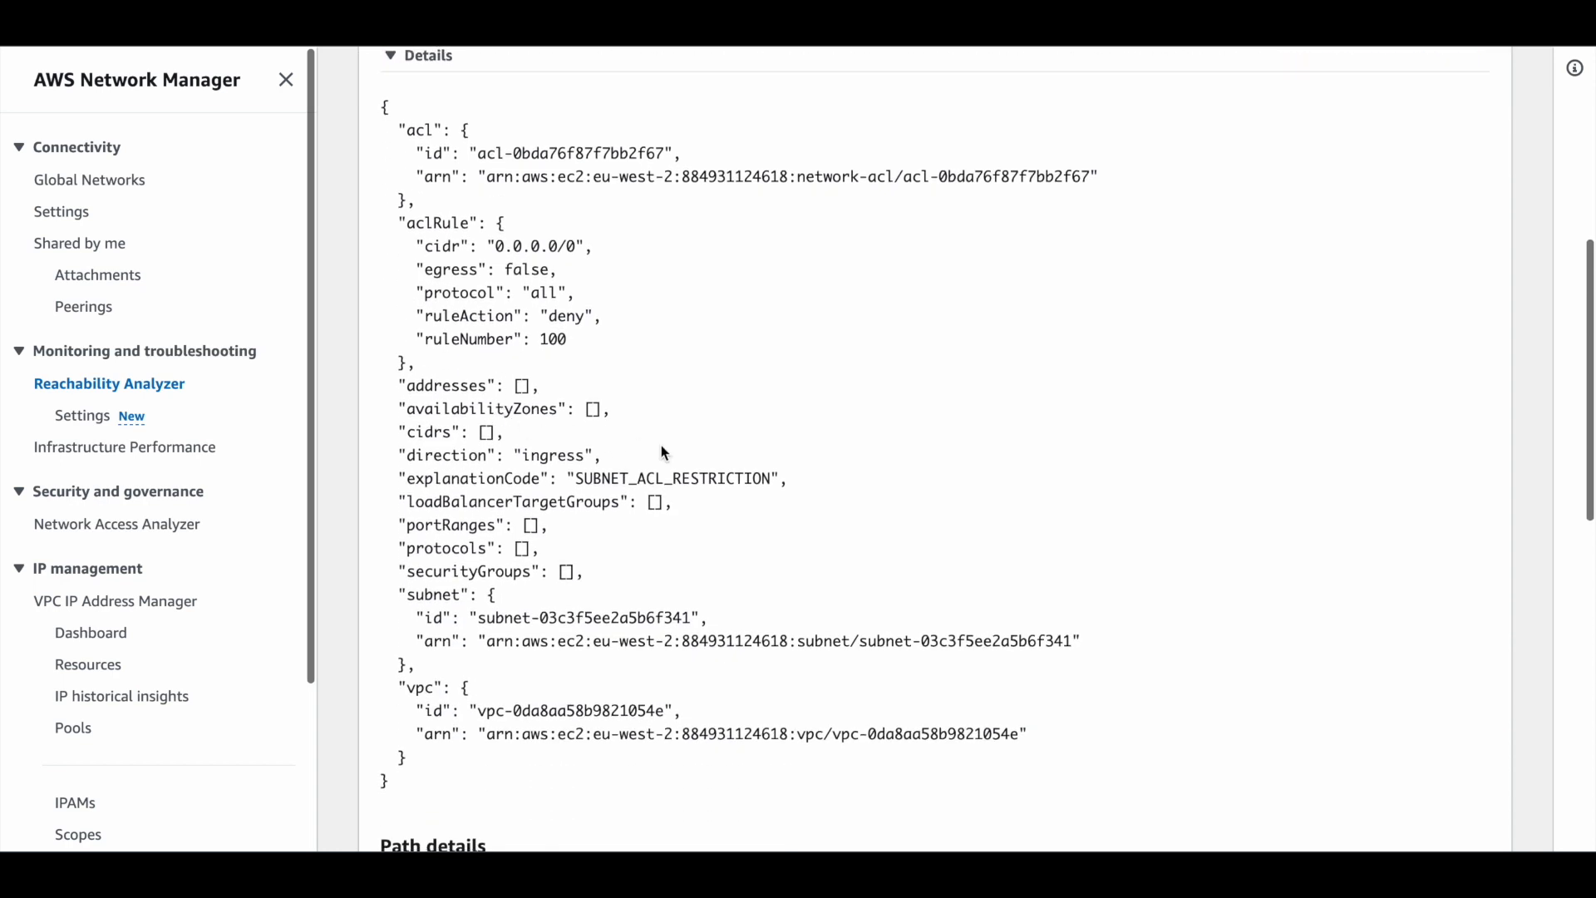
pyautogui.doubleClick(673, 479)
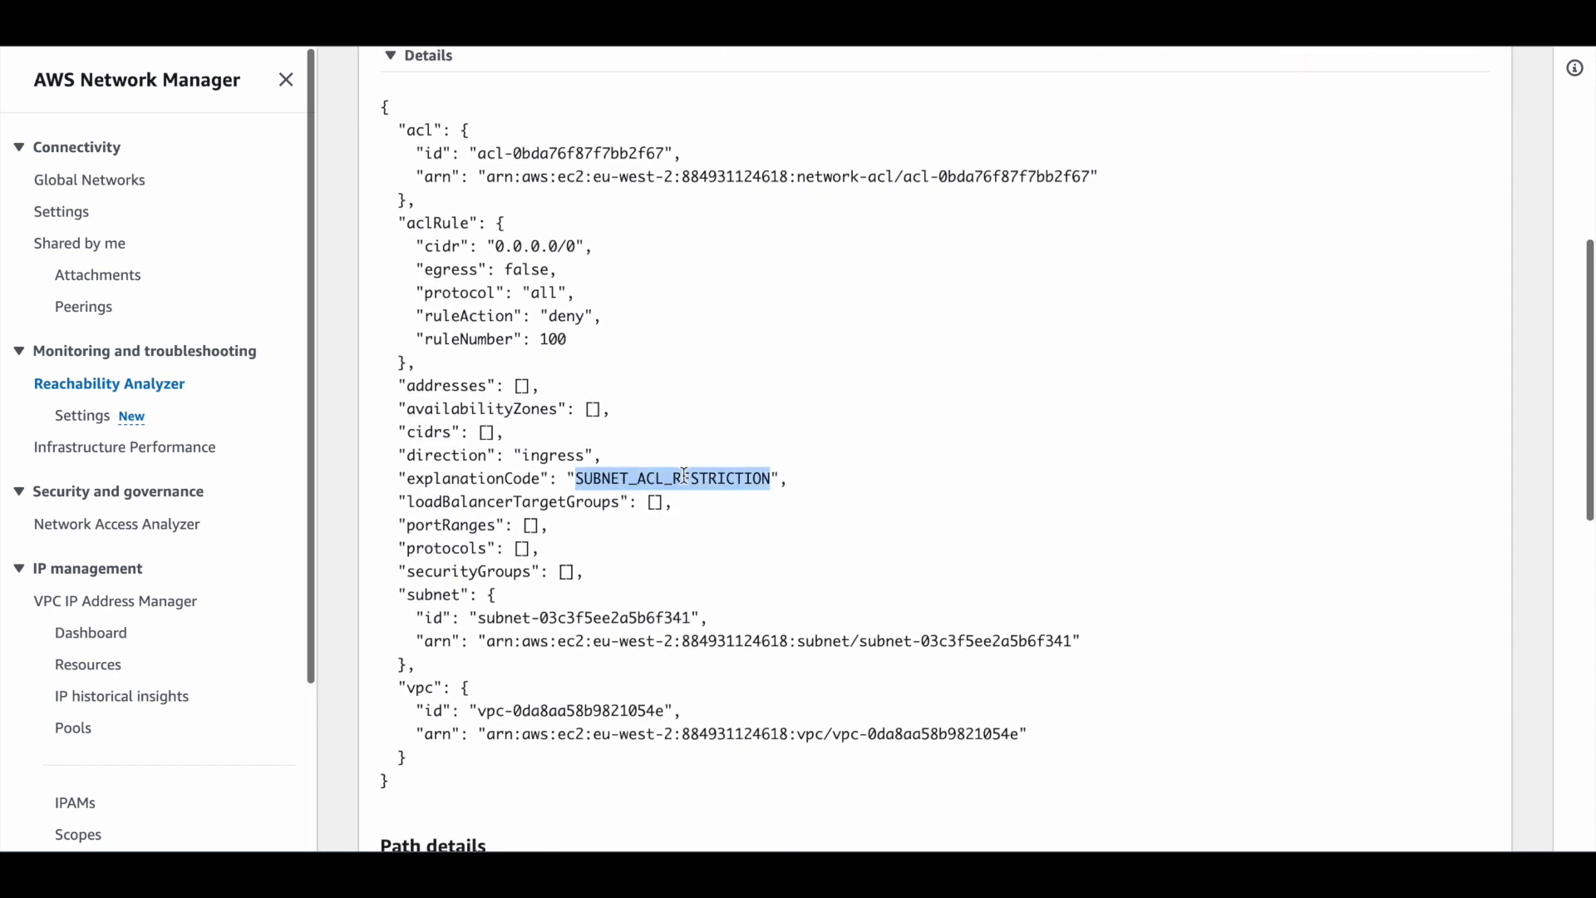
pyautogui.scroll(-3)
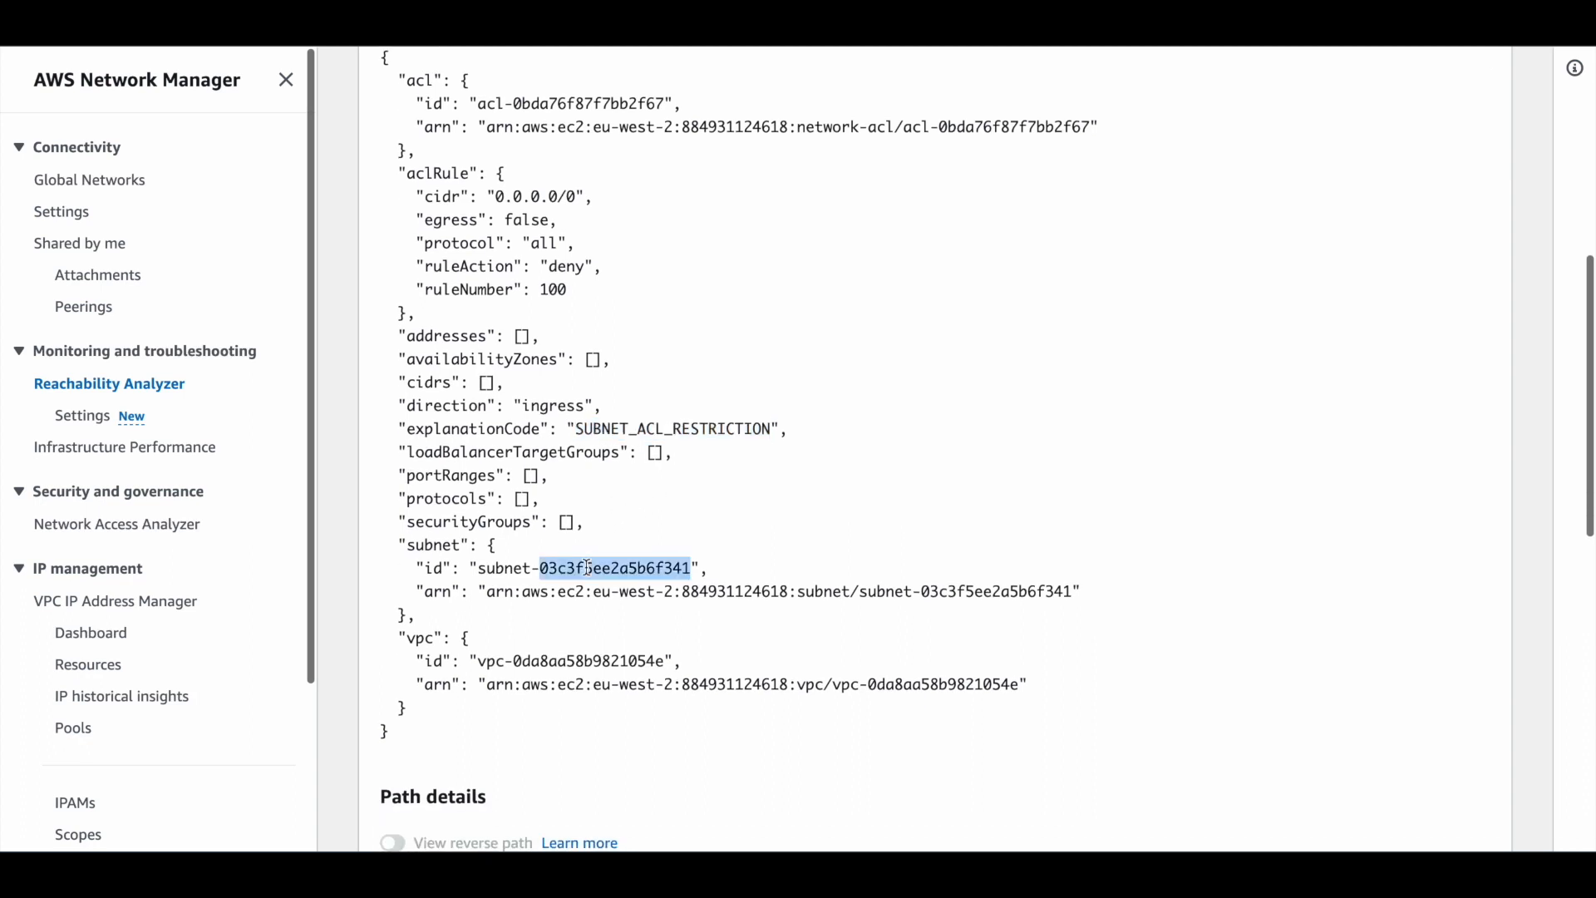
pyautogui.doubleClick(552, 406)
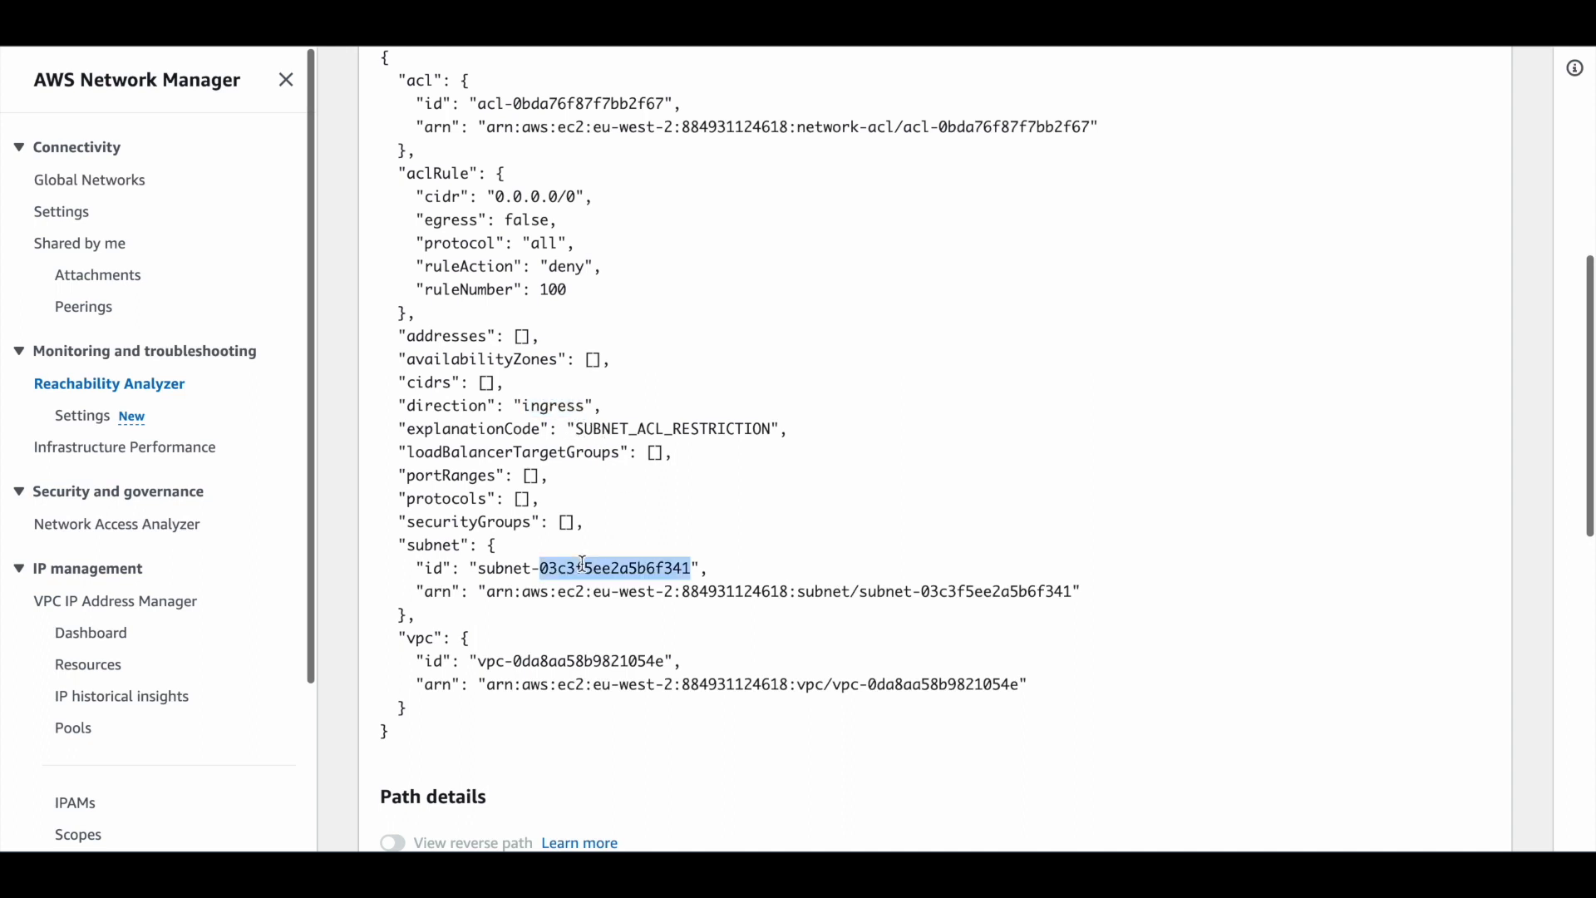
pyautogui.doubleClick(584, 569)
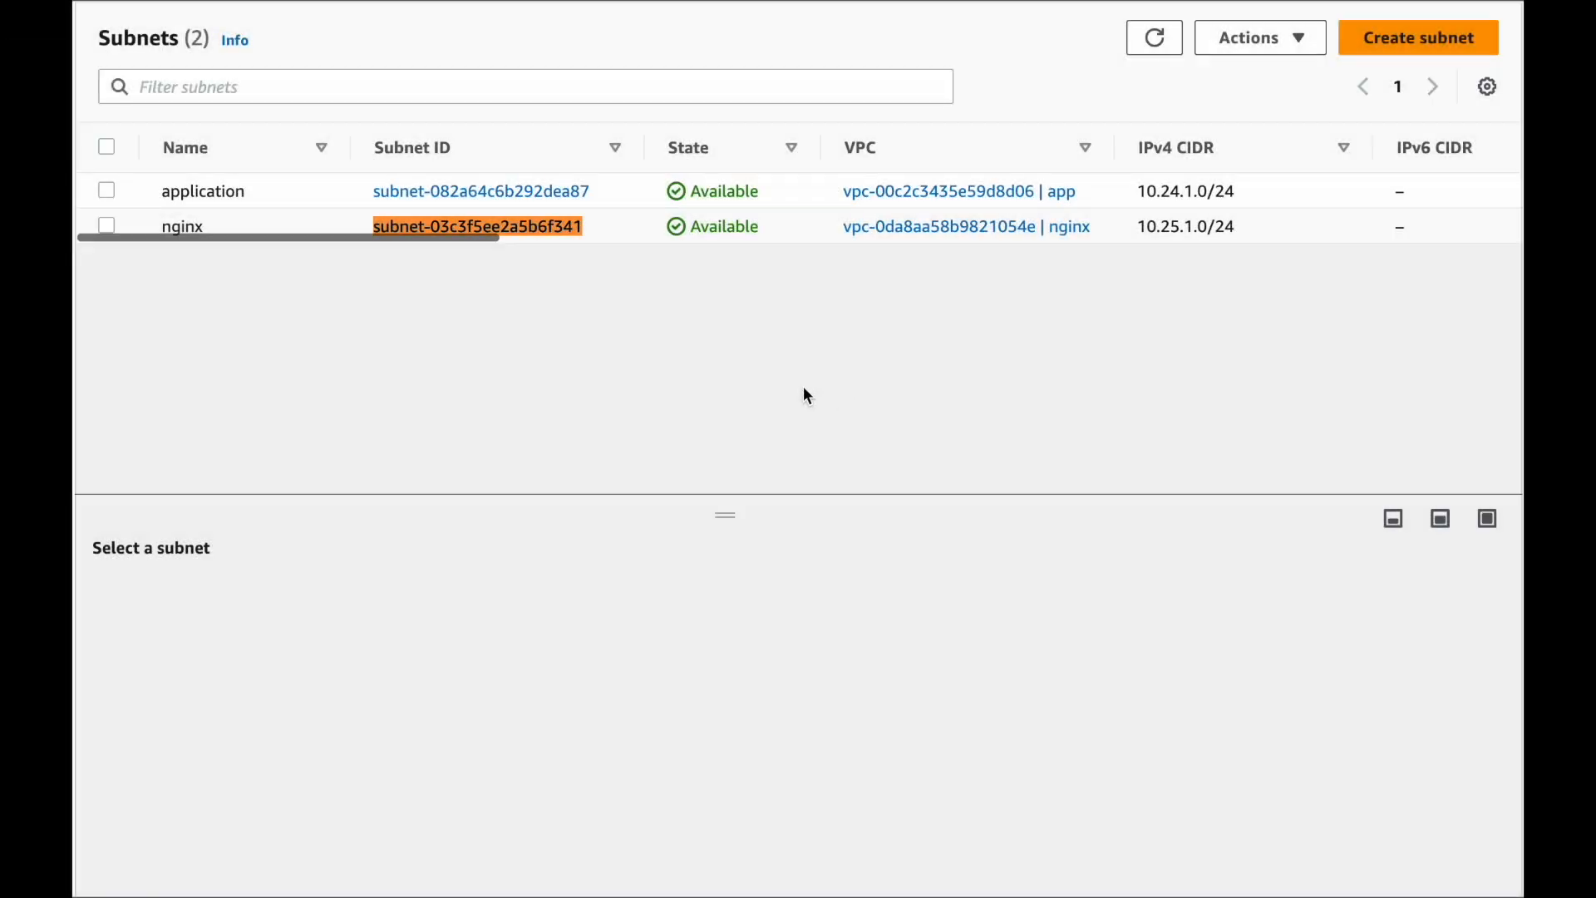
pyautogui.moveTo(467, 226)
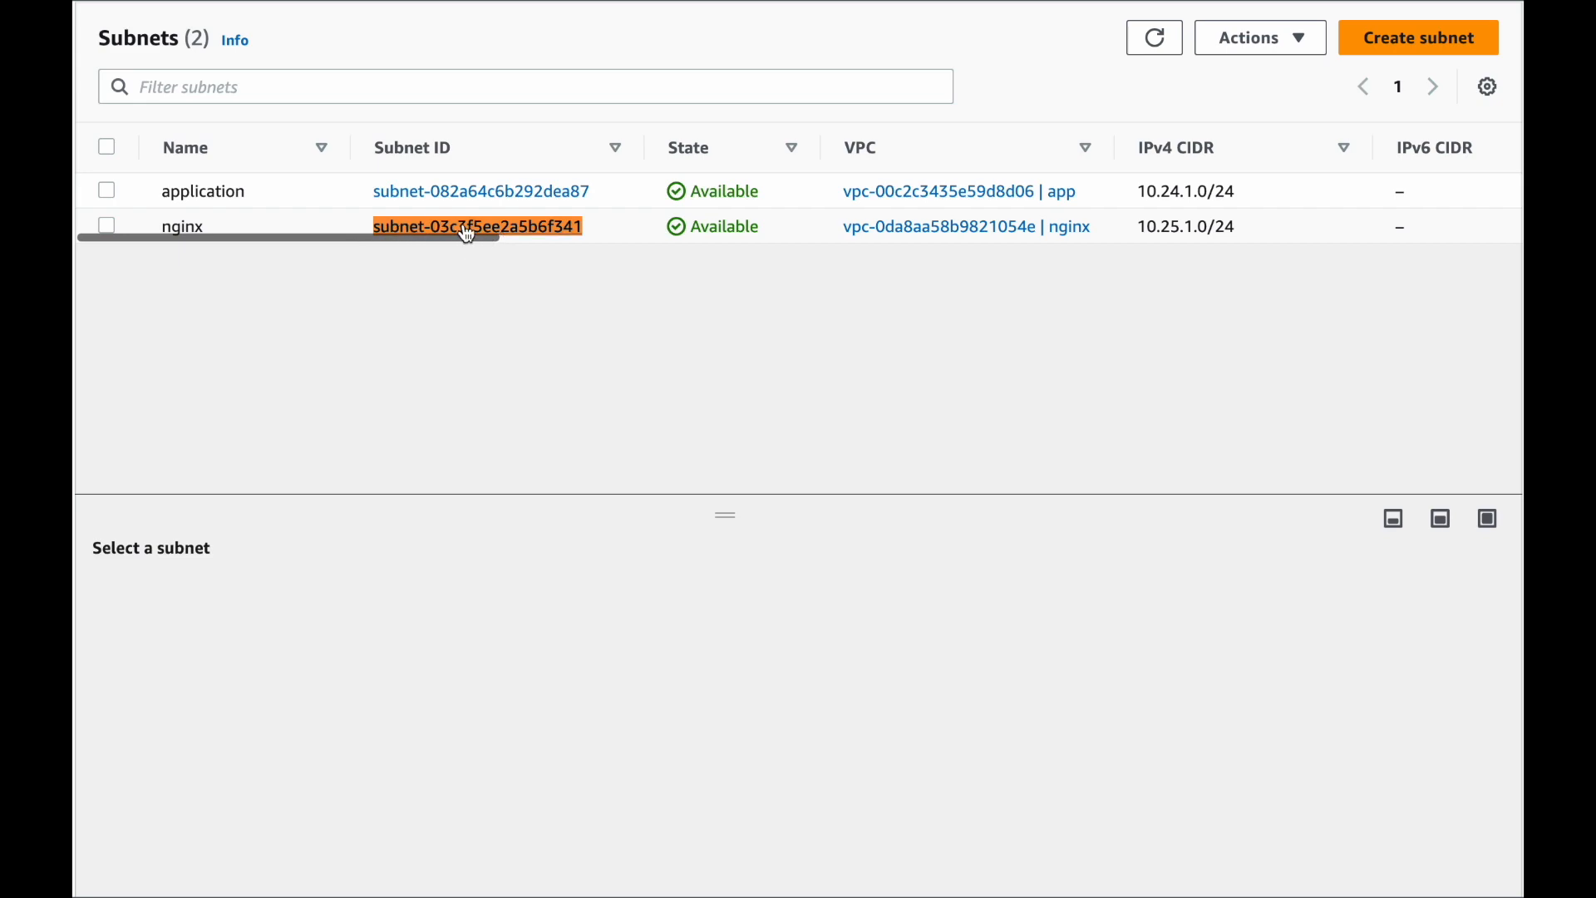
# View subnet-03c3f5ee2a5b6f341's Network ACL rules showing inbound rule 100 denying all traffic.
pyautogui.click(479, 226)
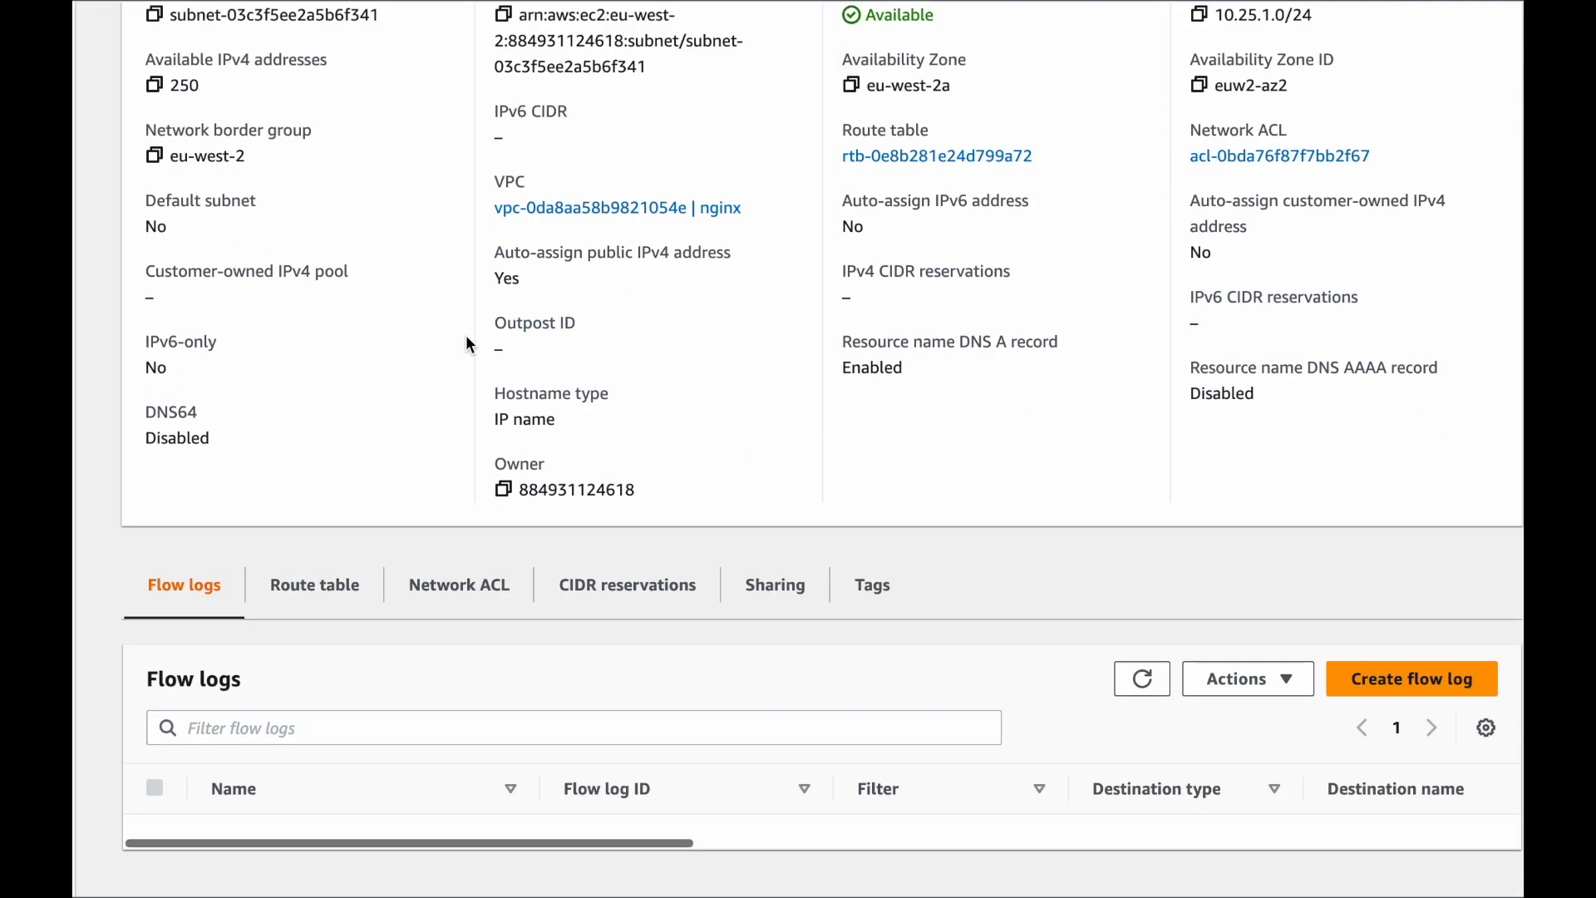
pyautogui.click(459, 584)
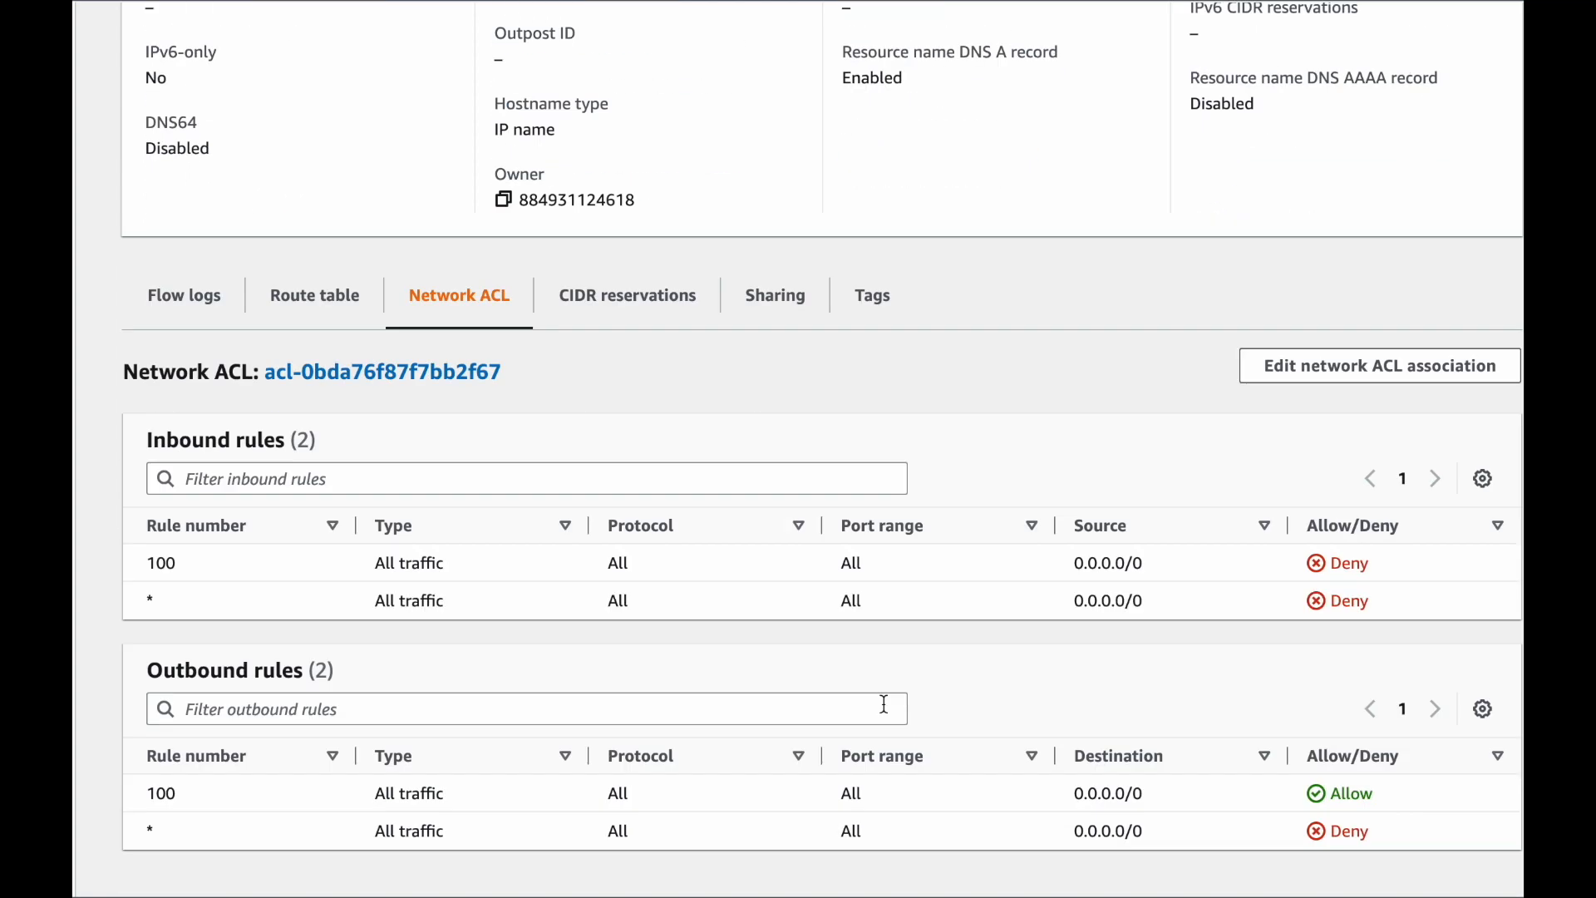
pyautogui.moveTo(201, 570)
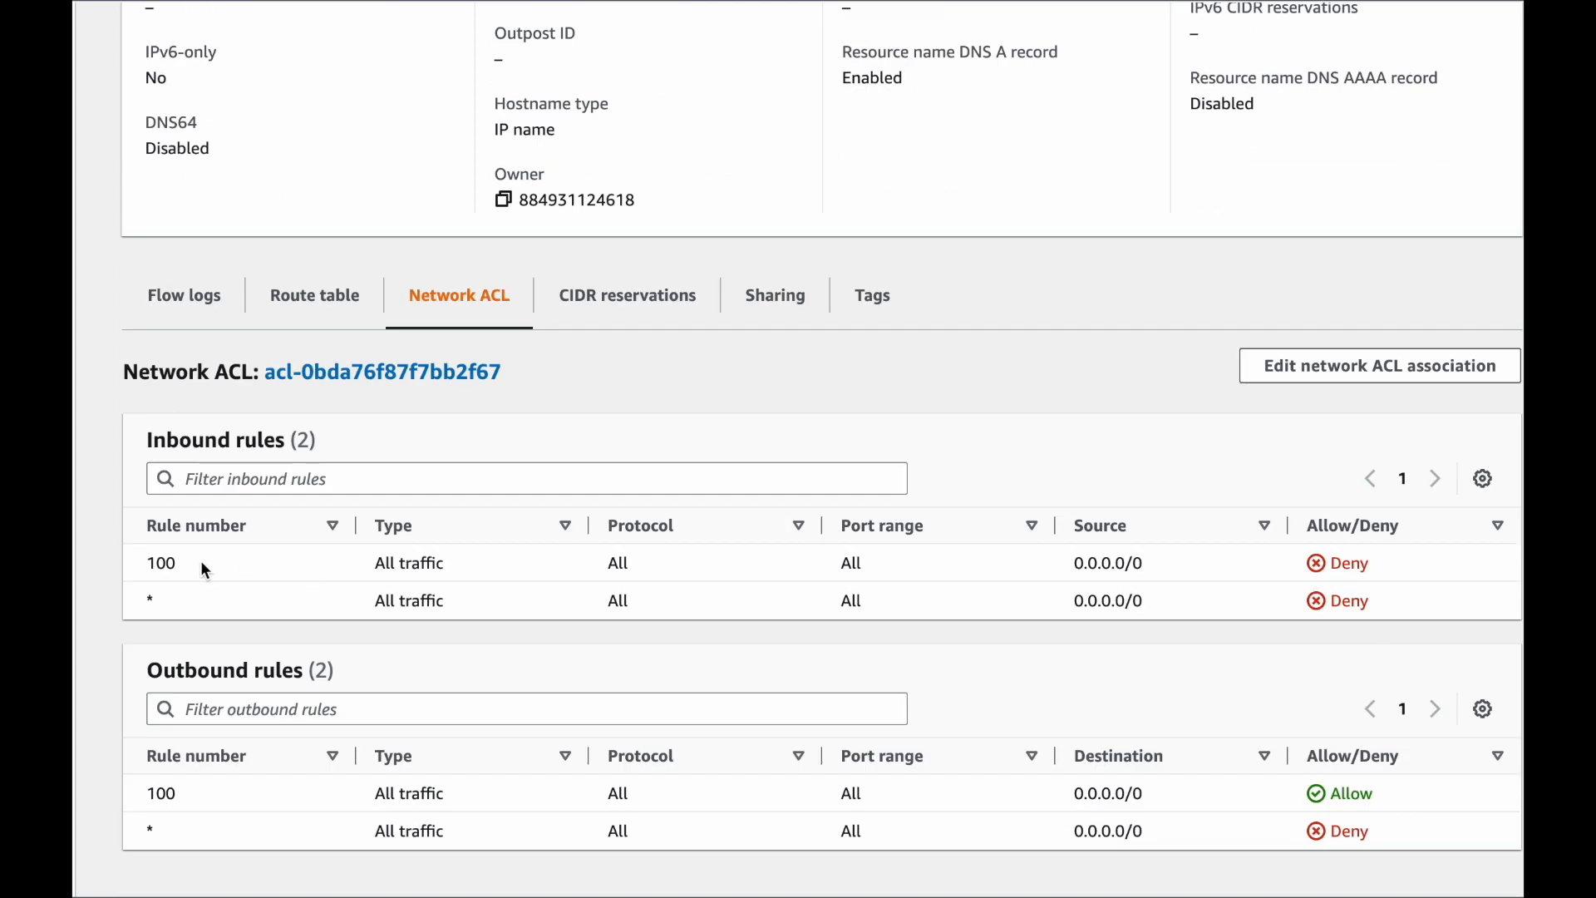
pyautogui.moveTo(1262, 571)
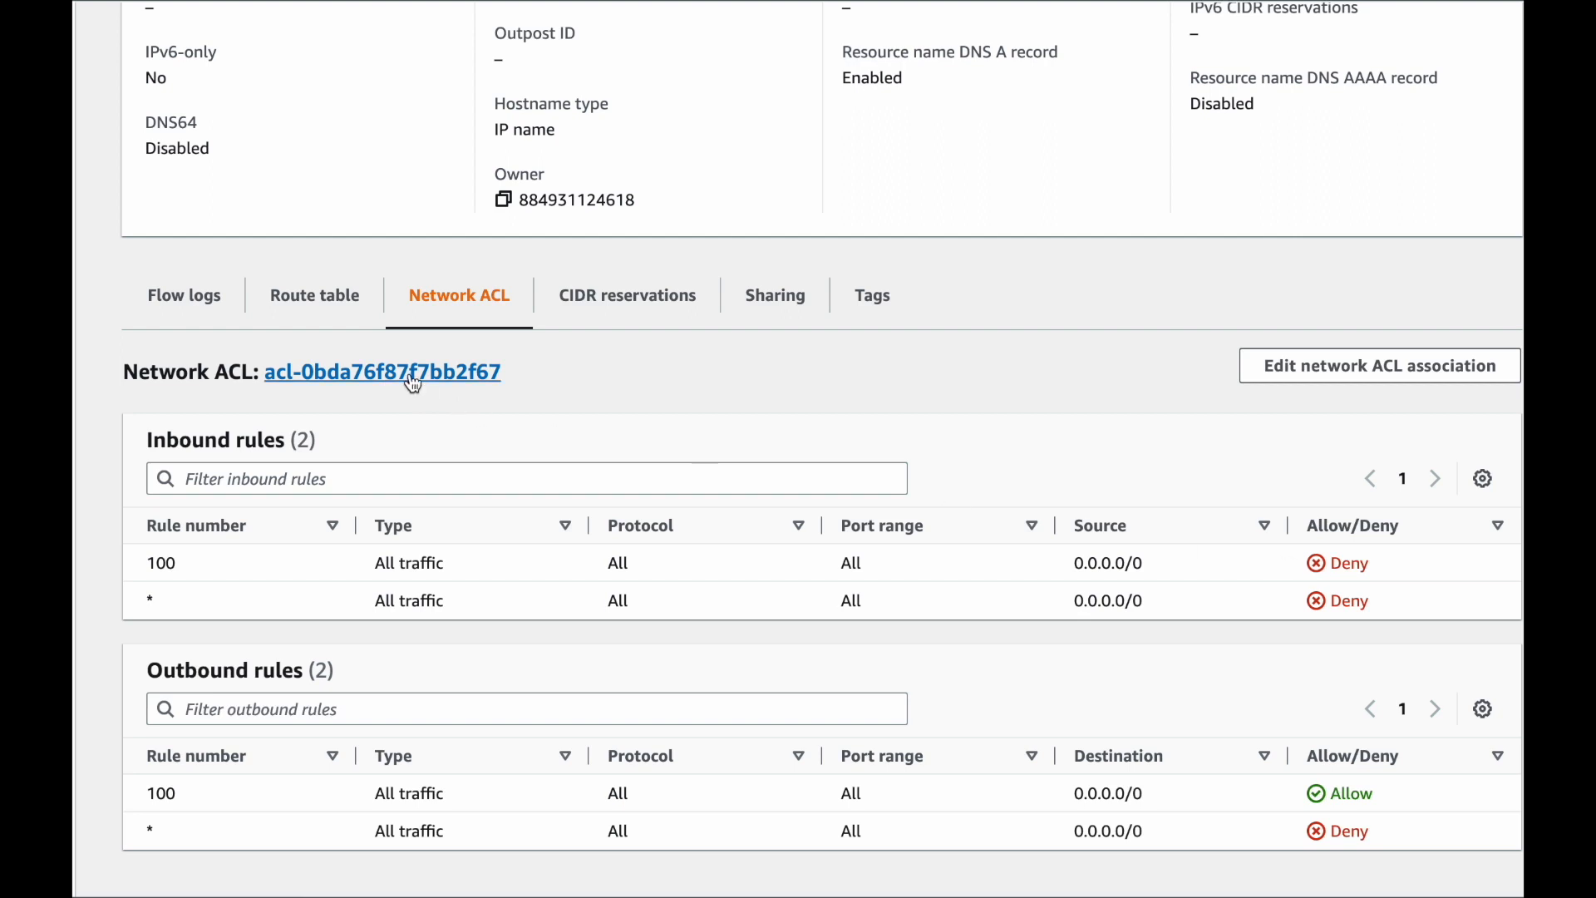
# Edit acl-0bda76f87f7bb2f67's inbound rule 100 from Deny to Allow and save the change.
pyautogui.click(382, 370)
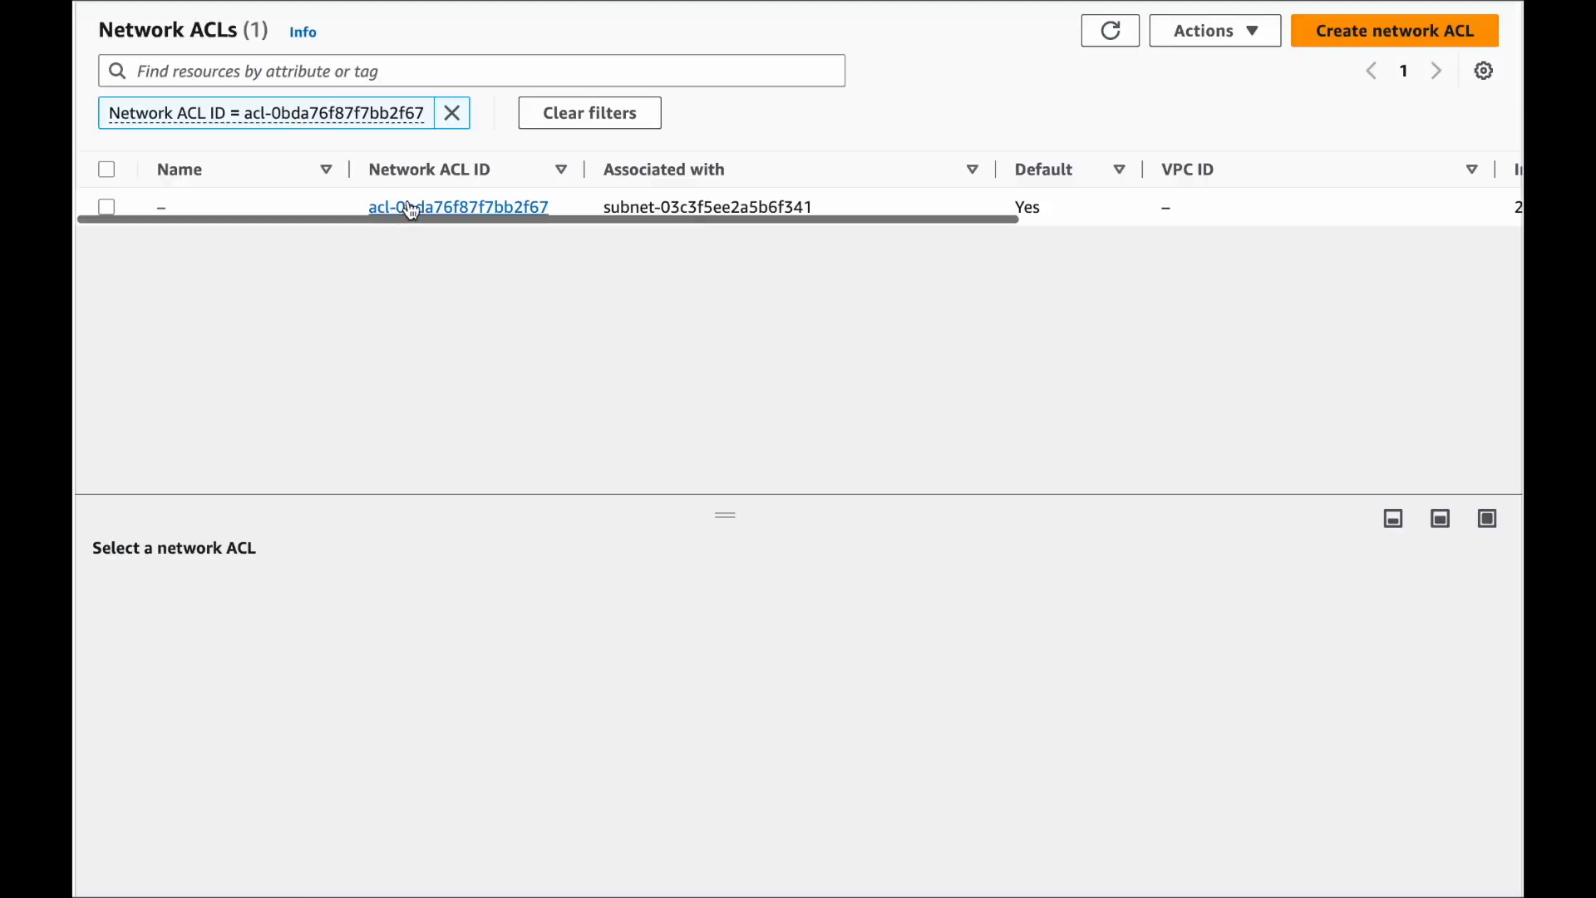
pyautogui.click(458, 206)
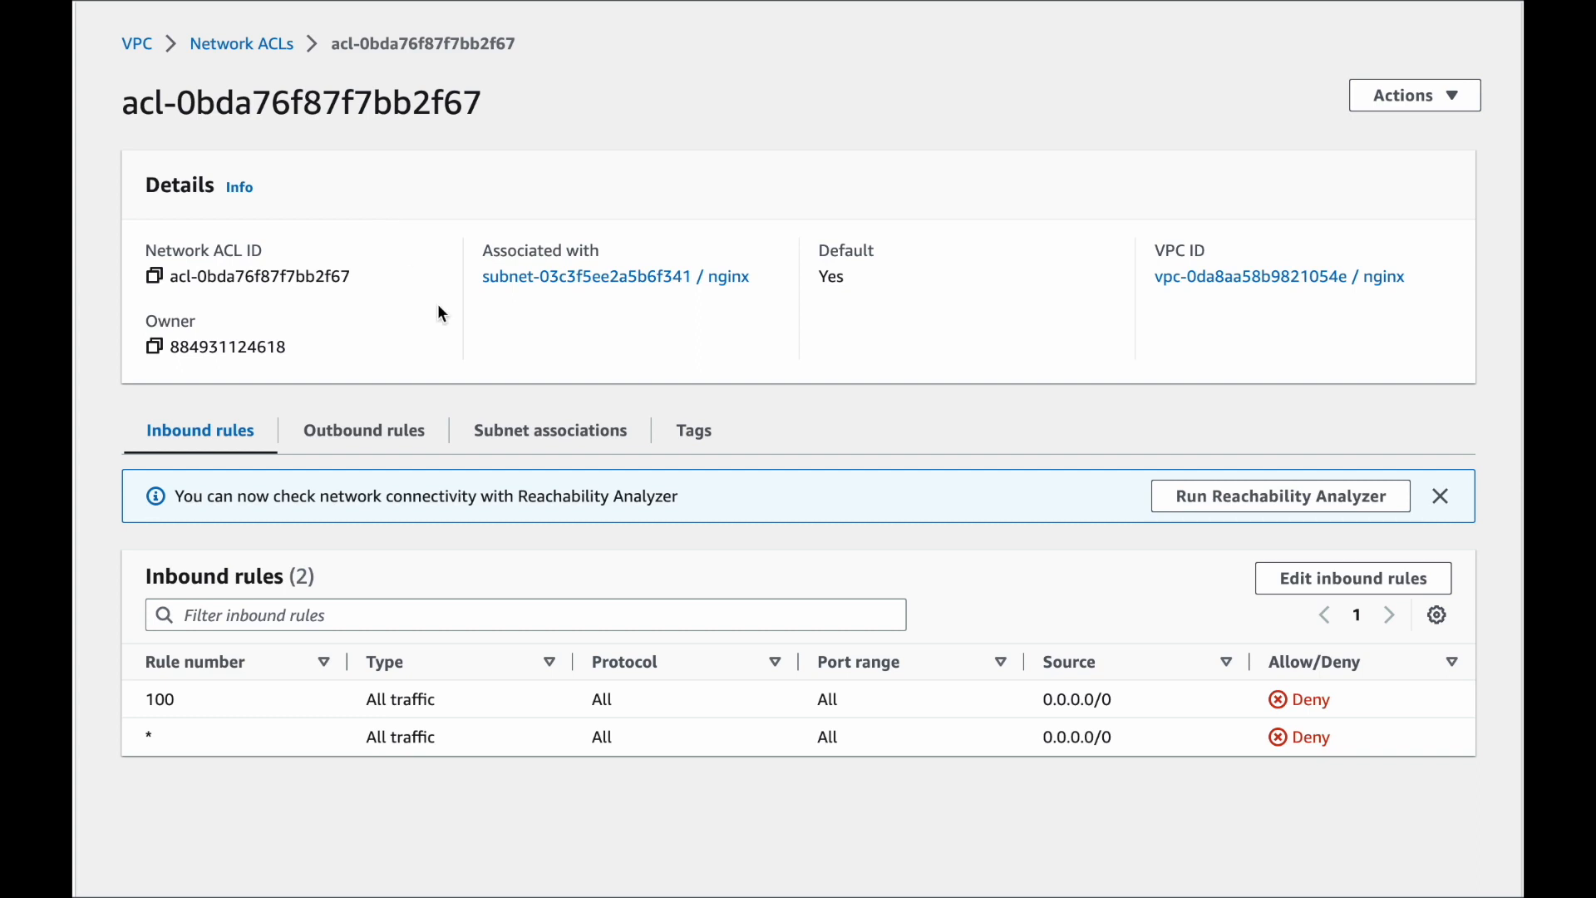
pyautogui.click(1353, 578)
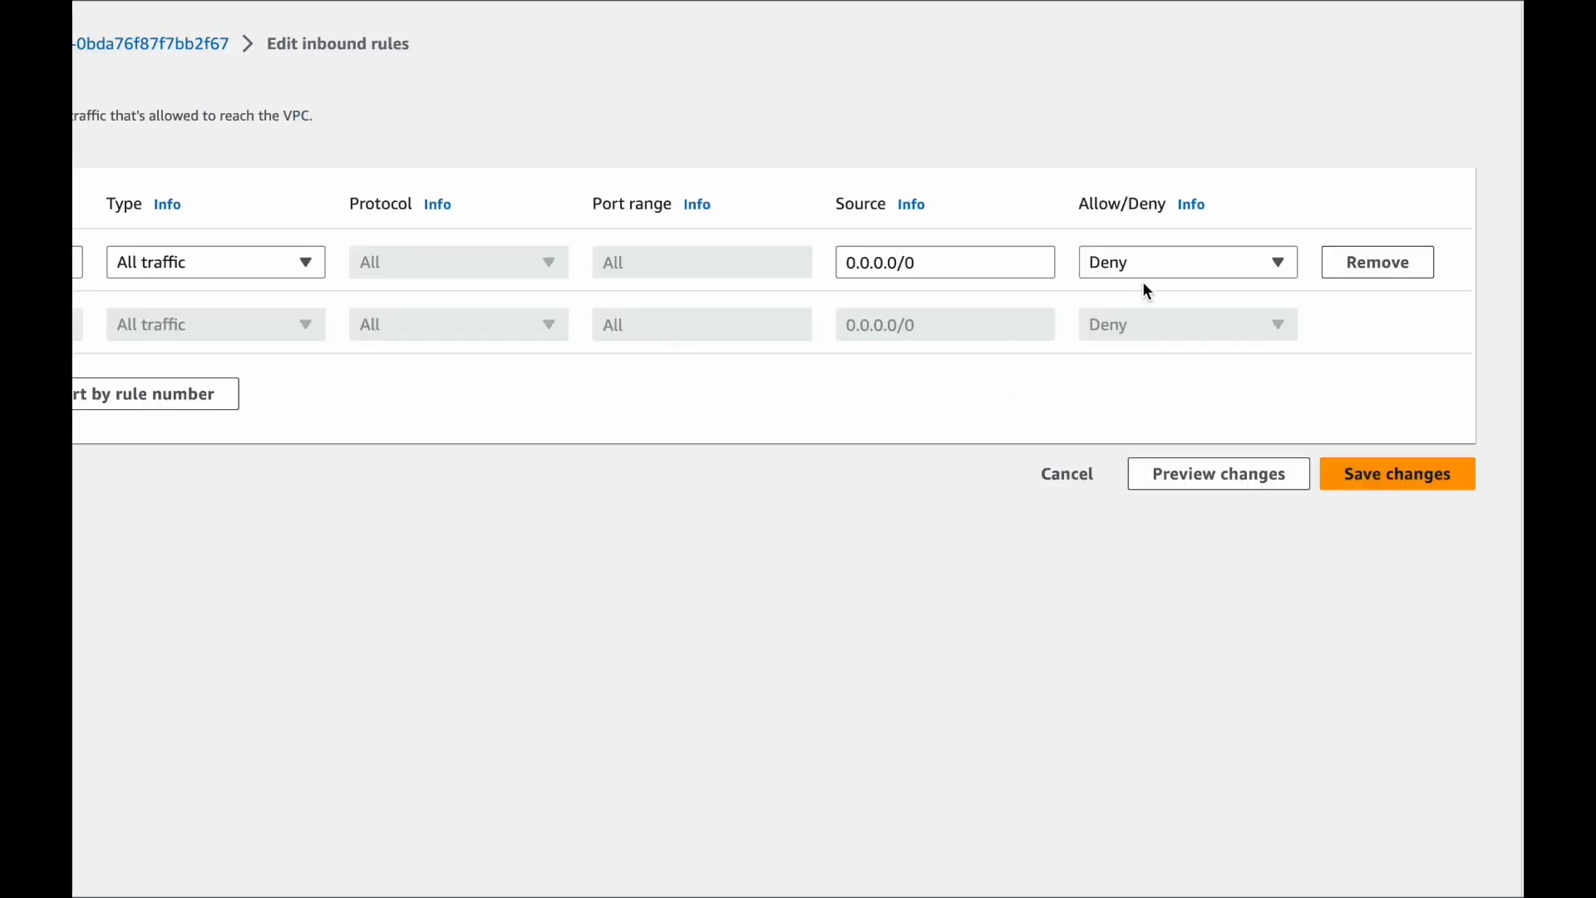
pyautogui.click(1397, 474)
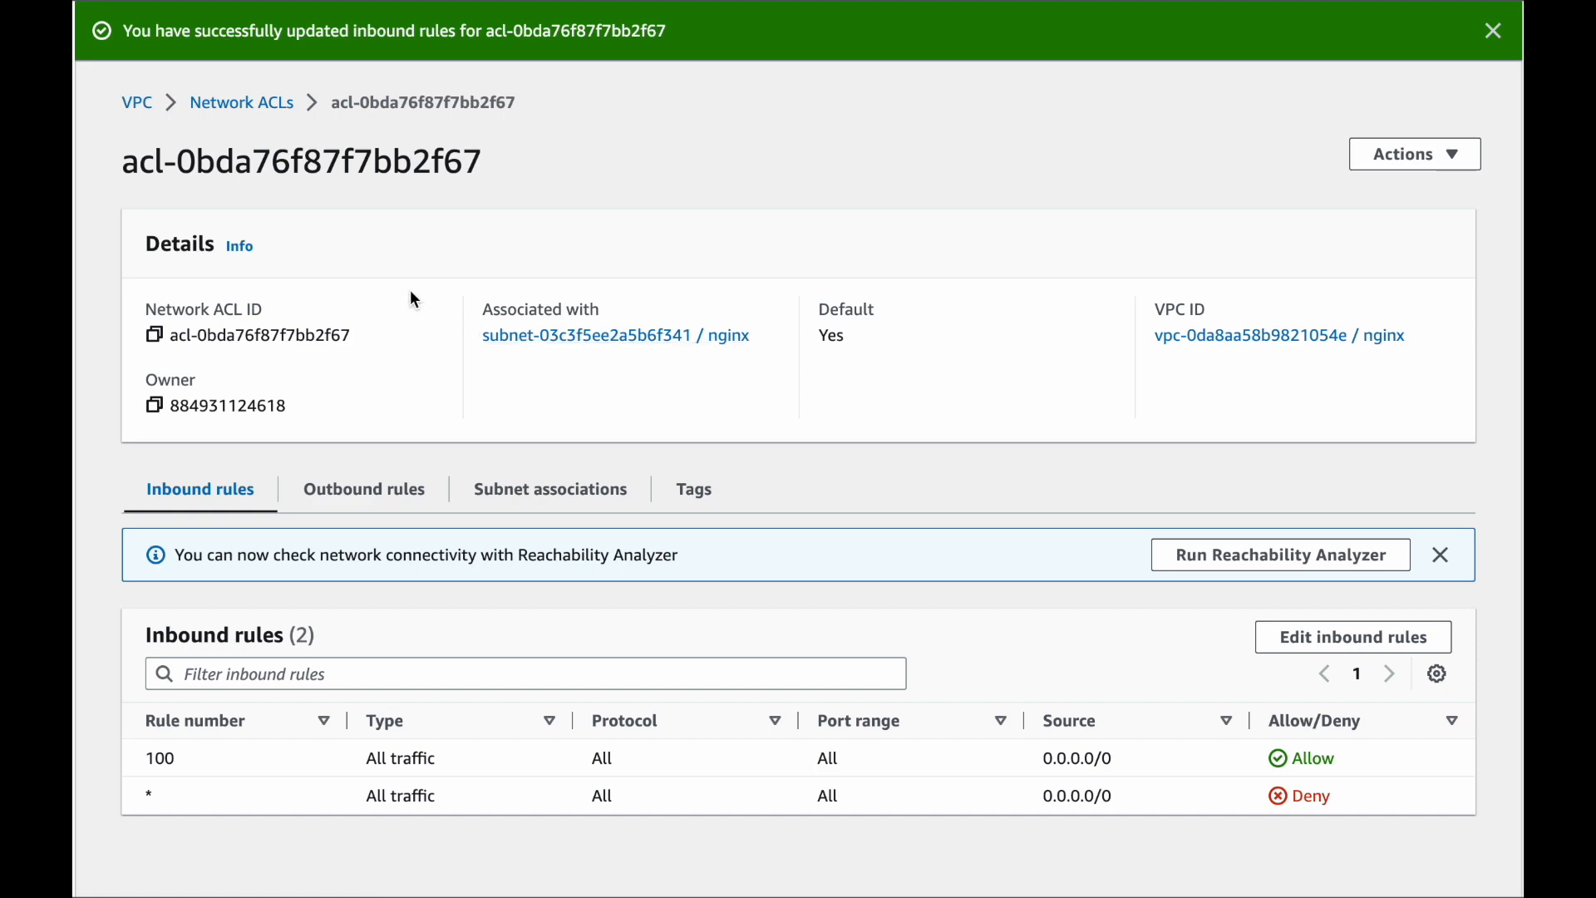
pyautogui.moveTo(401, 272)
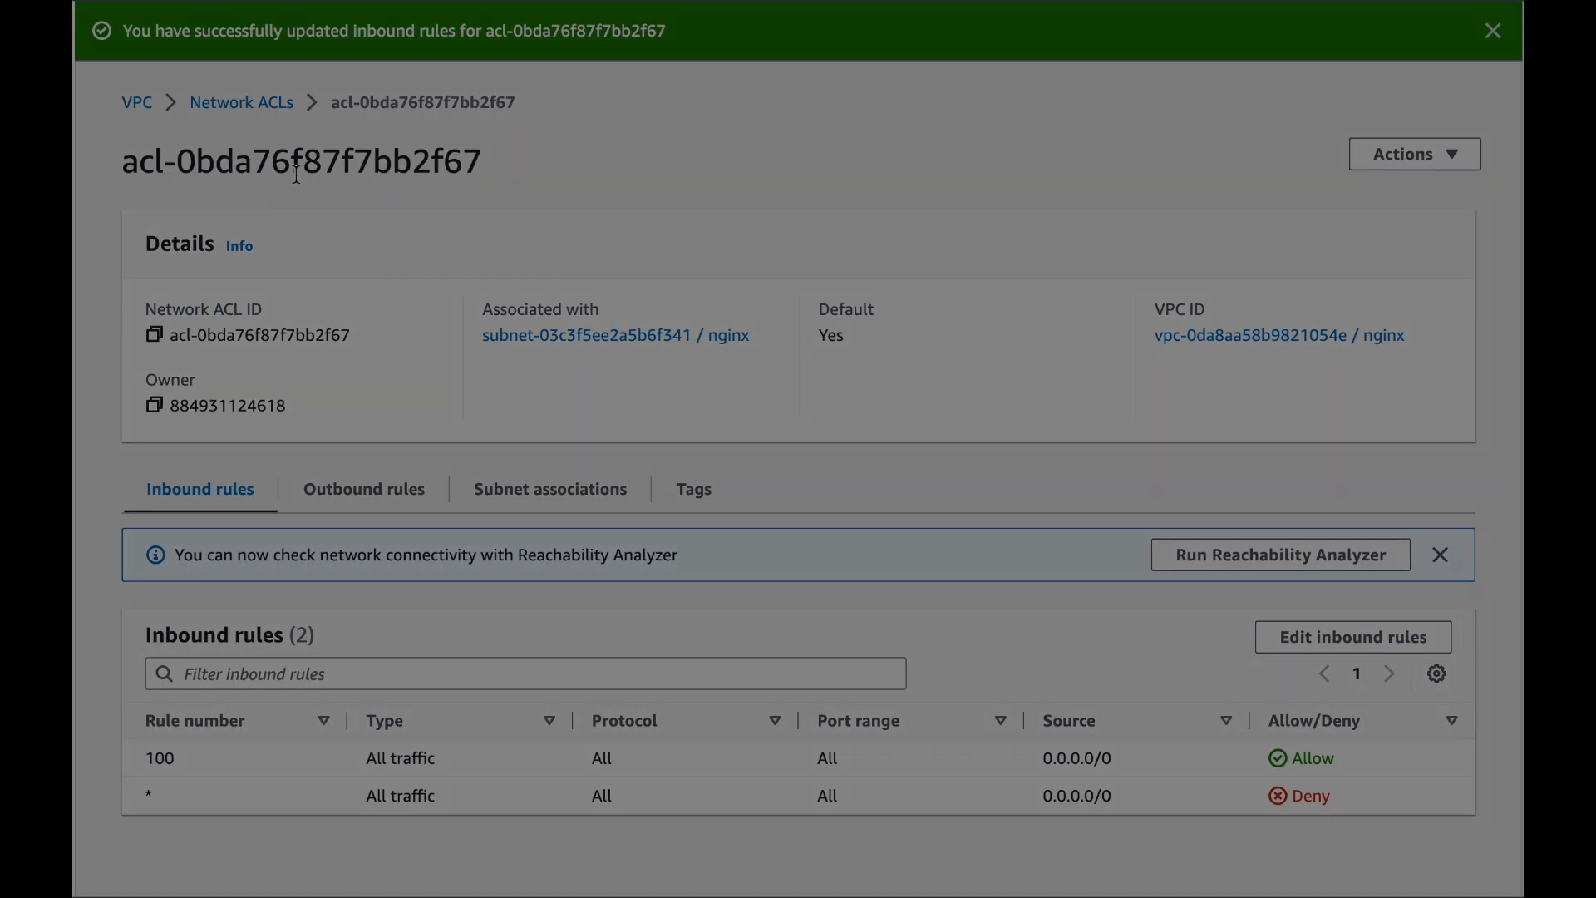
pyautogui.click(1279, 555)
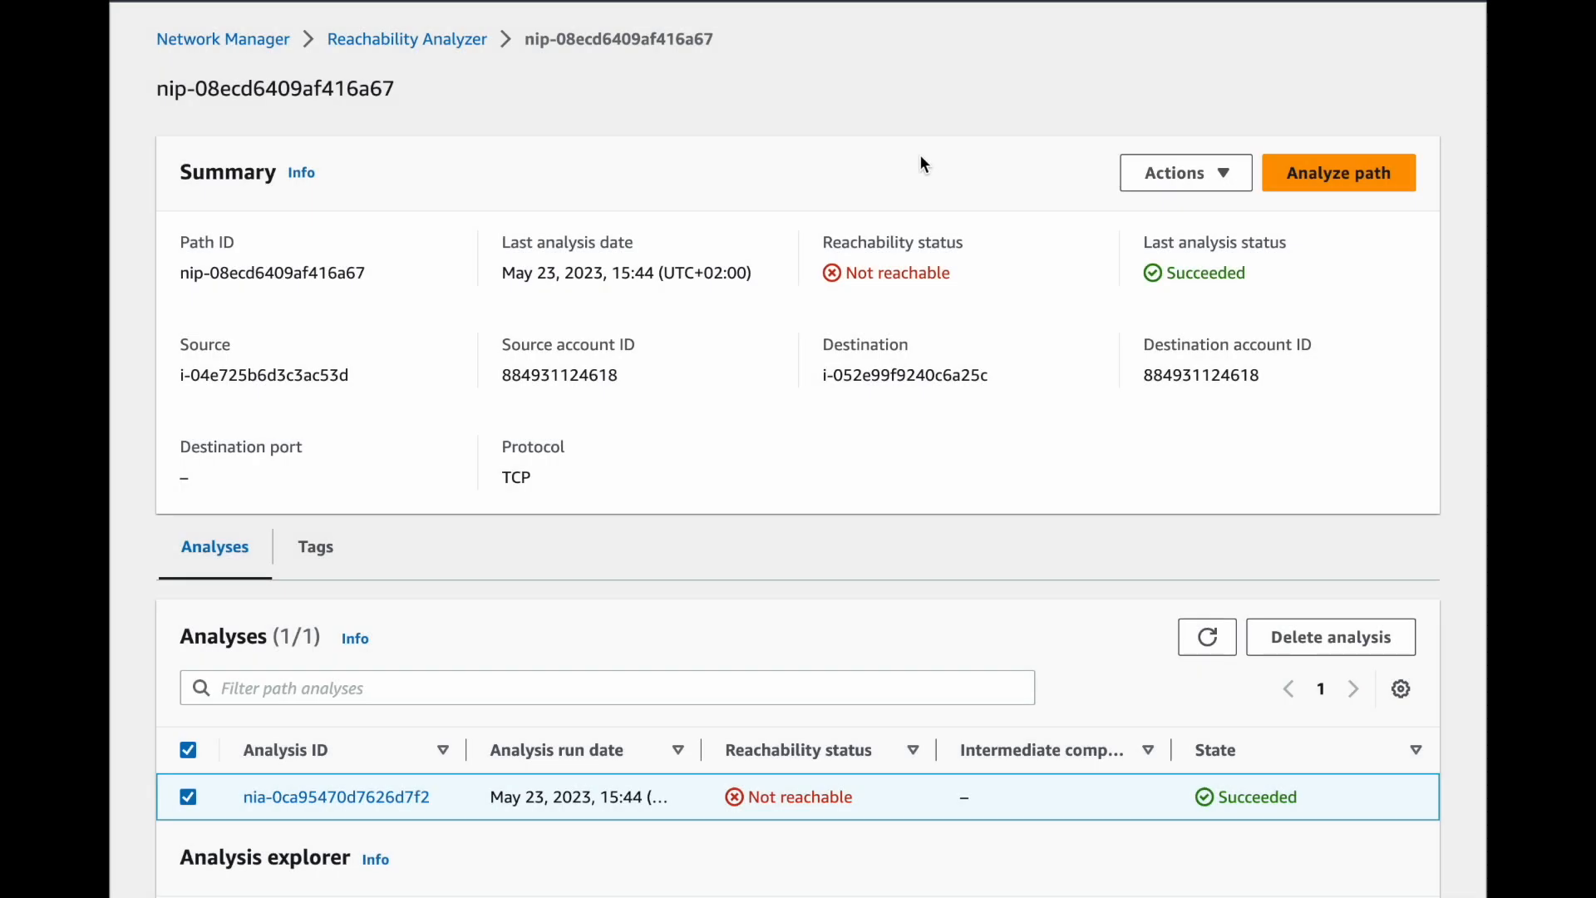
pyautogui.moveTo(1337, 173)
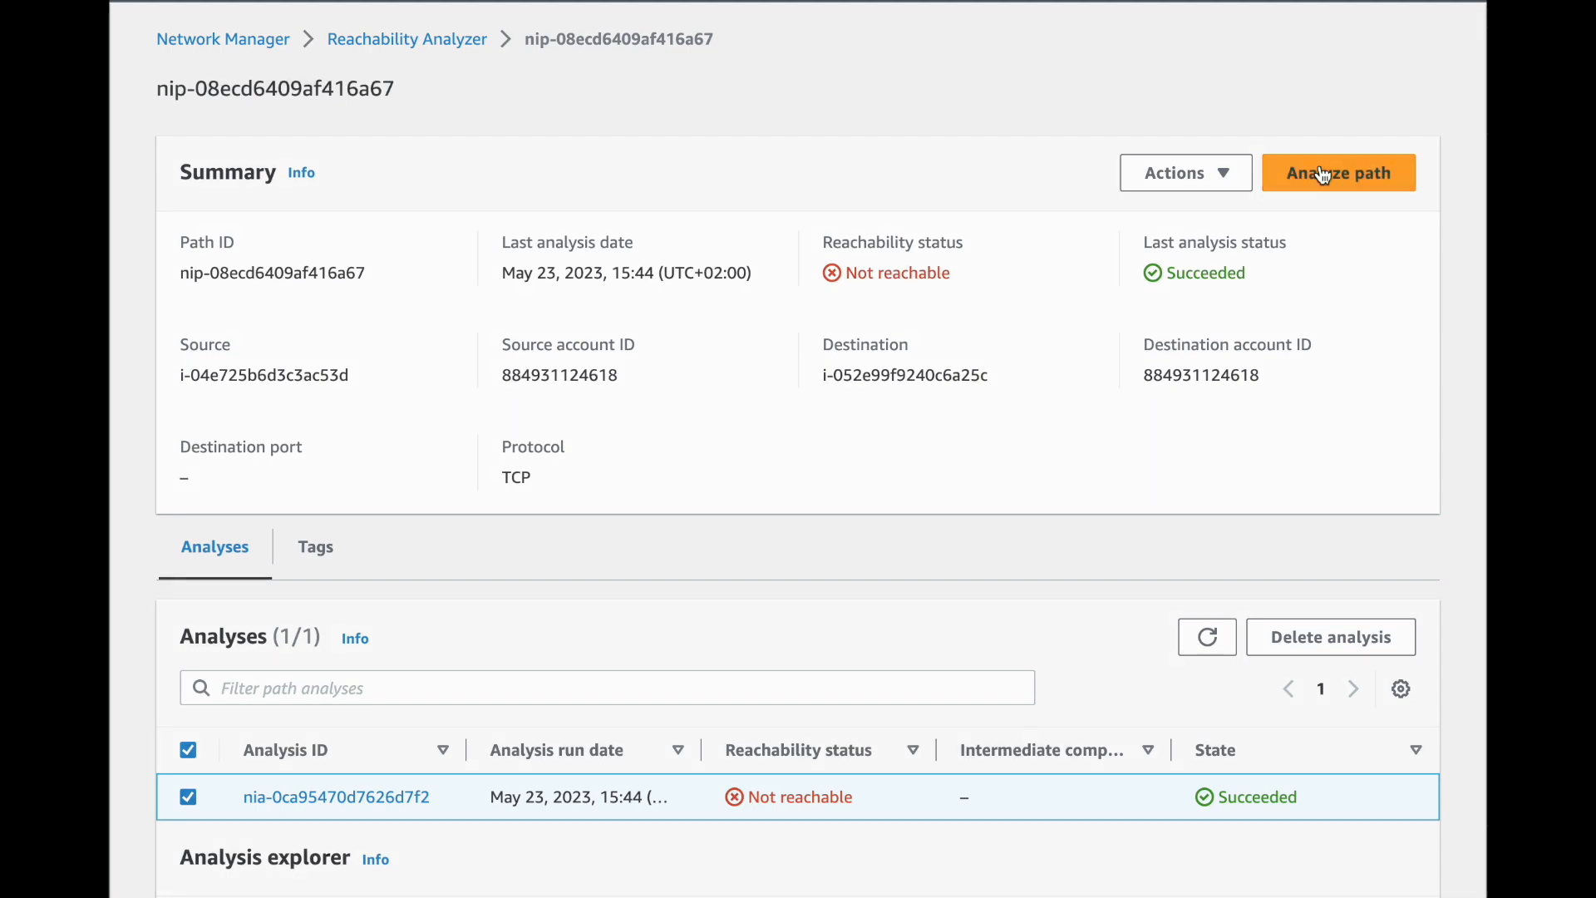
# Re-run the app-to-nginx path analysis and confirm it in the dialog.
pyautogui.click(1336, 171)
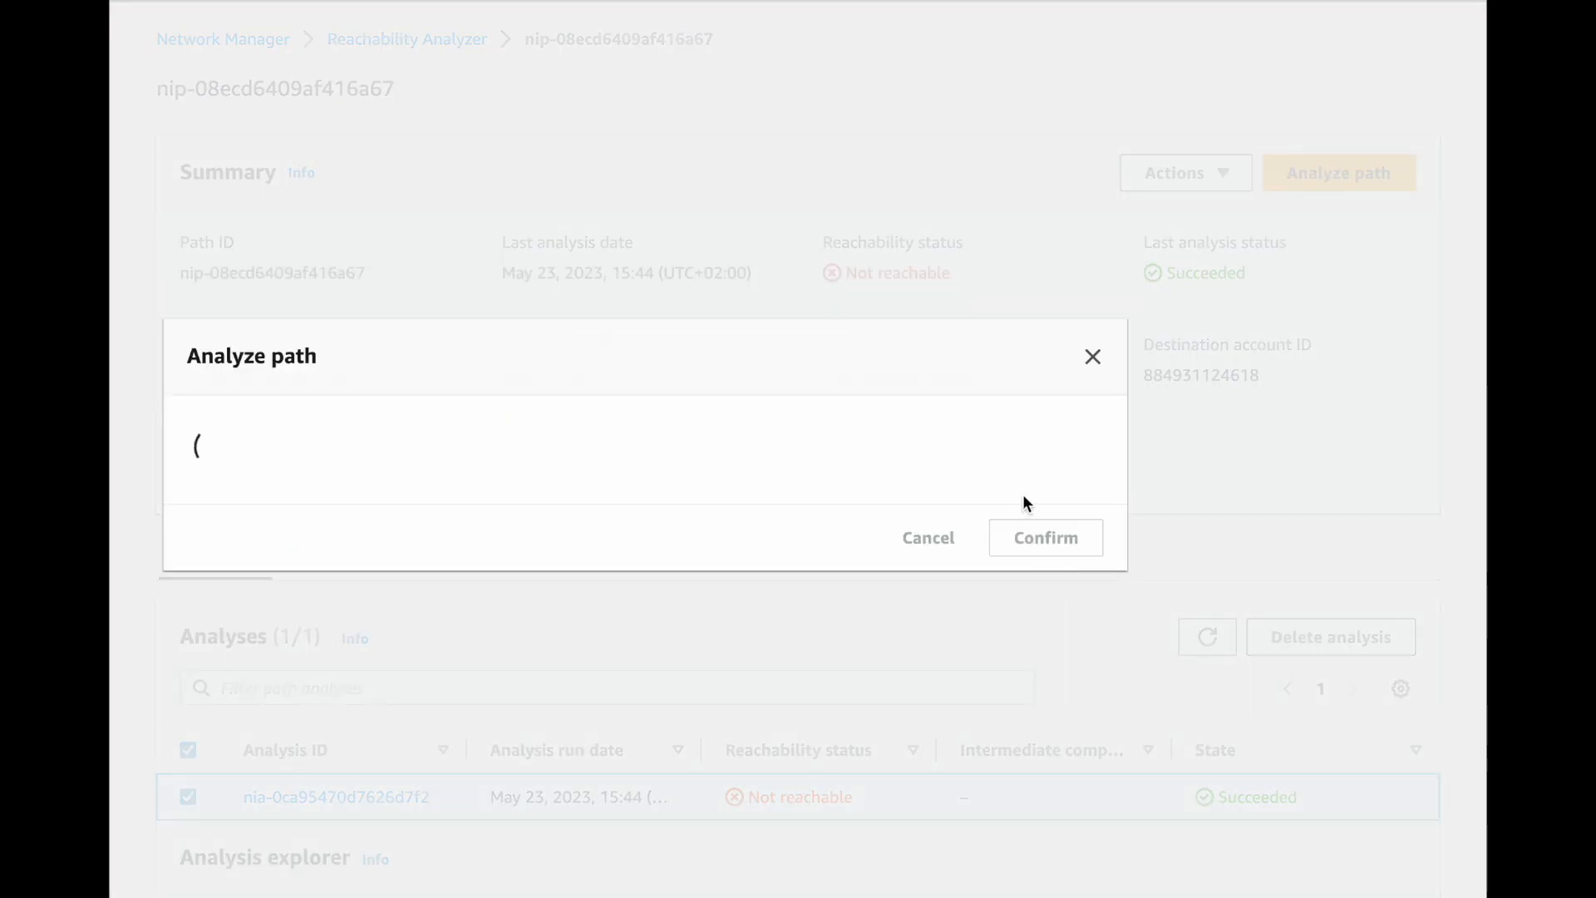
pyautogui.click(1044, 537)
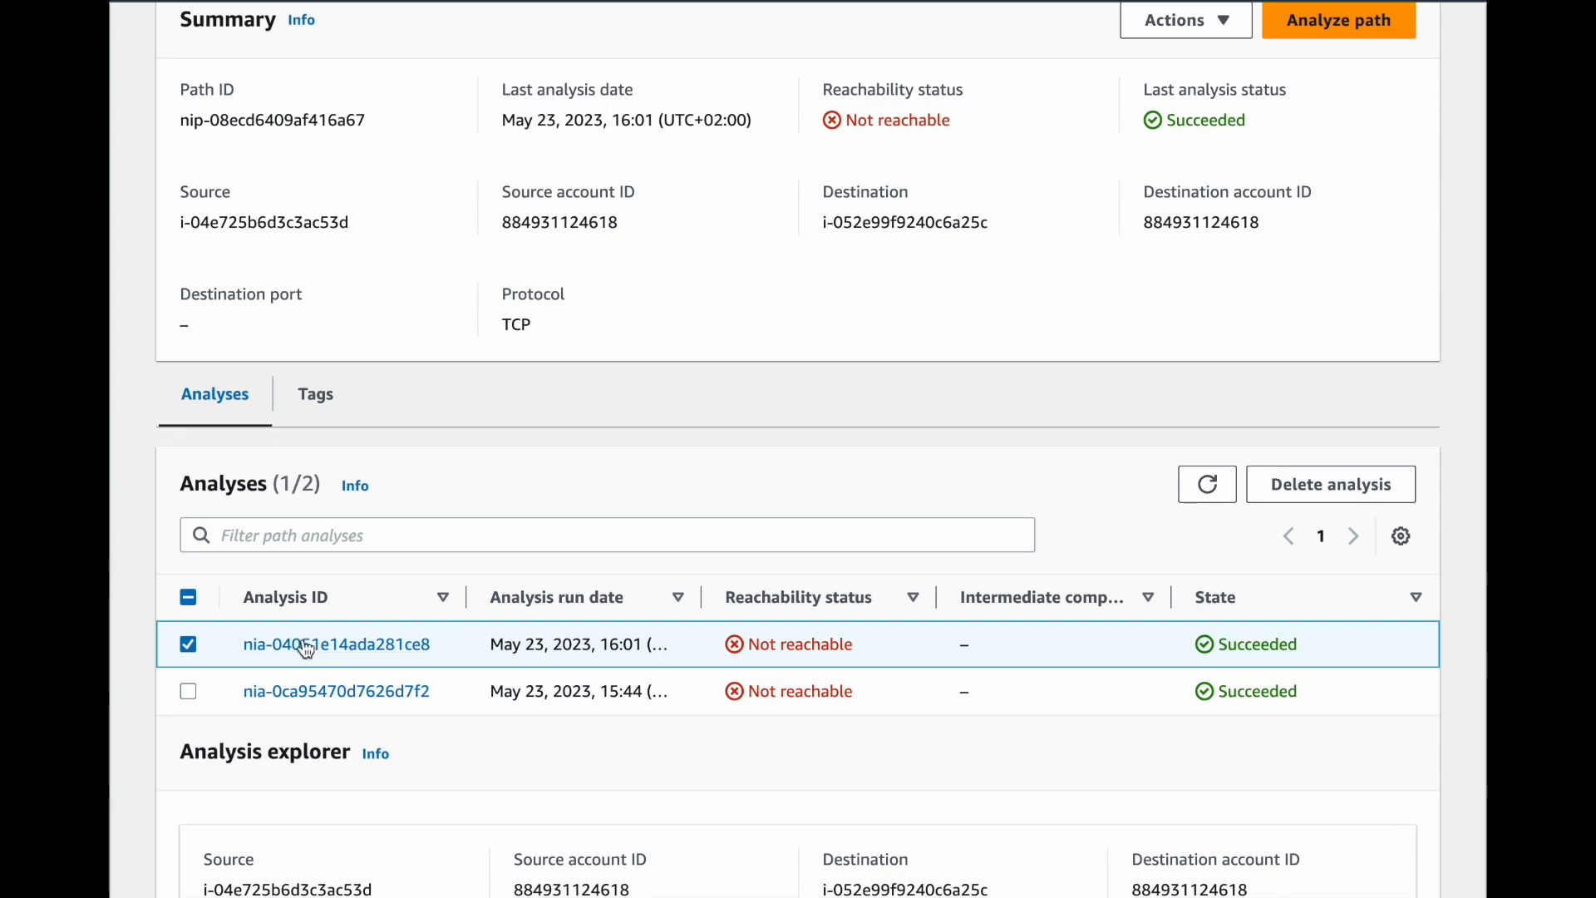
# View the new analysis' NO_ROUTE_TO_DESTINATION details and copy pcx-0f981f52bfe19417a and rtb-0e8b281e24d799a72.
pyautogui.click(336, 644)
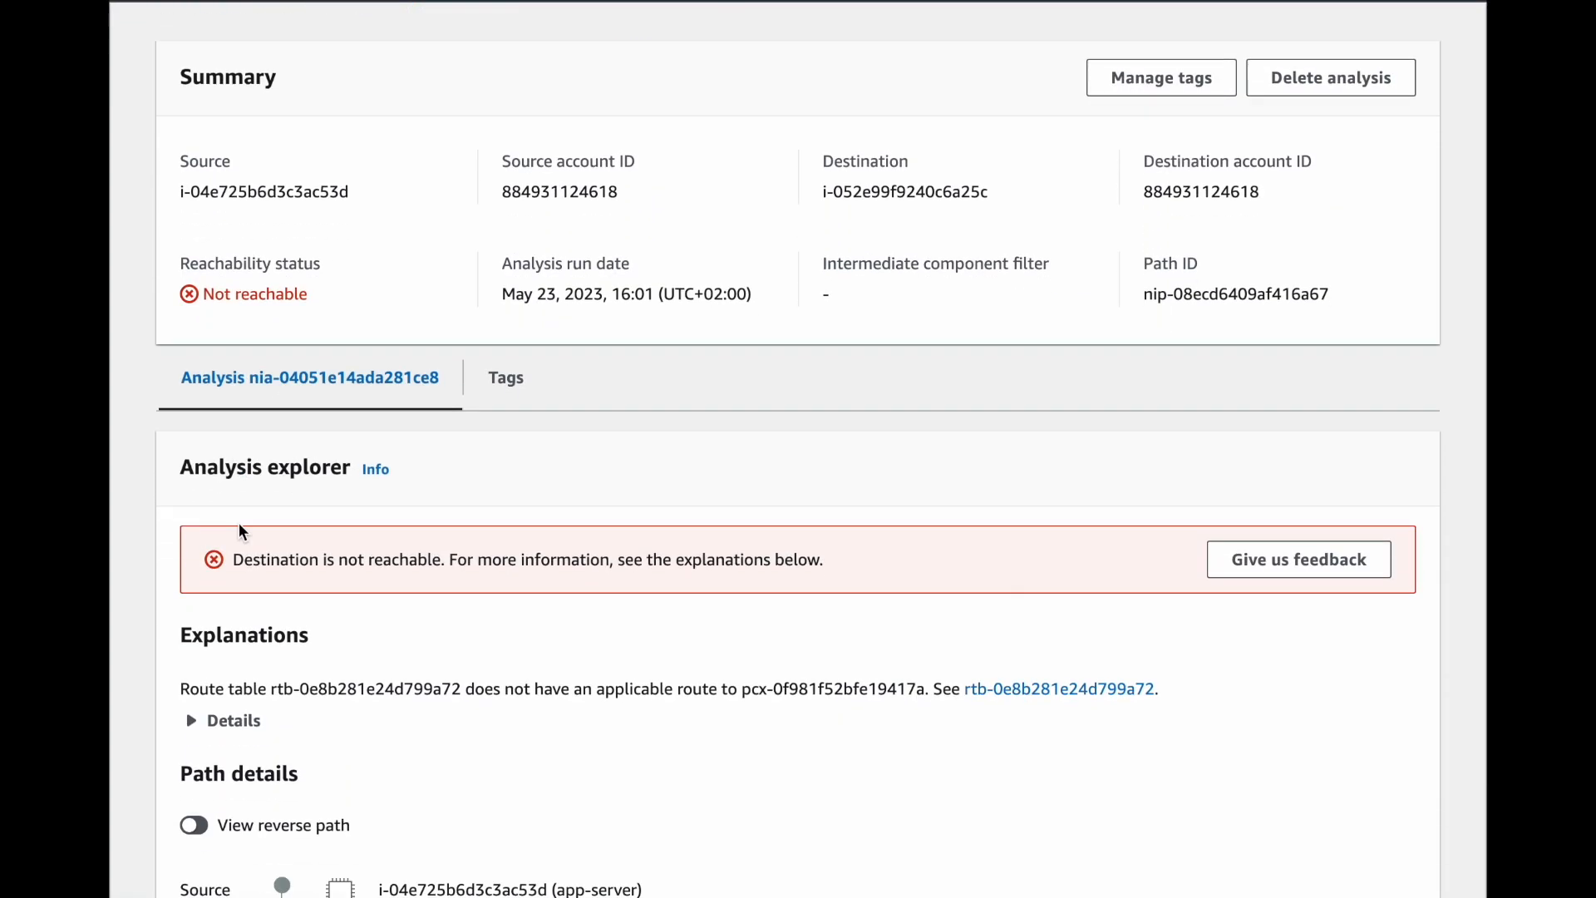
pyautogui.click(222, 720)
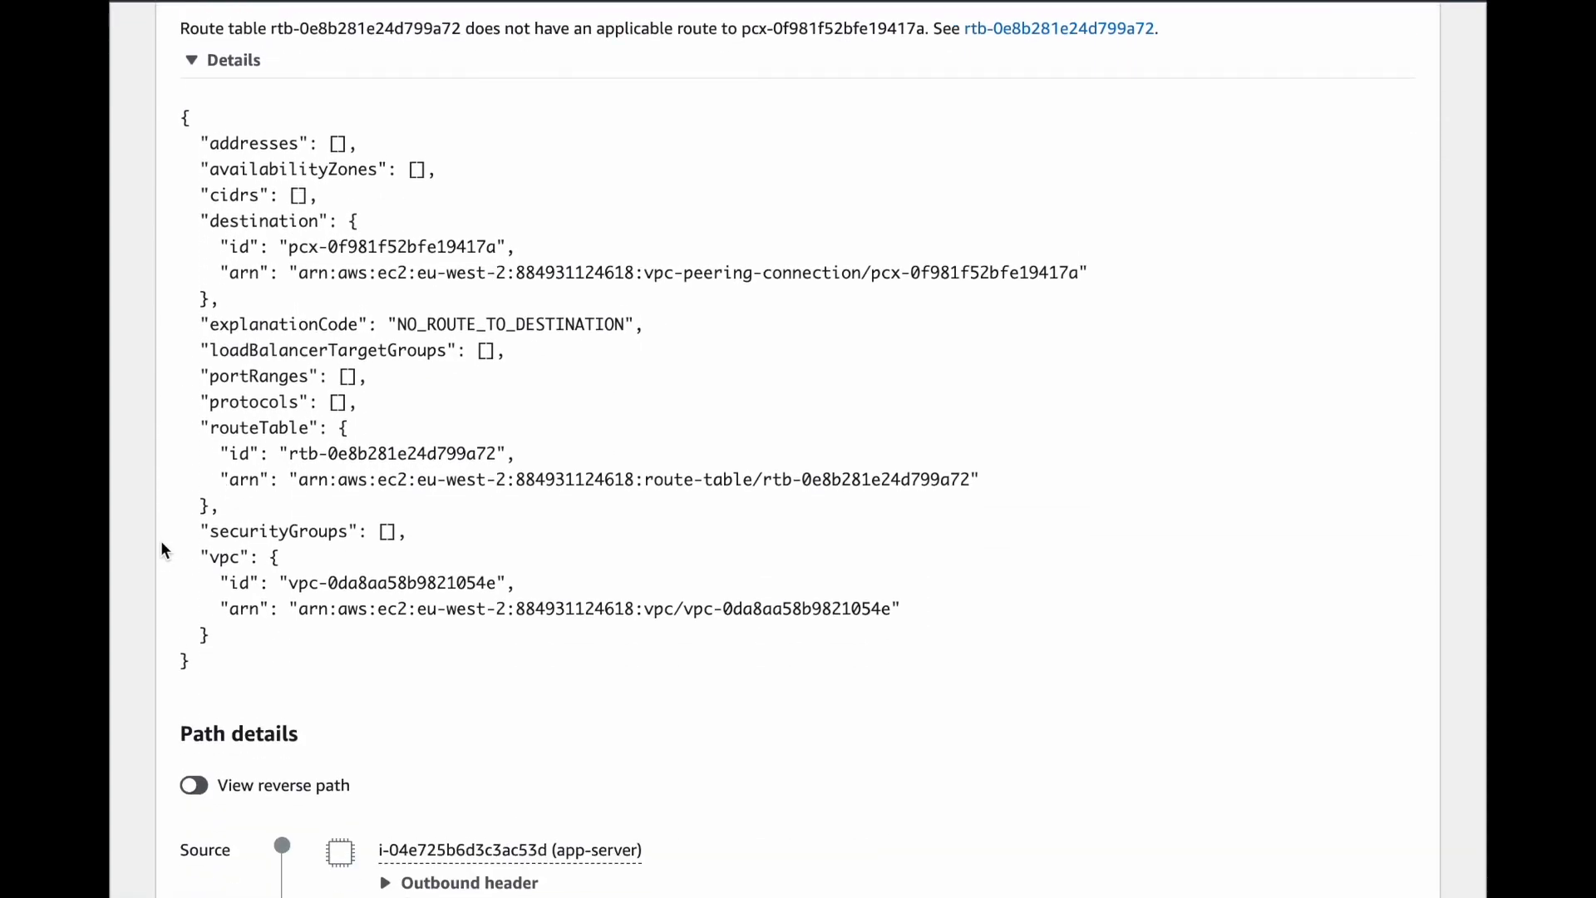
pyautogui.scroll(3)
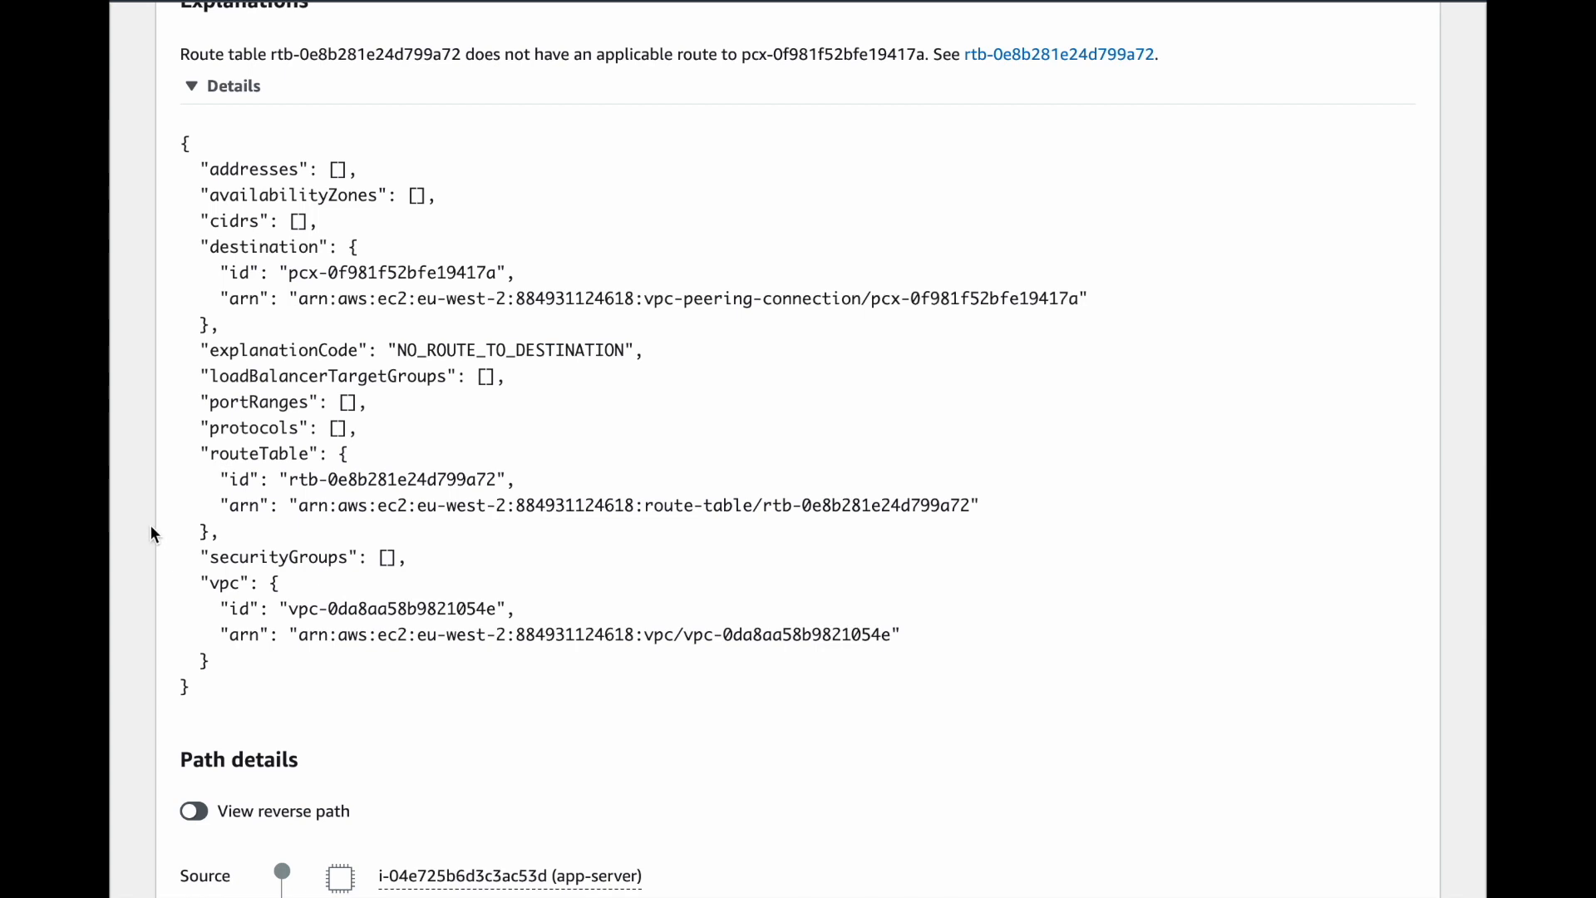
pyautogui.moveTo(422, 356)
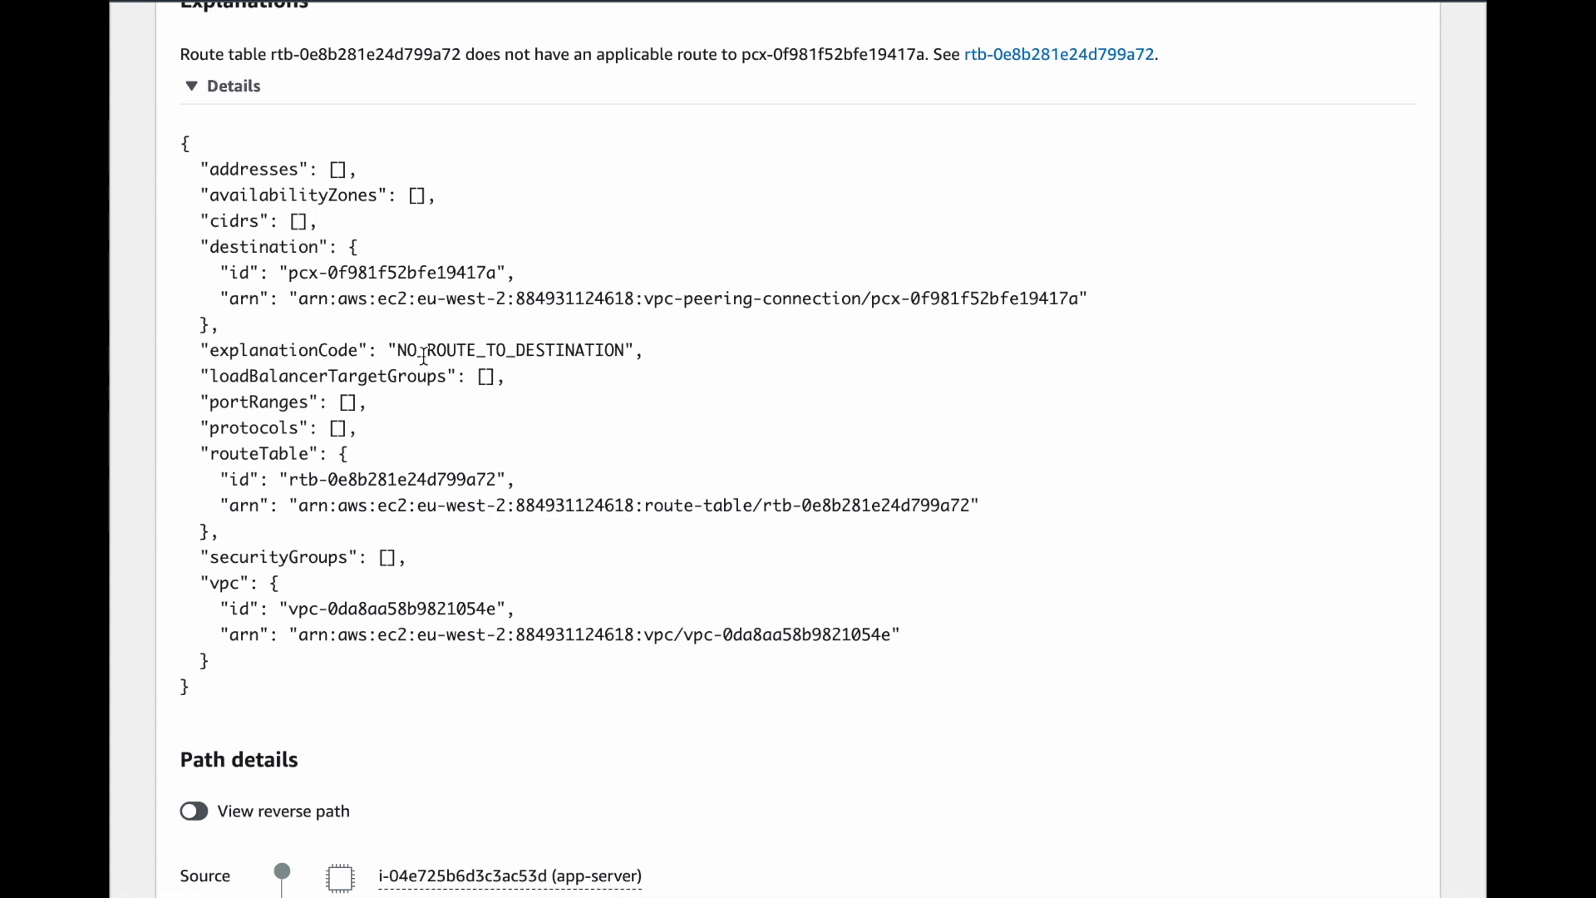
pyautogui.moveTo(493, 351)
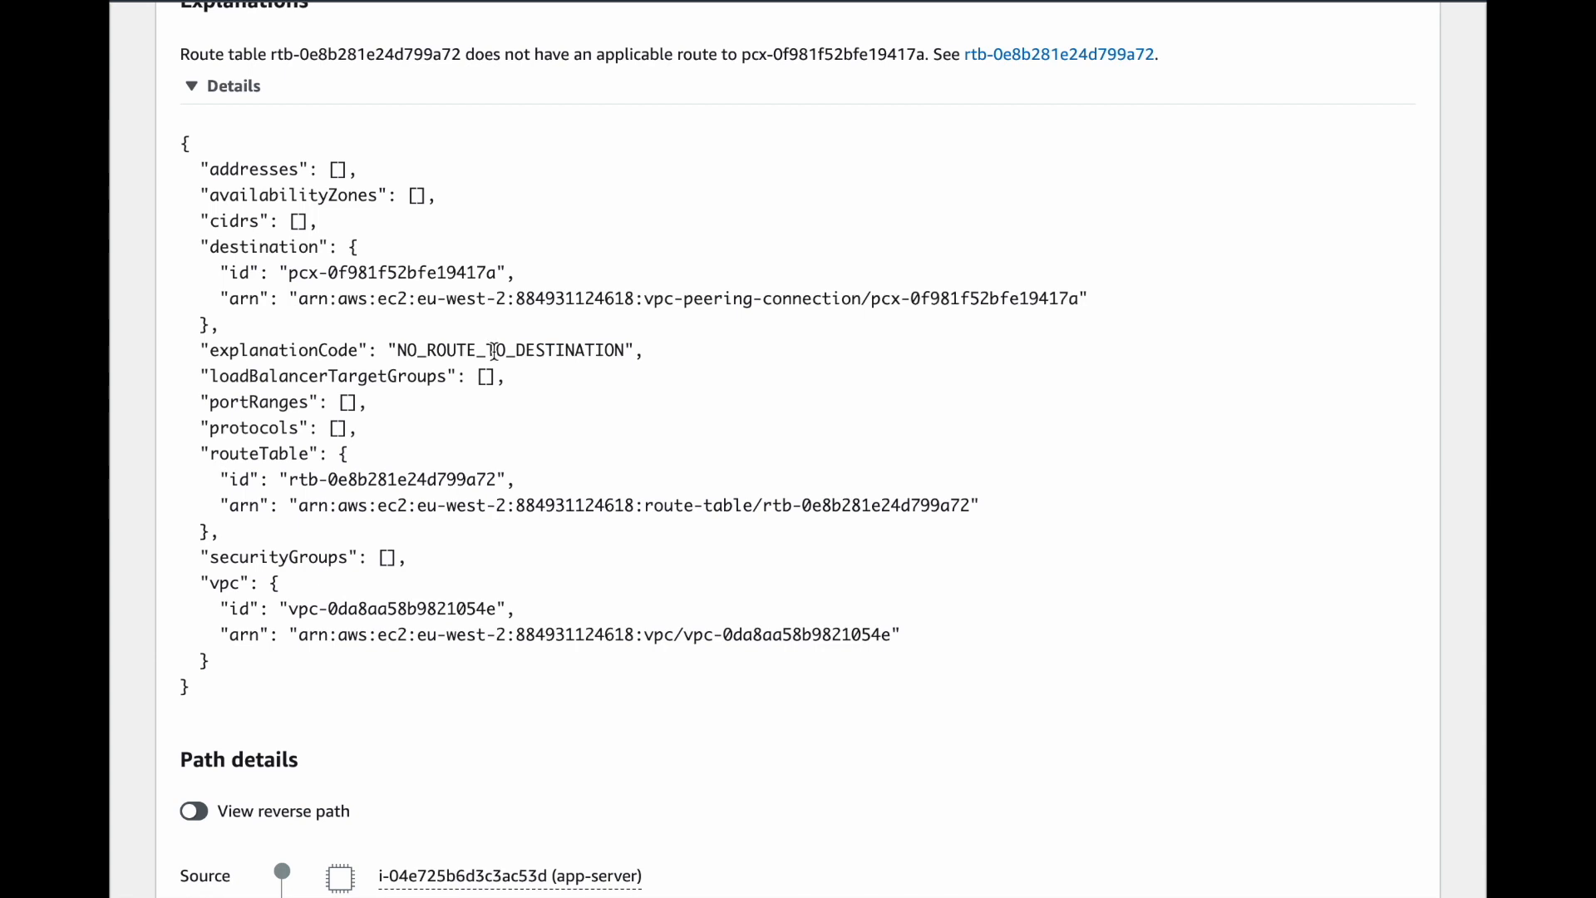
pyautogui.moveTo(291, 478)
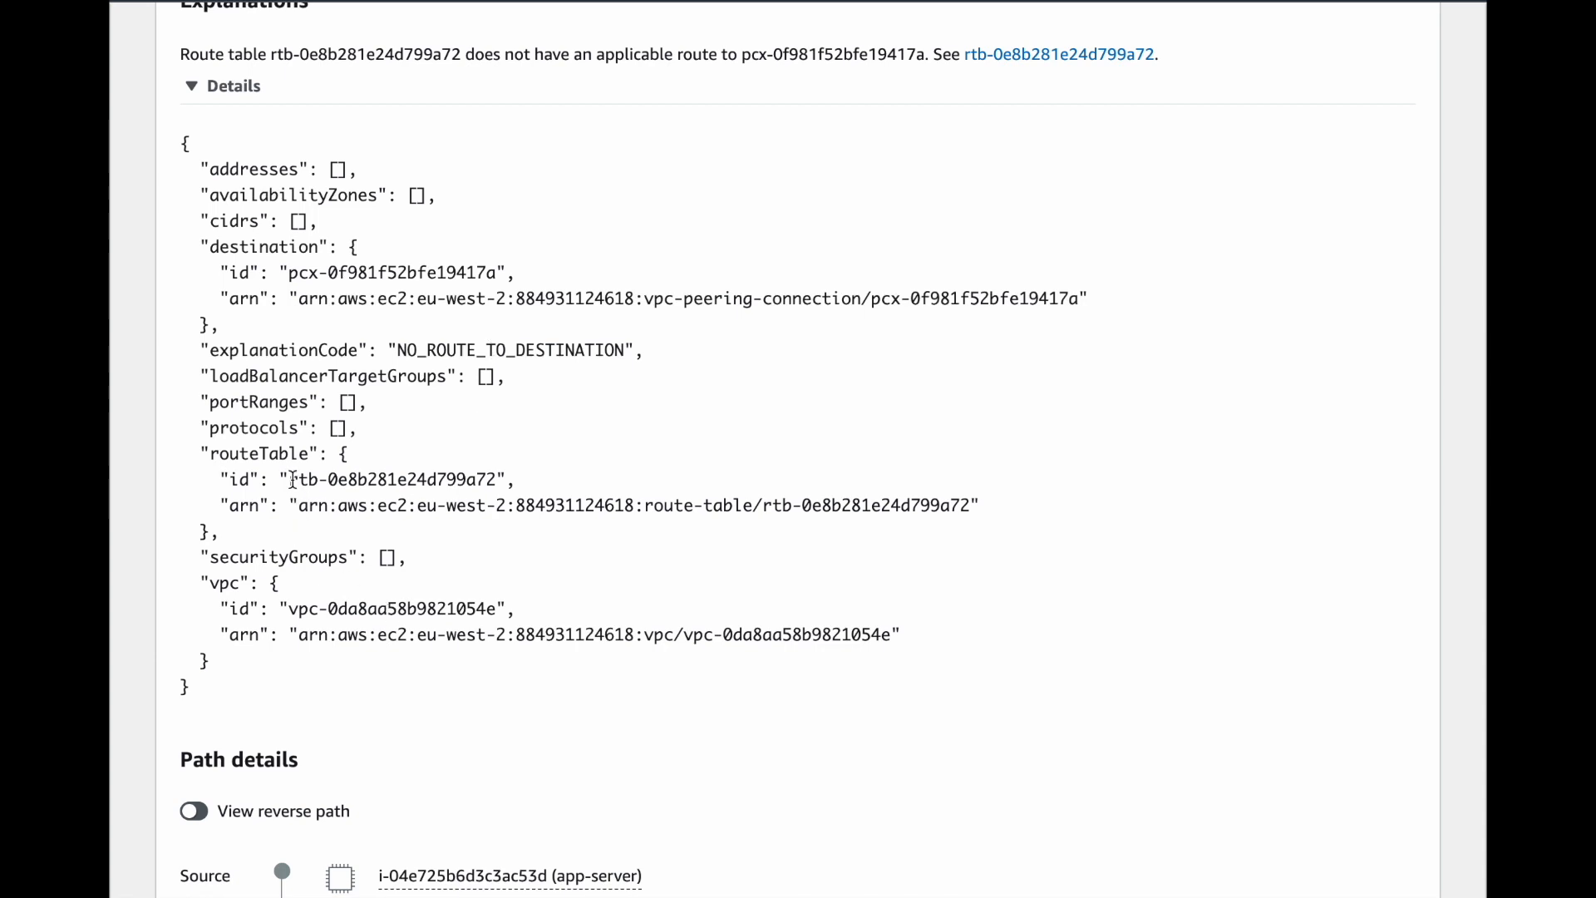
pyautogui.doubleClick(396, 479)
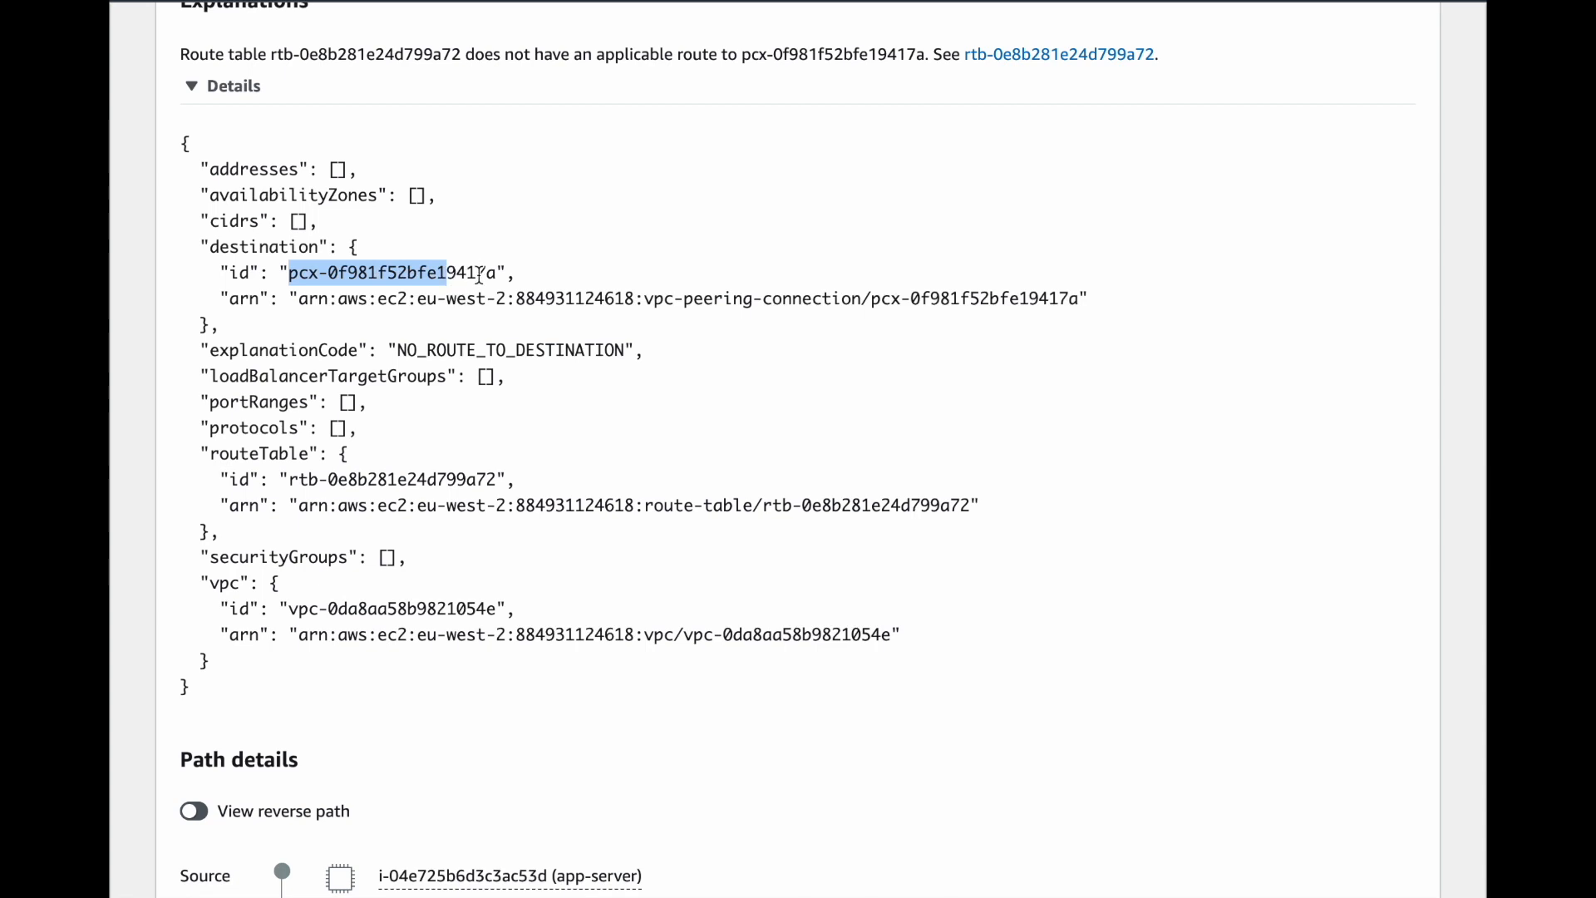
pyautogui.moveTo(292, 478)
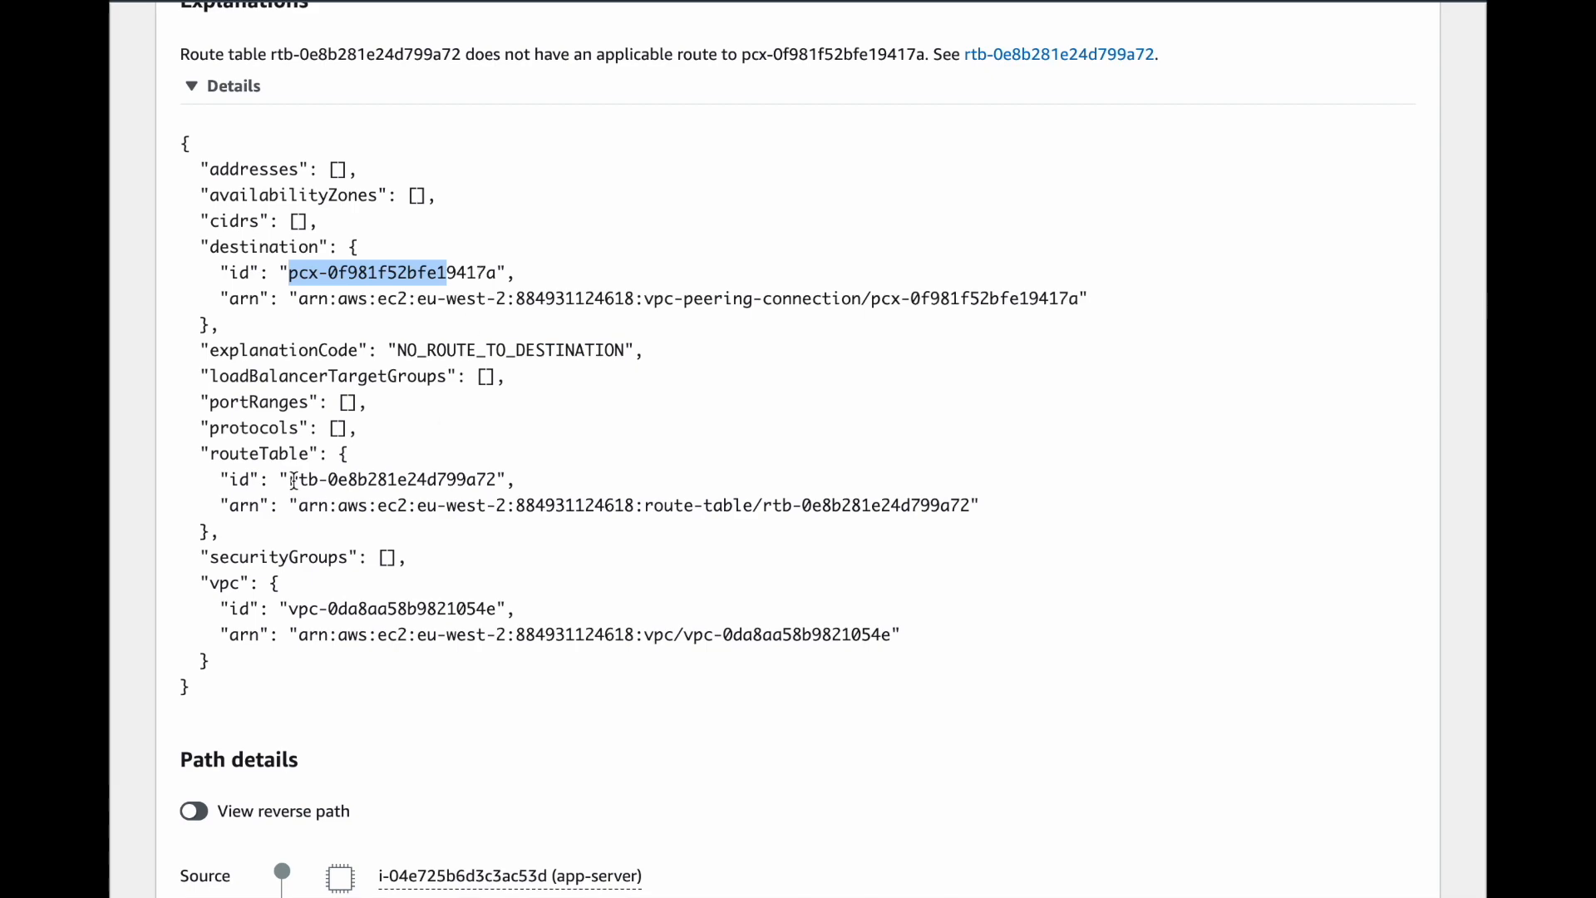
pyautogui.doubleClick(389, 479)
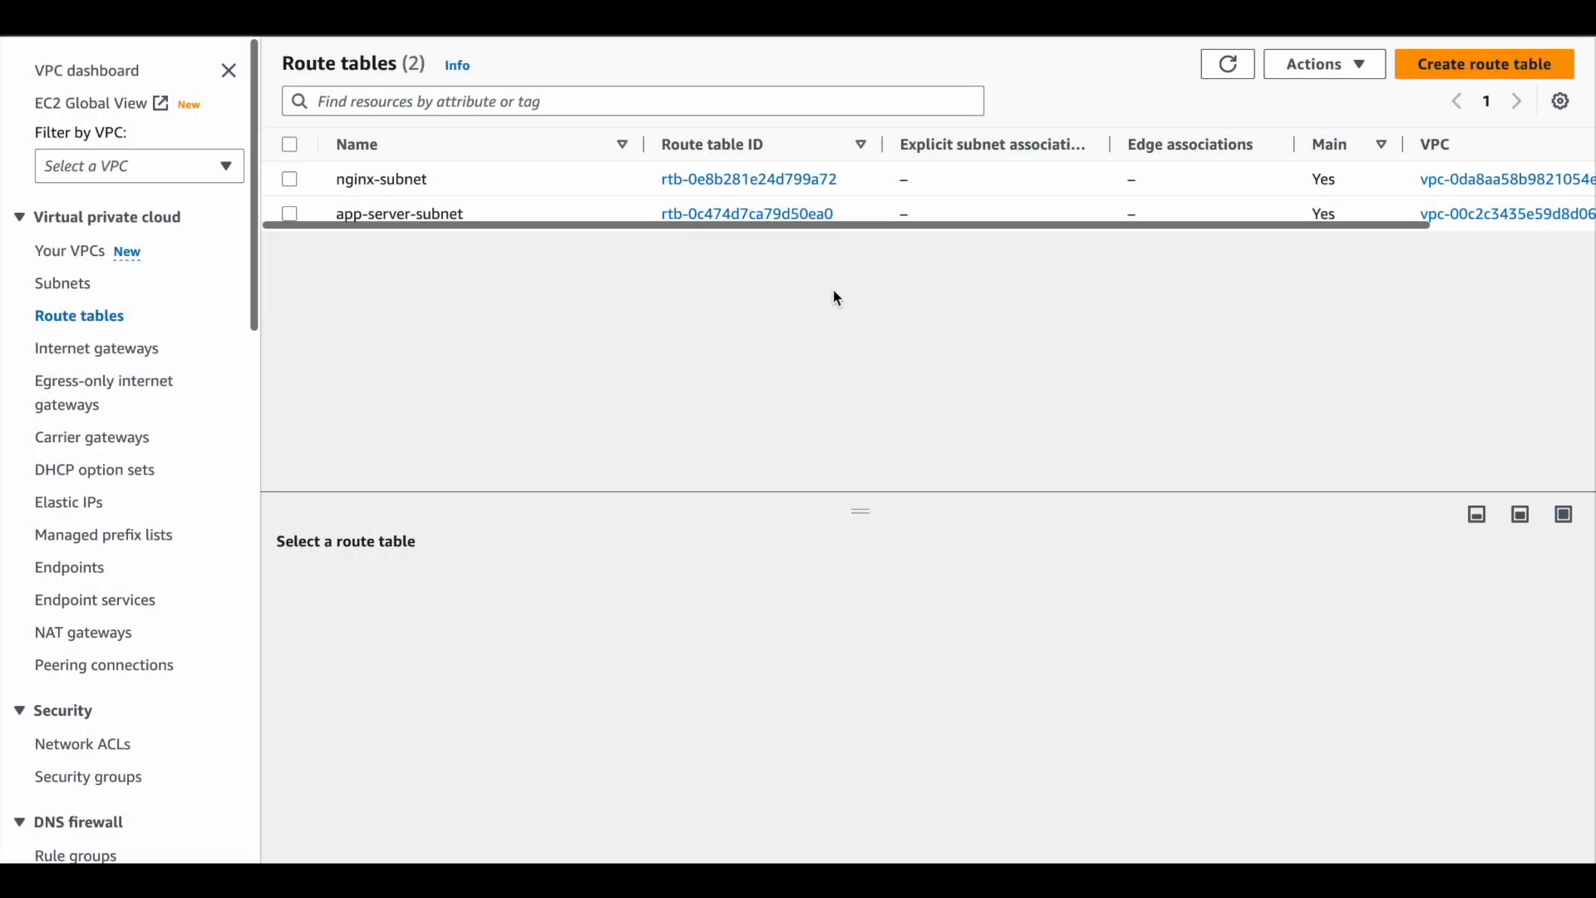
# Open route table rtb-0e8b281e24d799a72 for nginx-subnet and begin editing its routes.
pyautogui.doubleClick(748, 180)
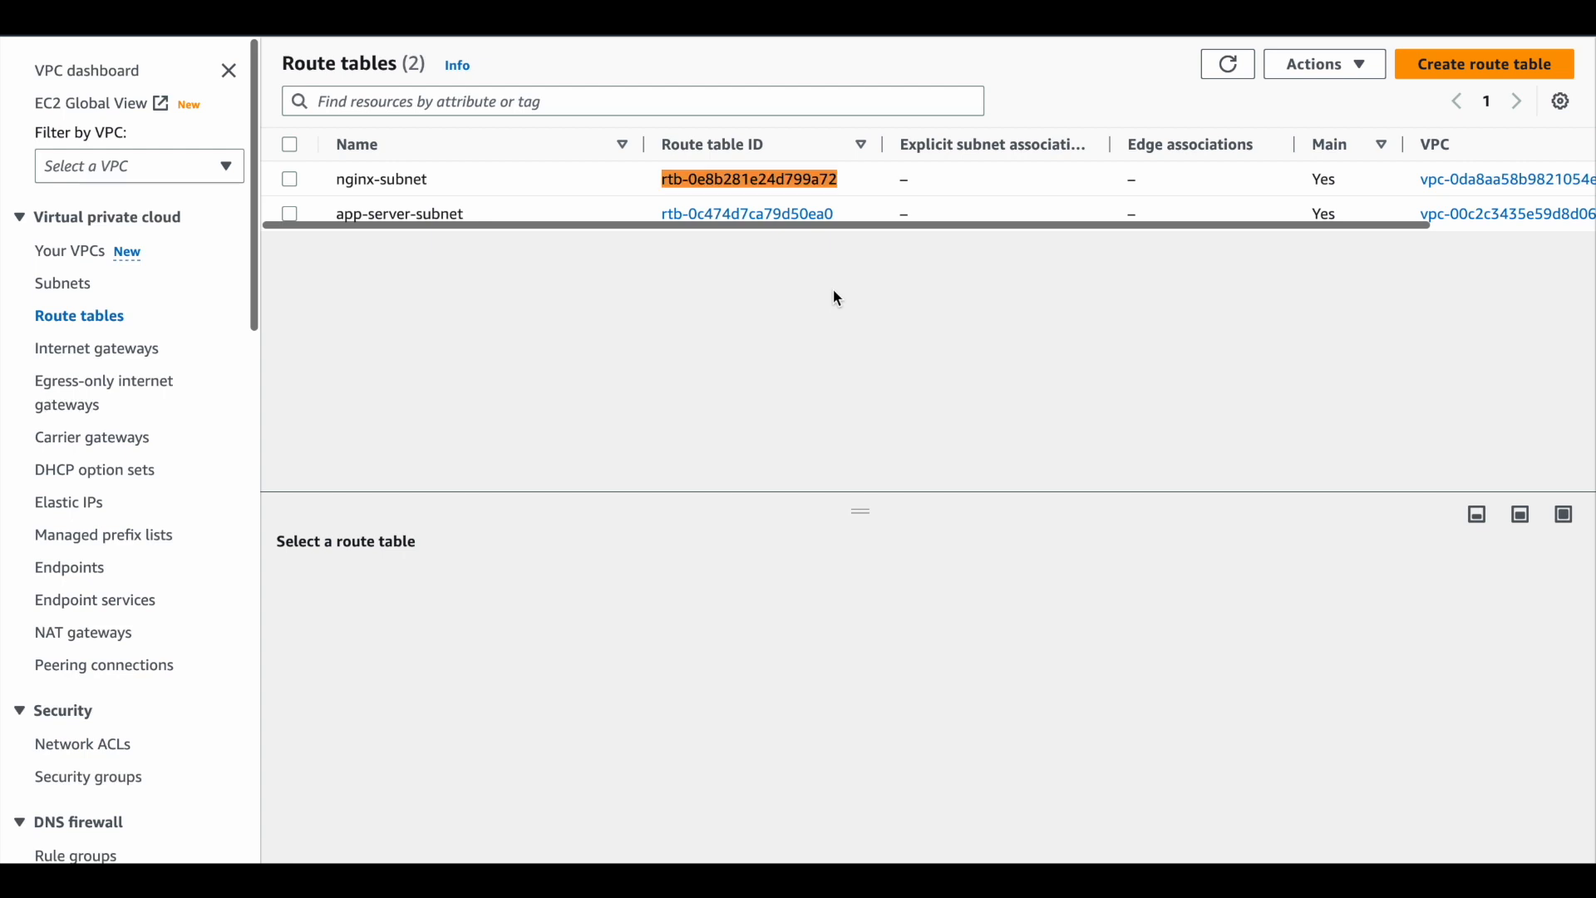
pyautogui.moveTo(787, 246)
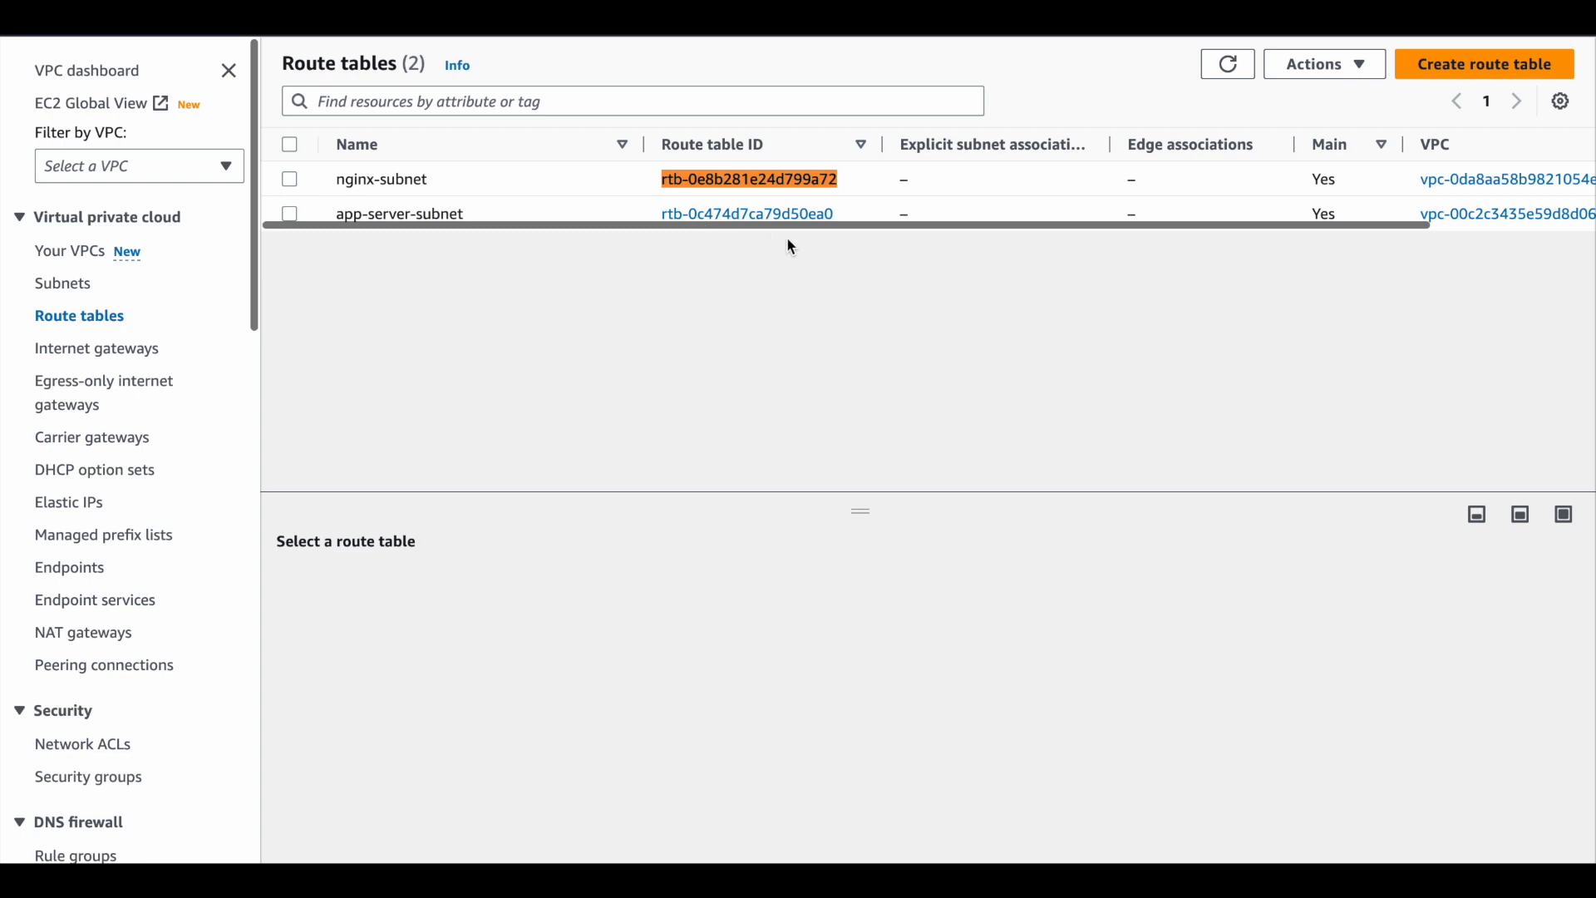
pyautogui.click(750, 180)
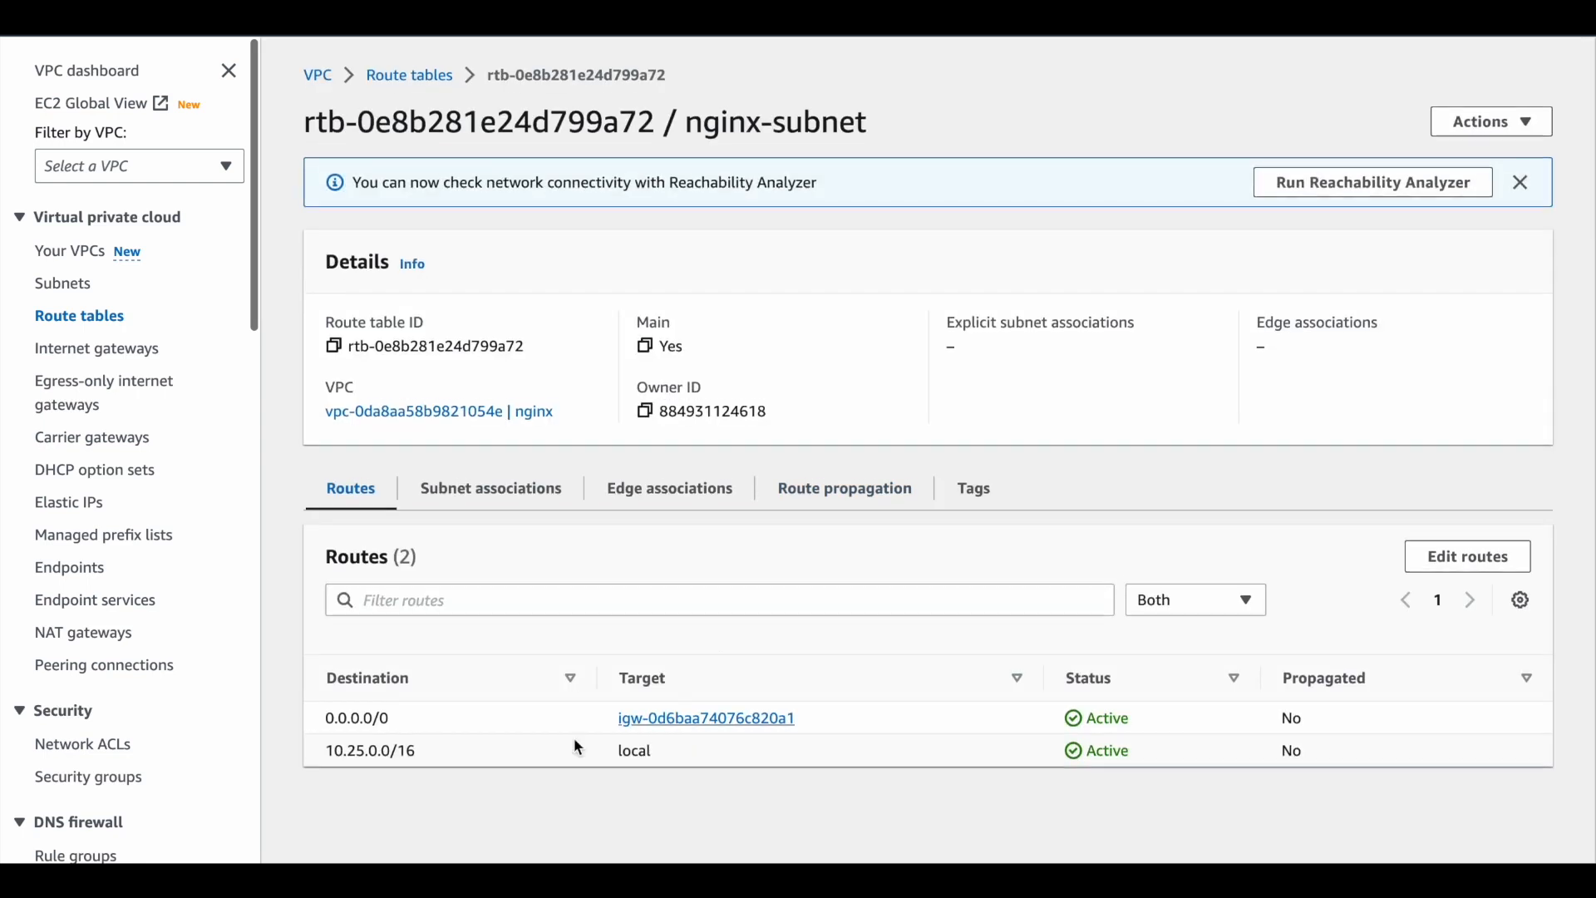
pyautogui.moveTo(395, 805)
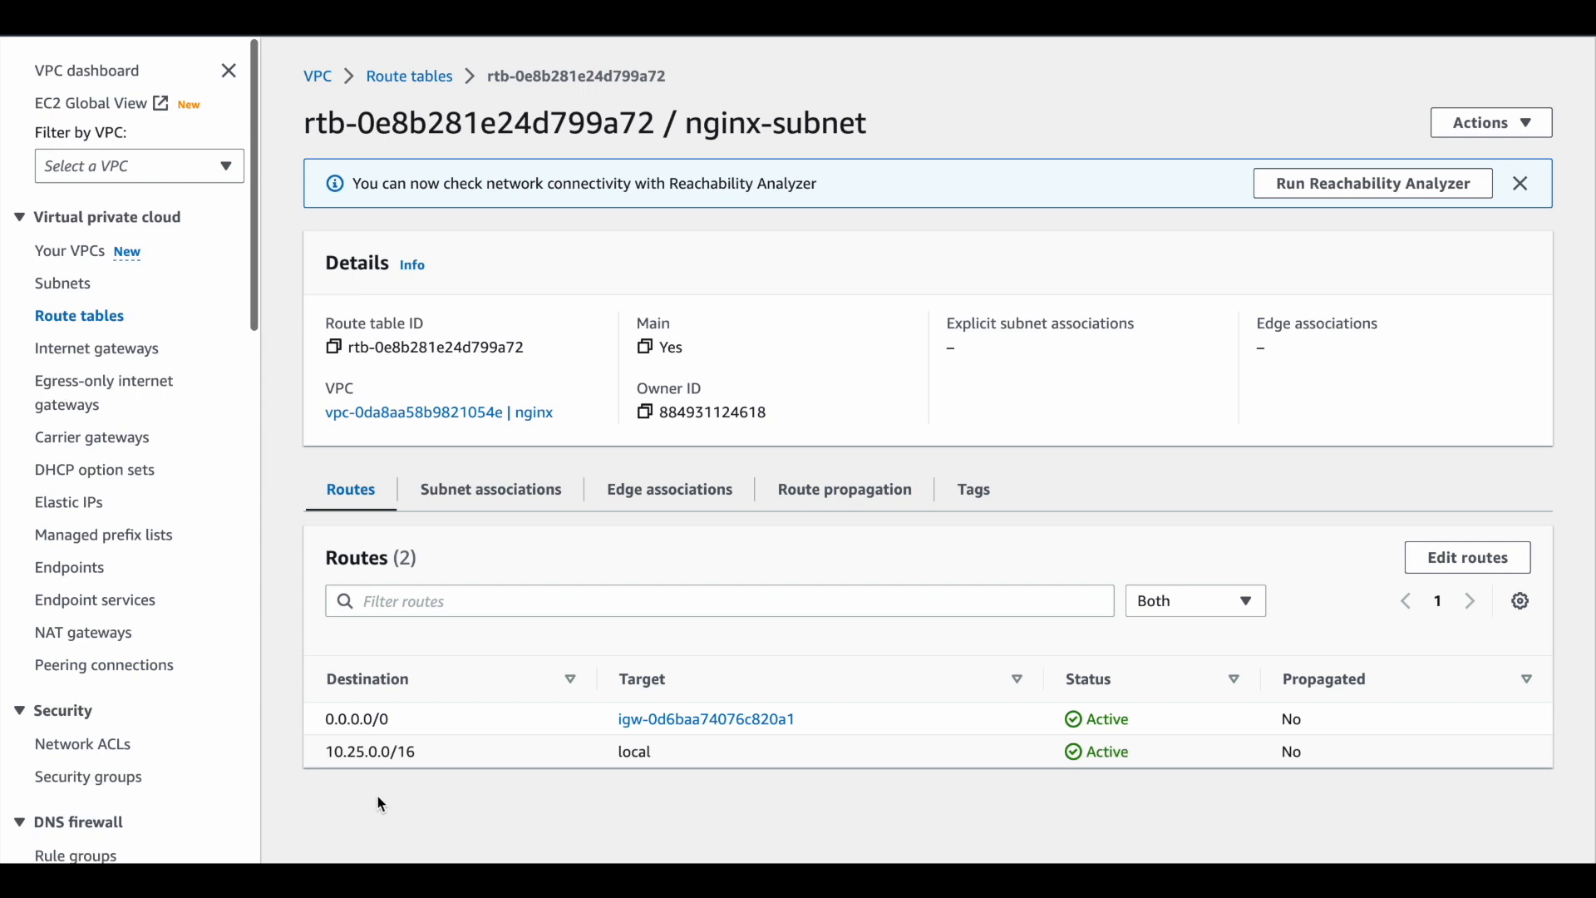
pyautogui.click(1466, 557)
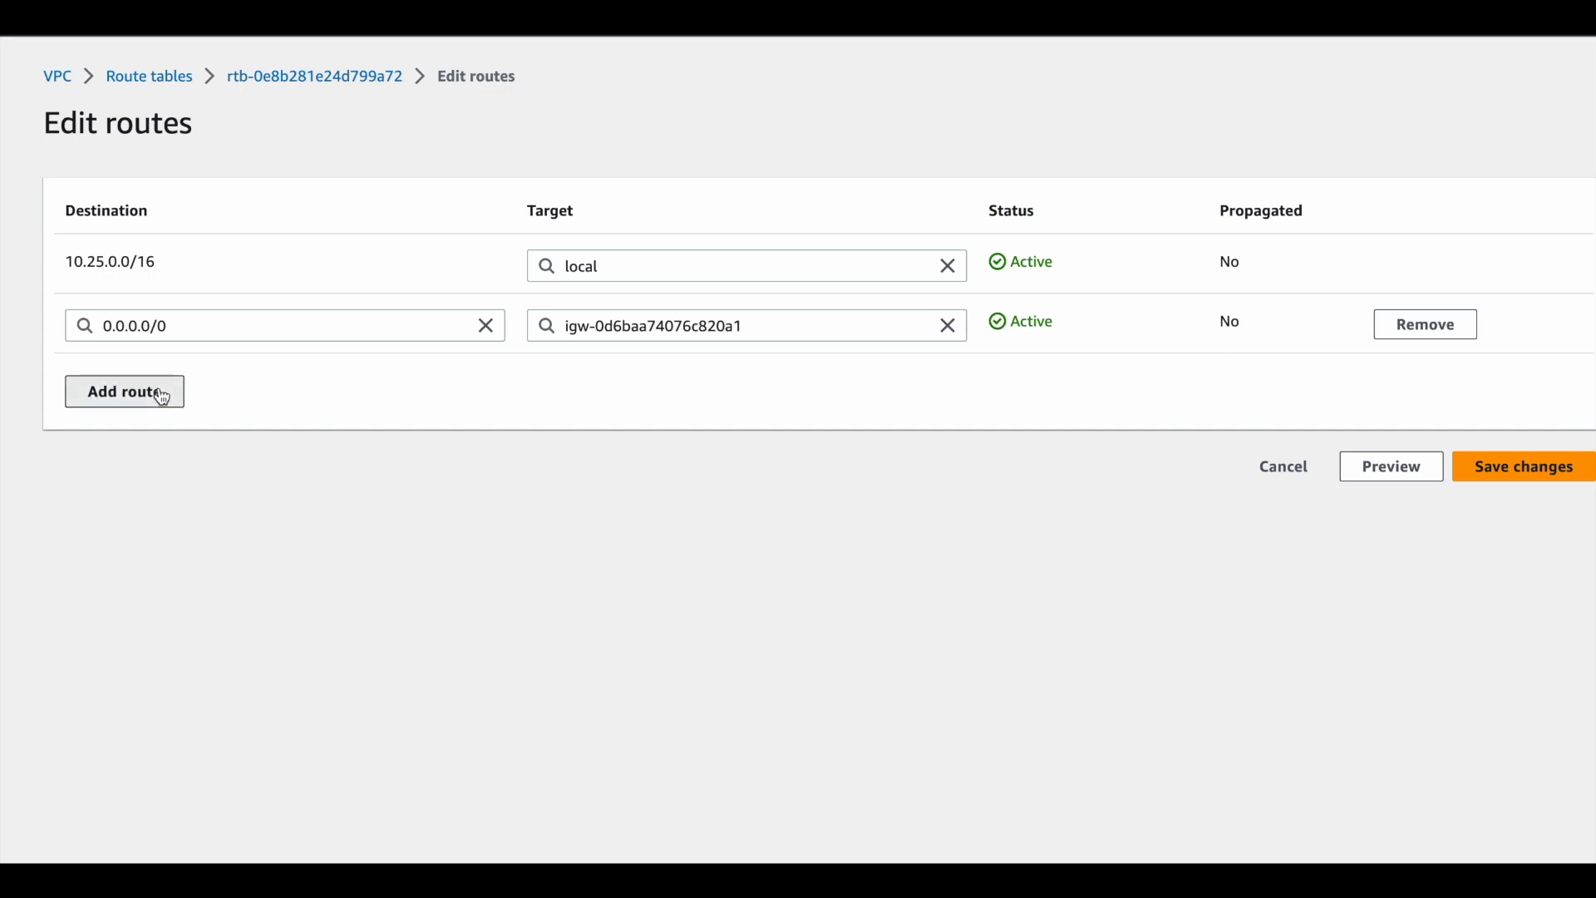
# Add a 10.24.0.0/16 route targeting peering connection pcx-0f981f52bfe19417a and save it.
pyautogui.write('10.24')
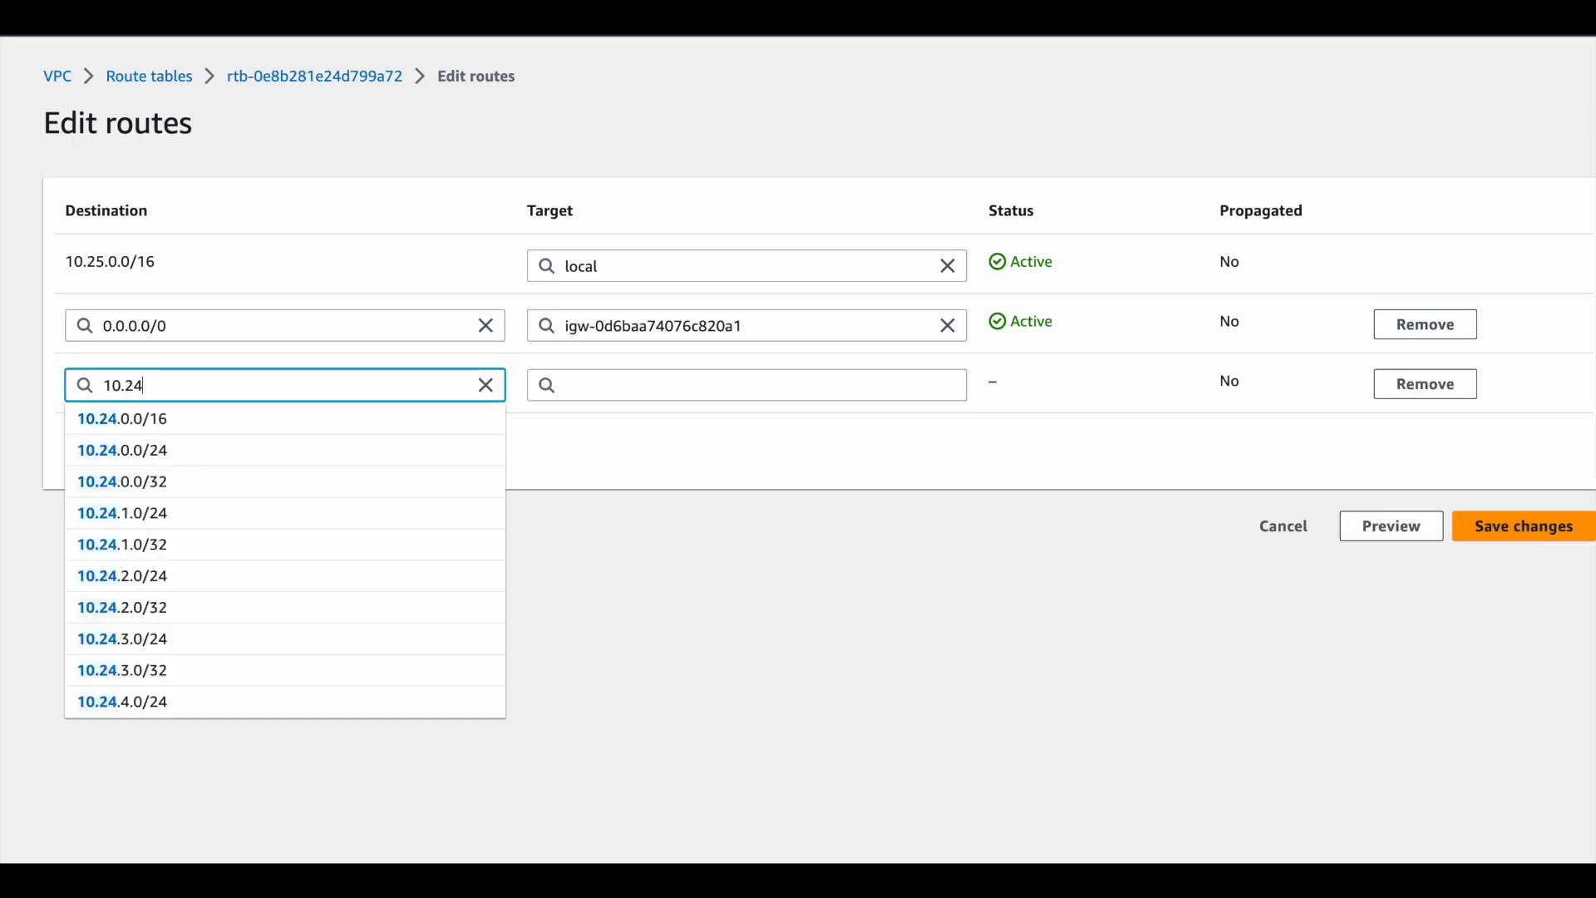
pyautogui.click(121, 419)
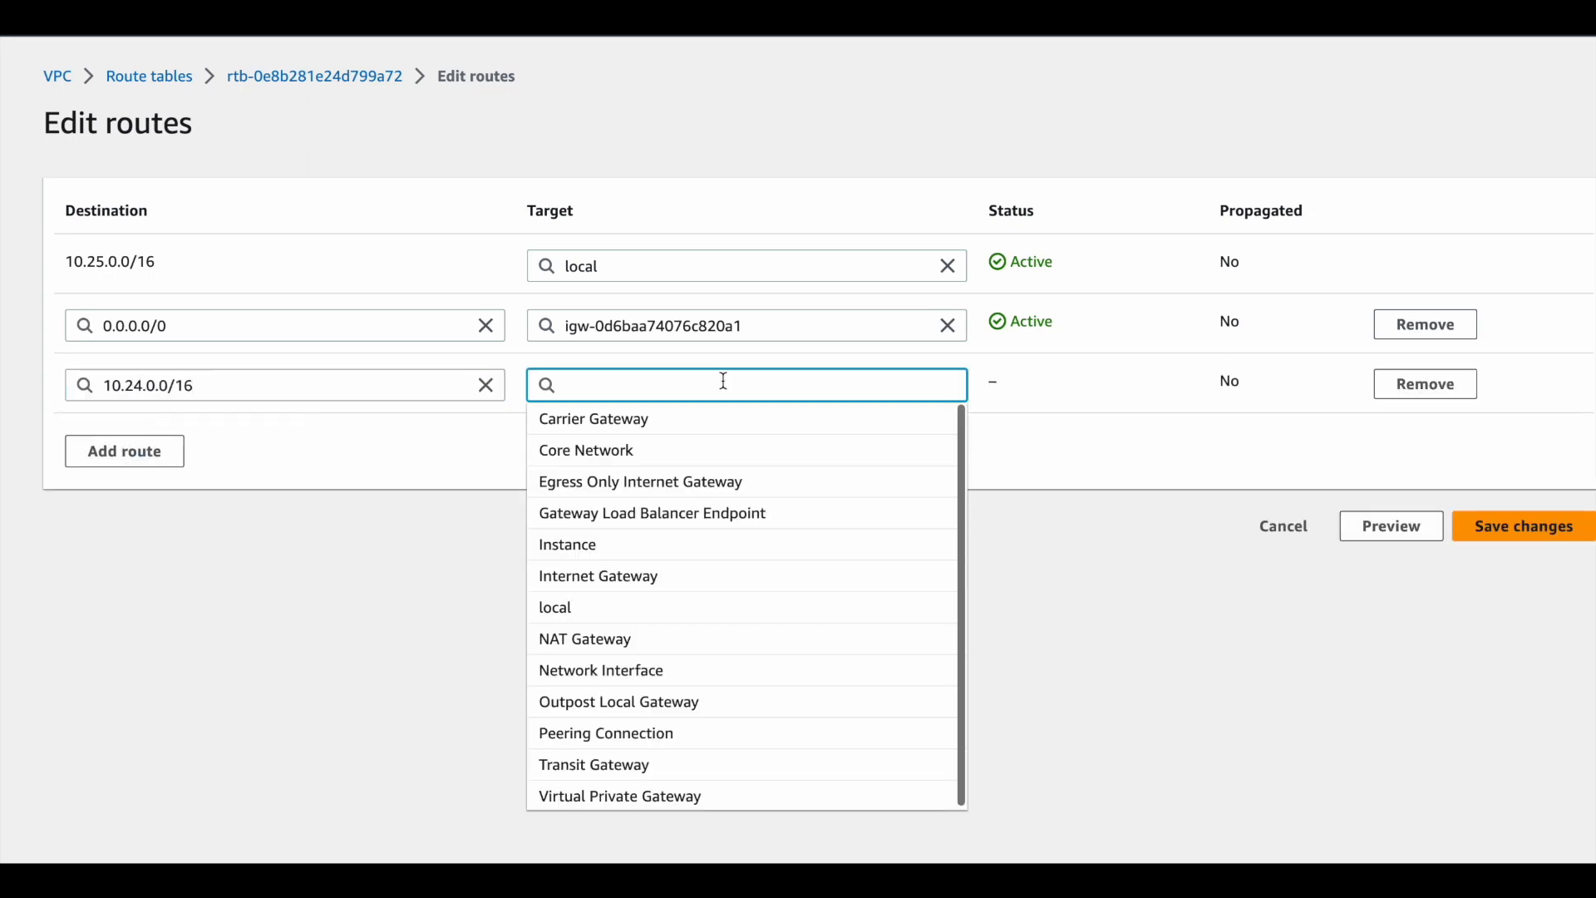
pyautogui.write('pcx-')
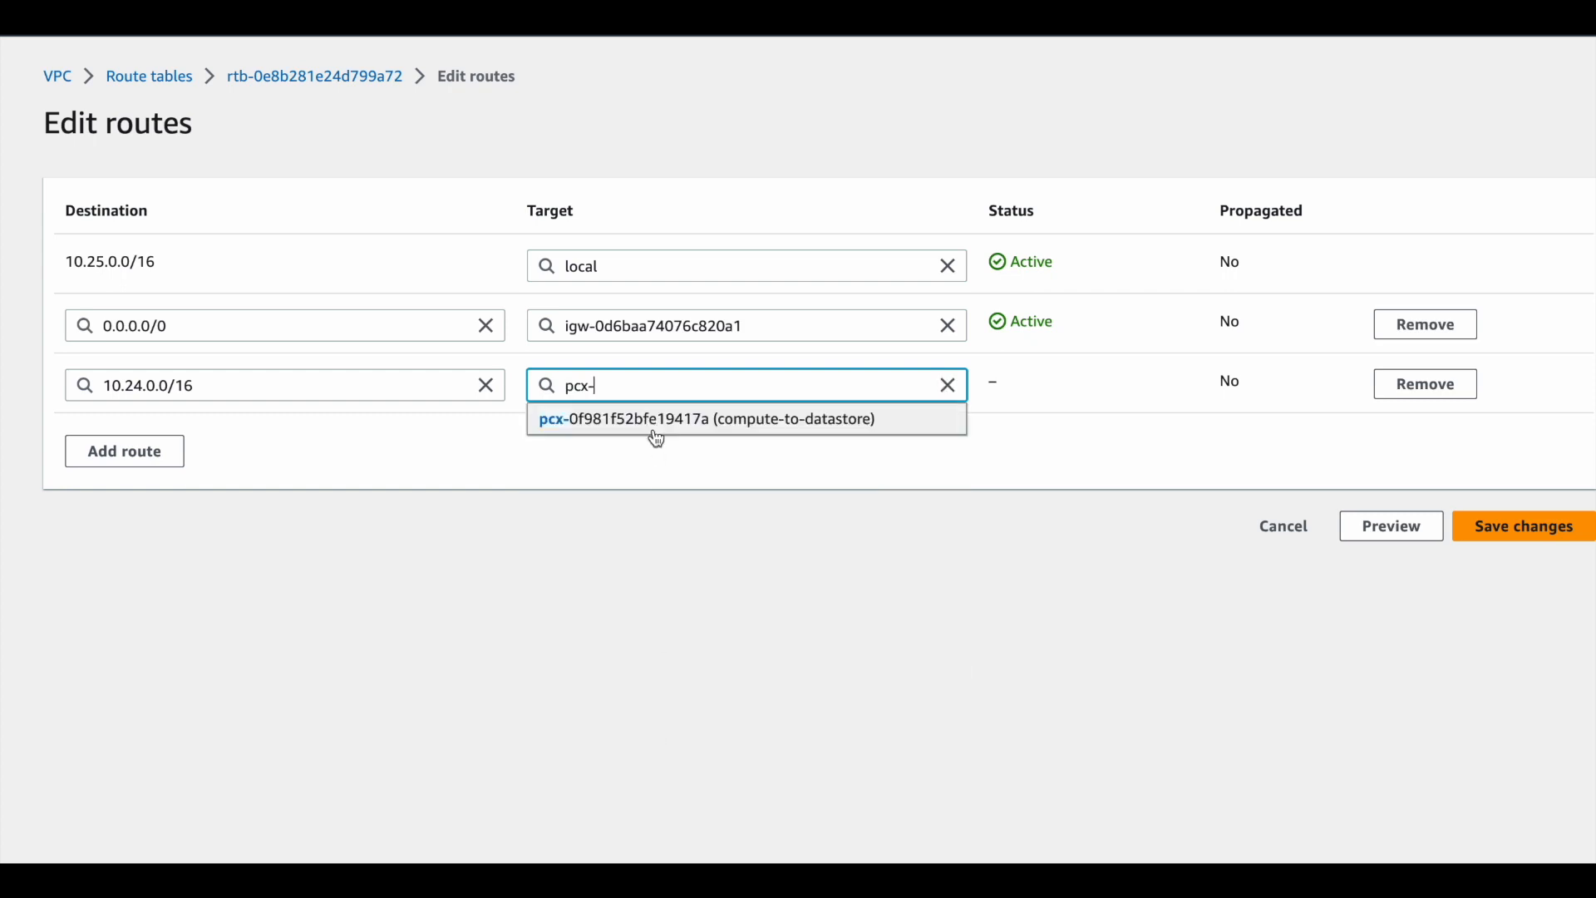
pyautogui.click(1522, 525)
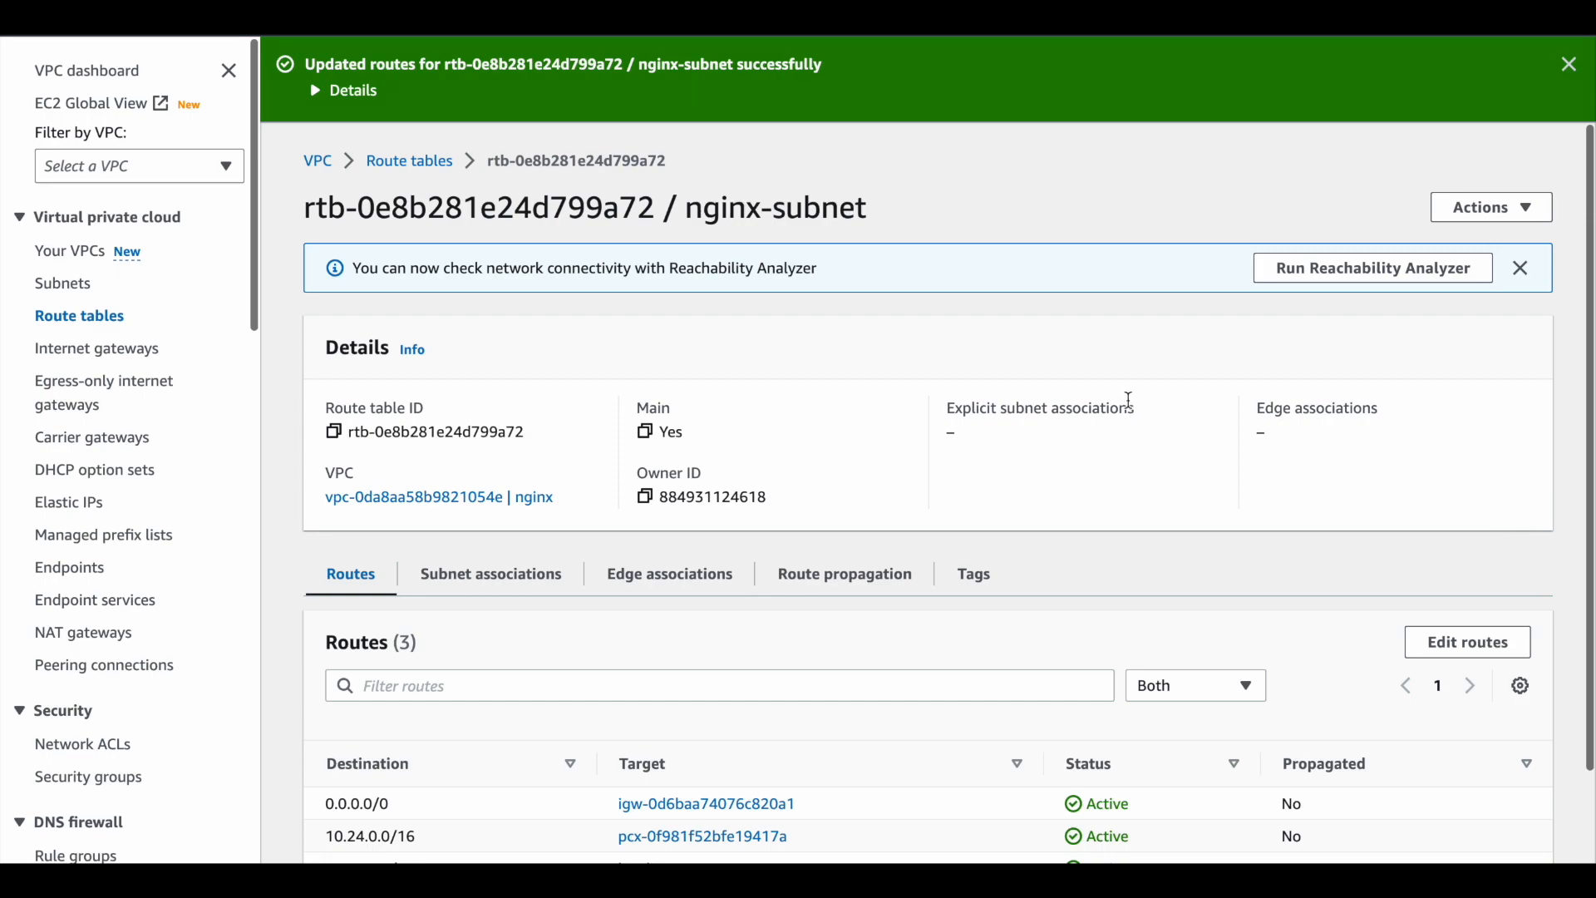
pyautogui.click(1371, 267)
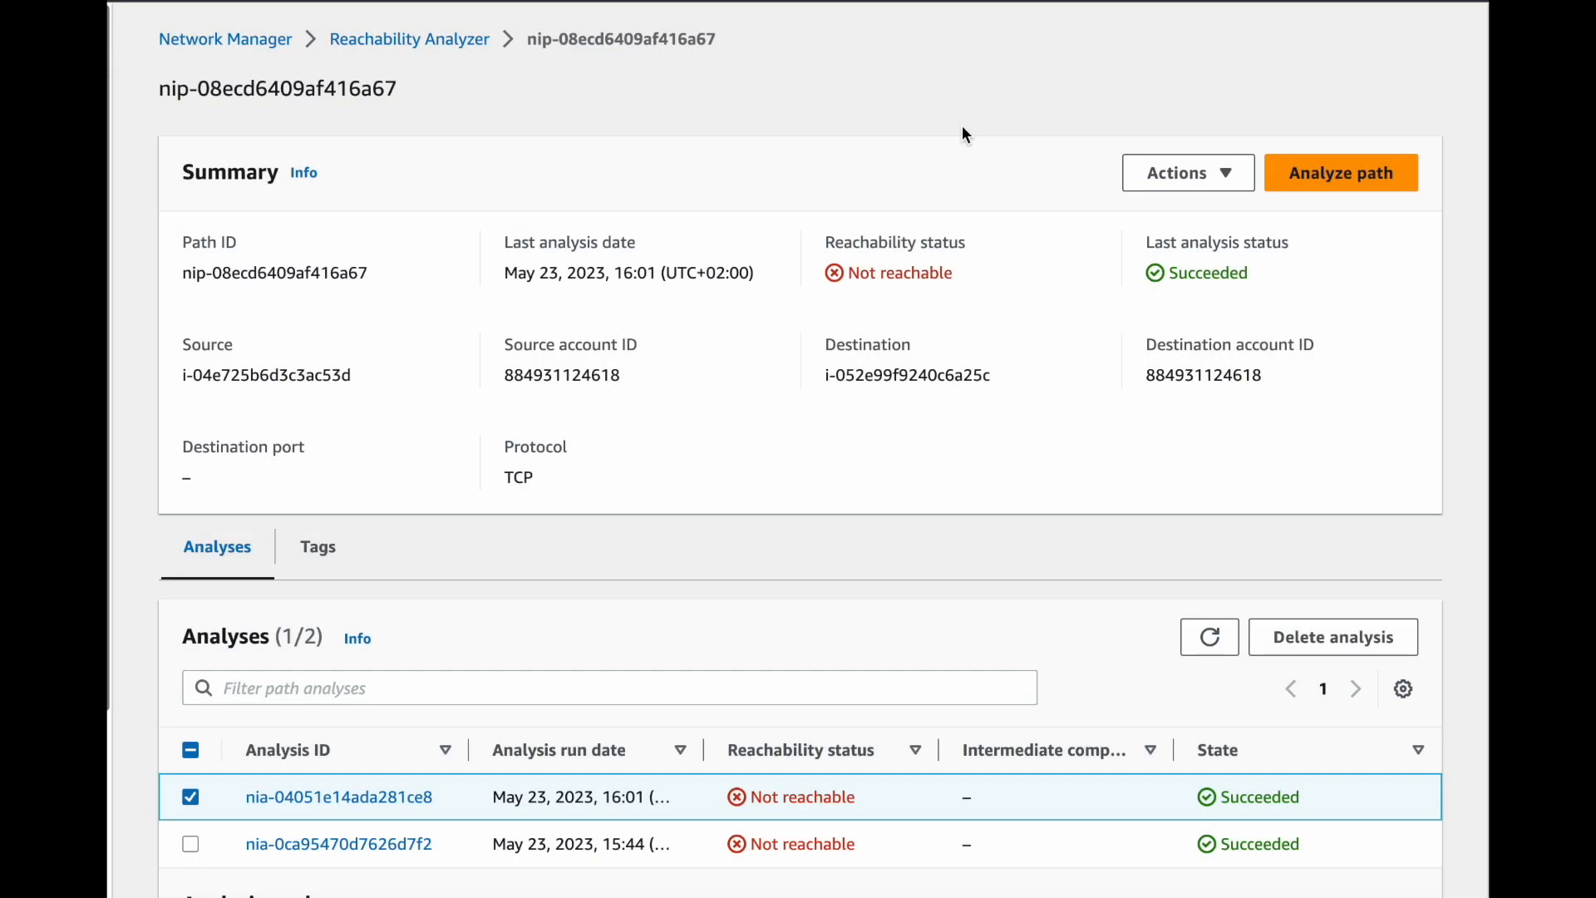
# Request and confirm a fresh analysis of the app-to-nginx path.
pyautogui.click(1340, 171)
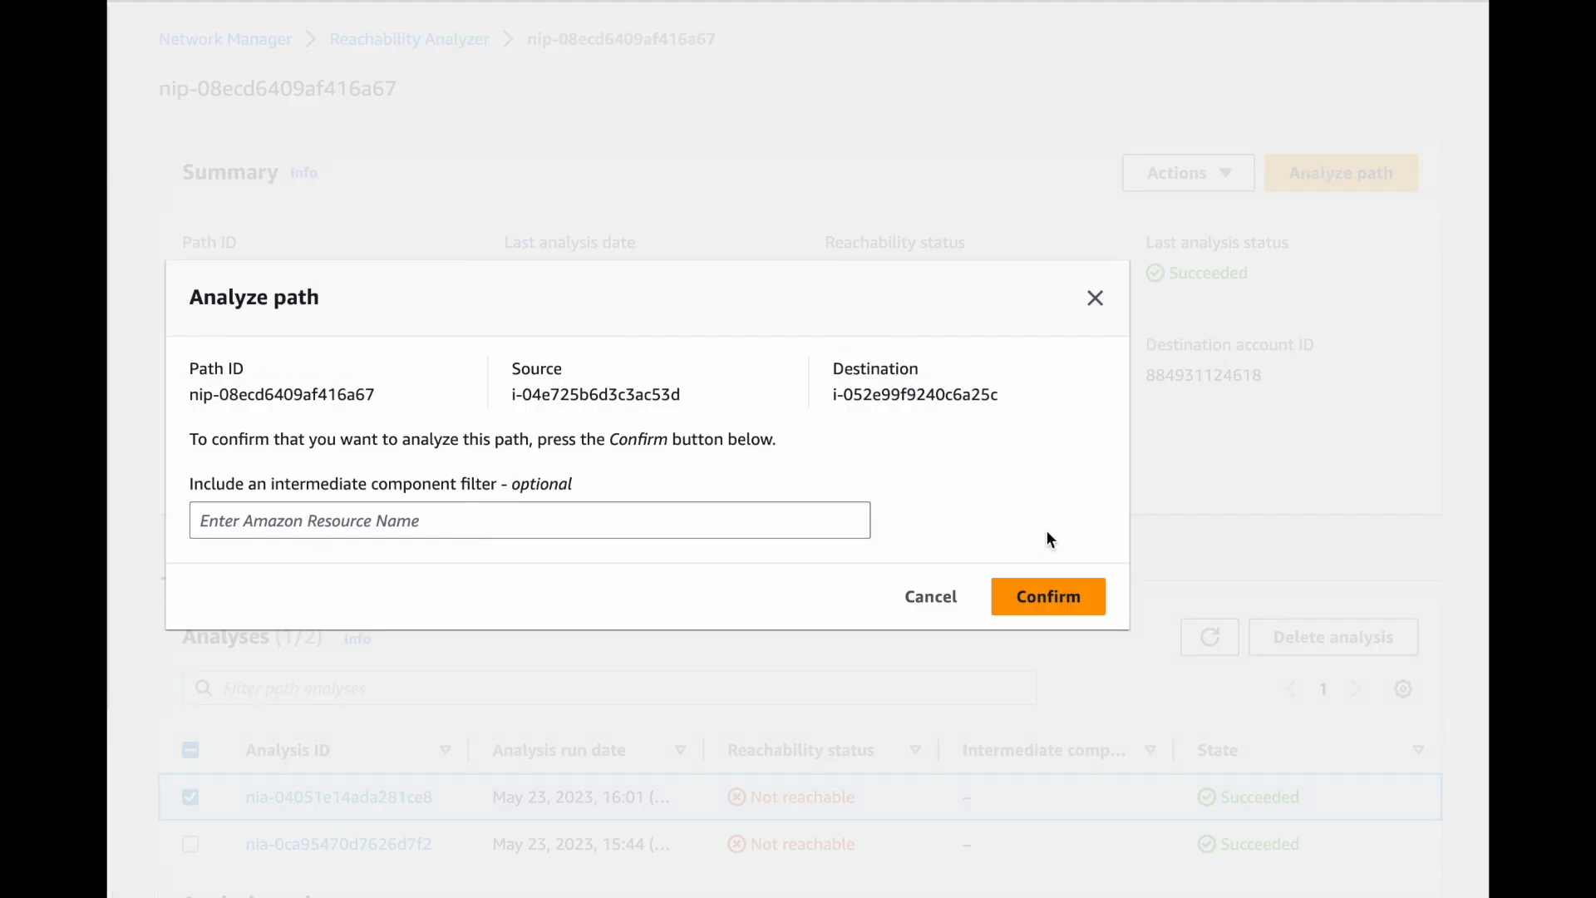
pyautogui.click(1047, 595)
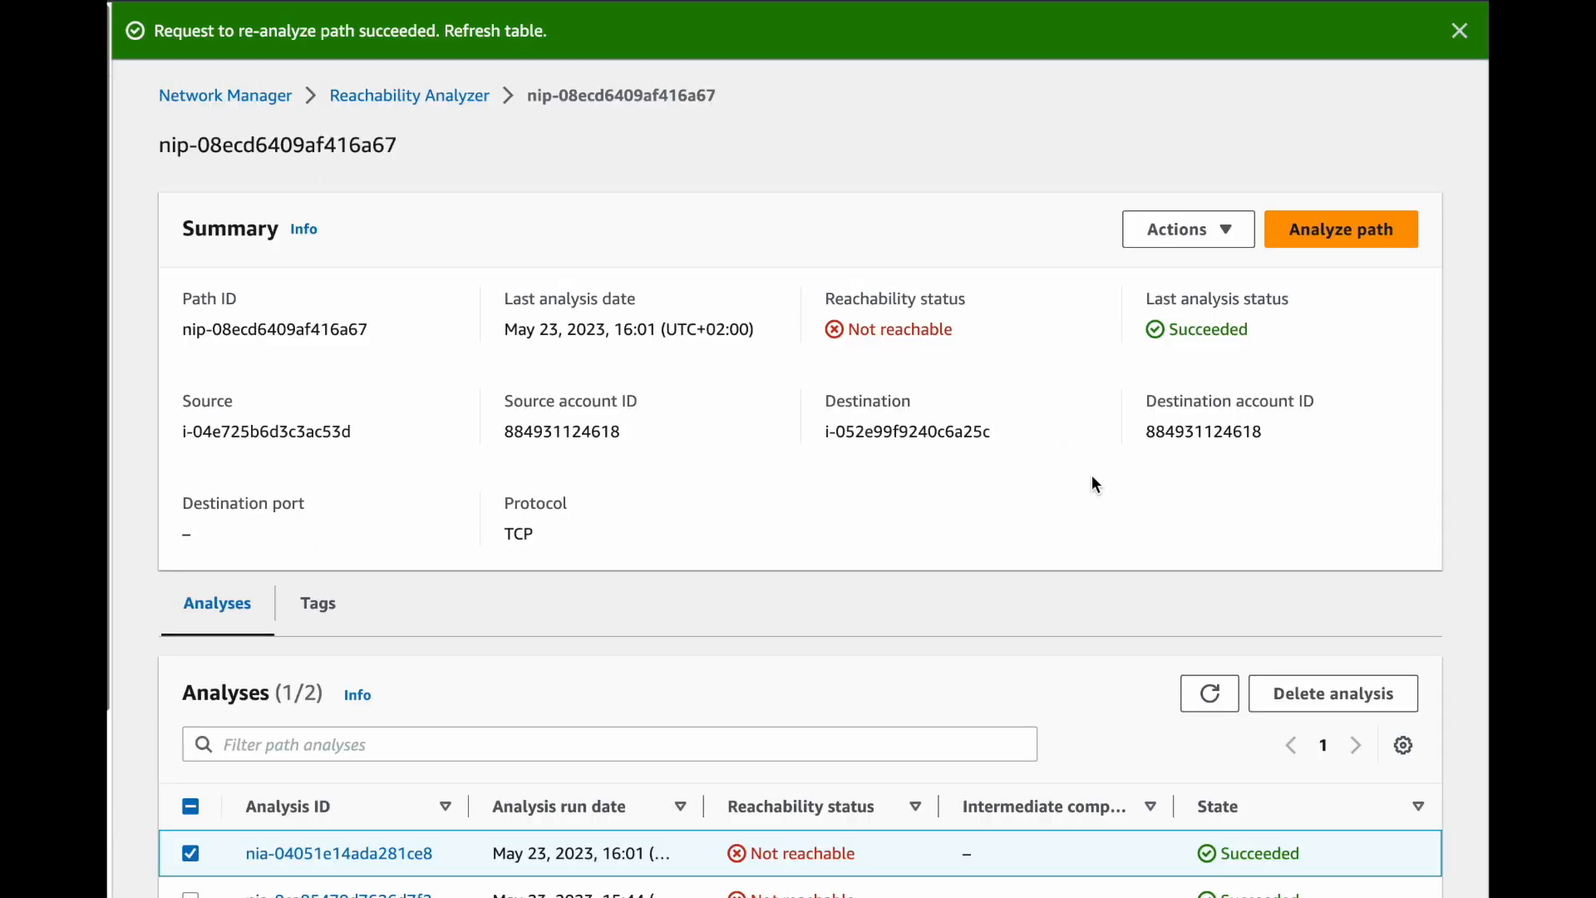